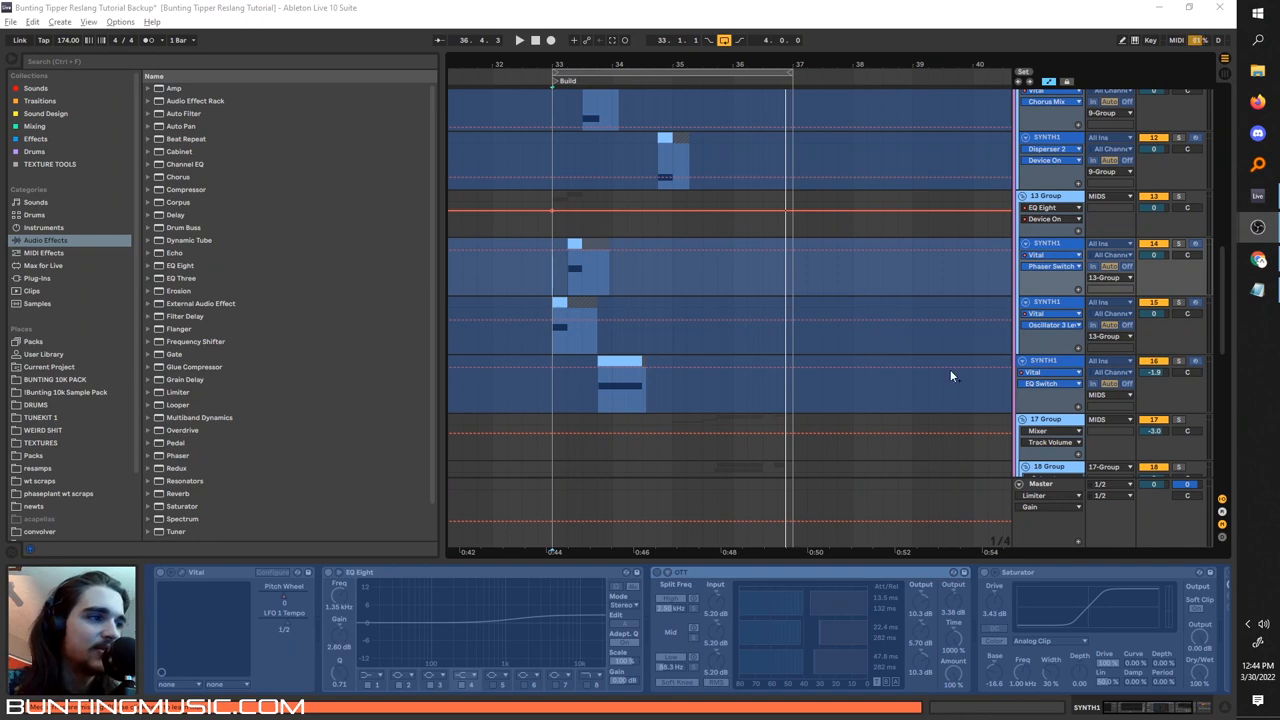
- Show the Patreon membership levels (Bro, Insider, OG) for the tutorial creator
click(520, 40)
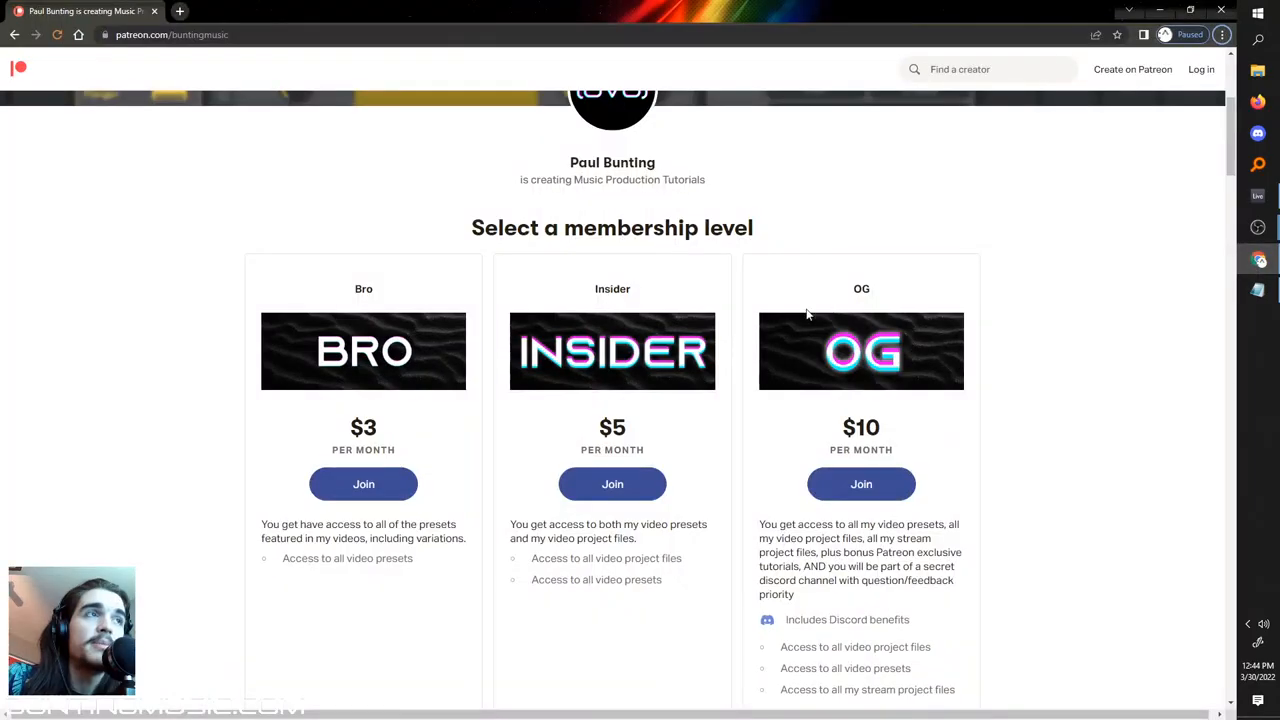
mouse_move(710, 304)
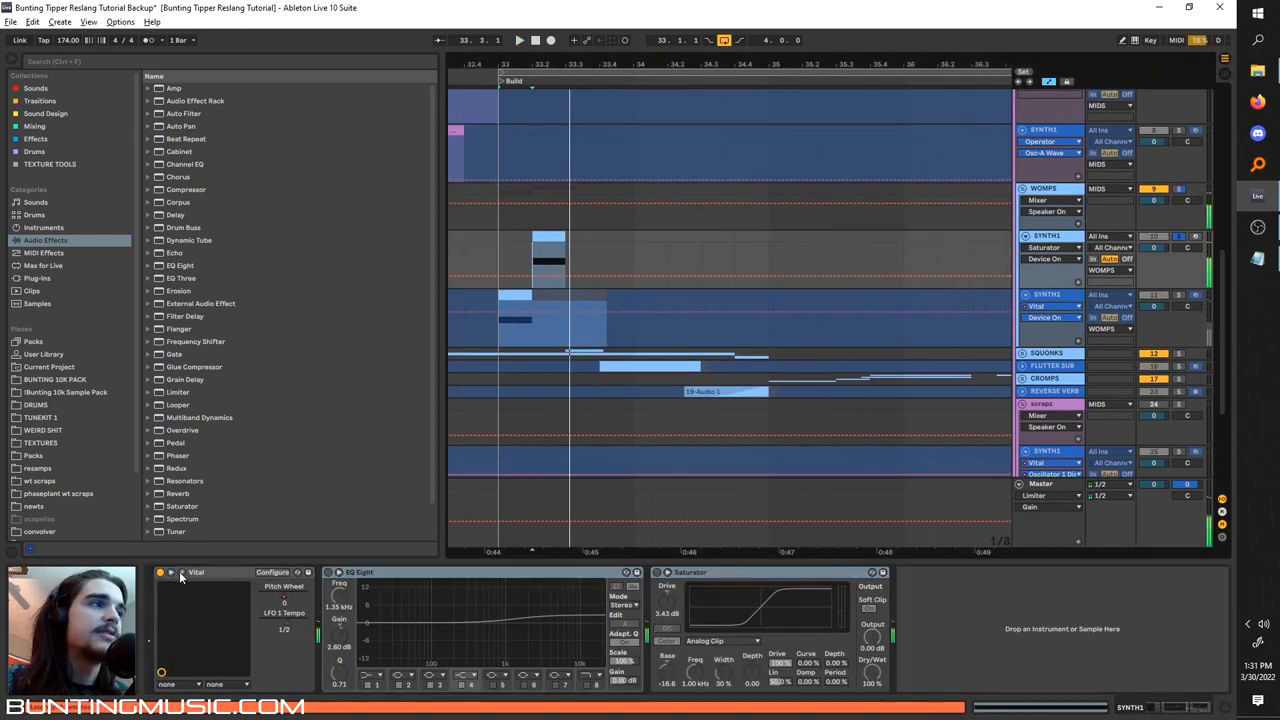
- Bring up the womp track's Vital window, viewing its oscillators and then the flanger, phaser and EQ effects
click(160, 572)
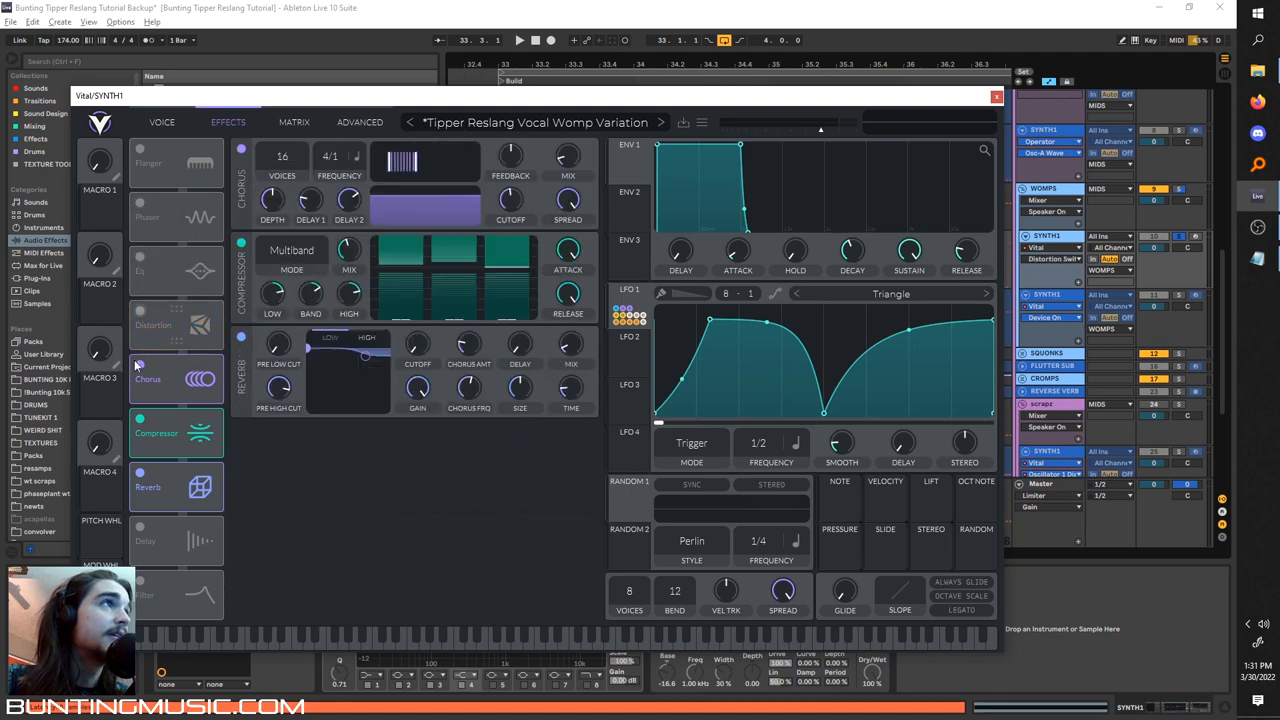
click(160, 122)
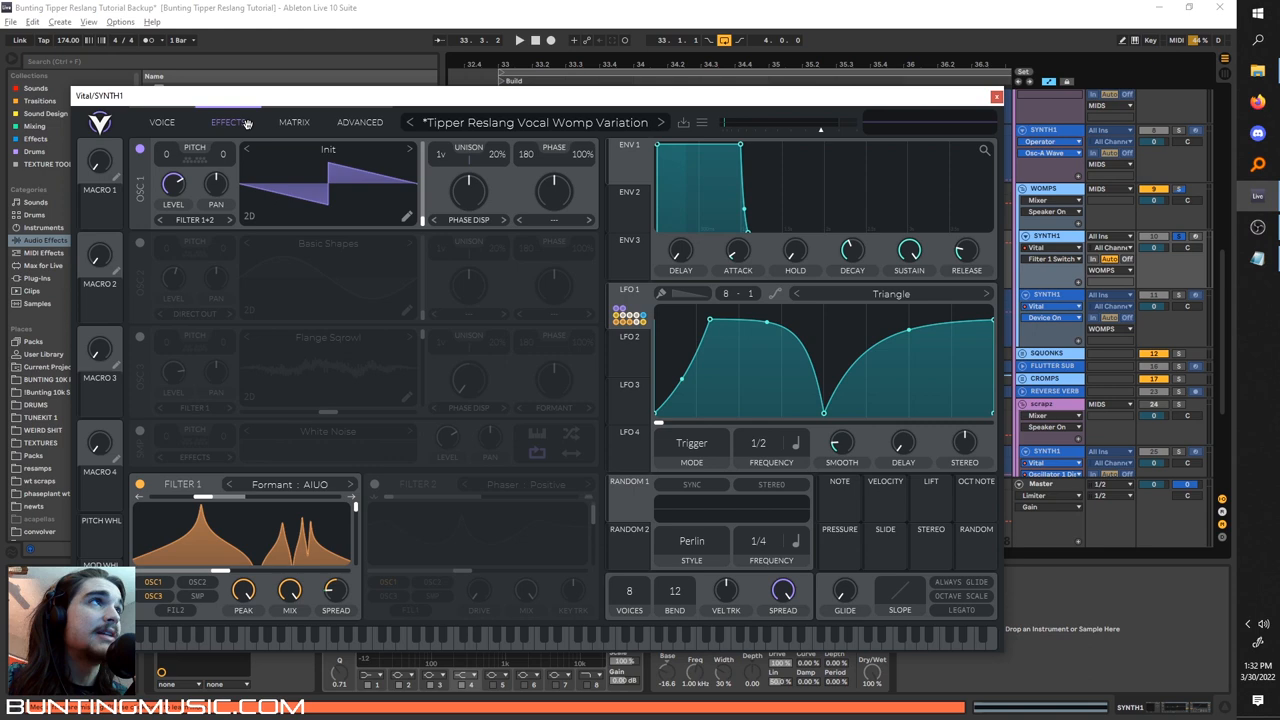
click(228, 122)
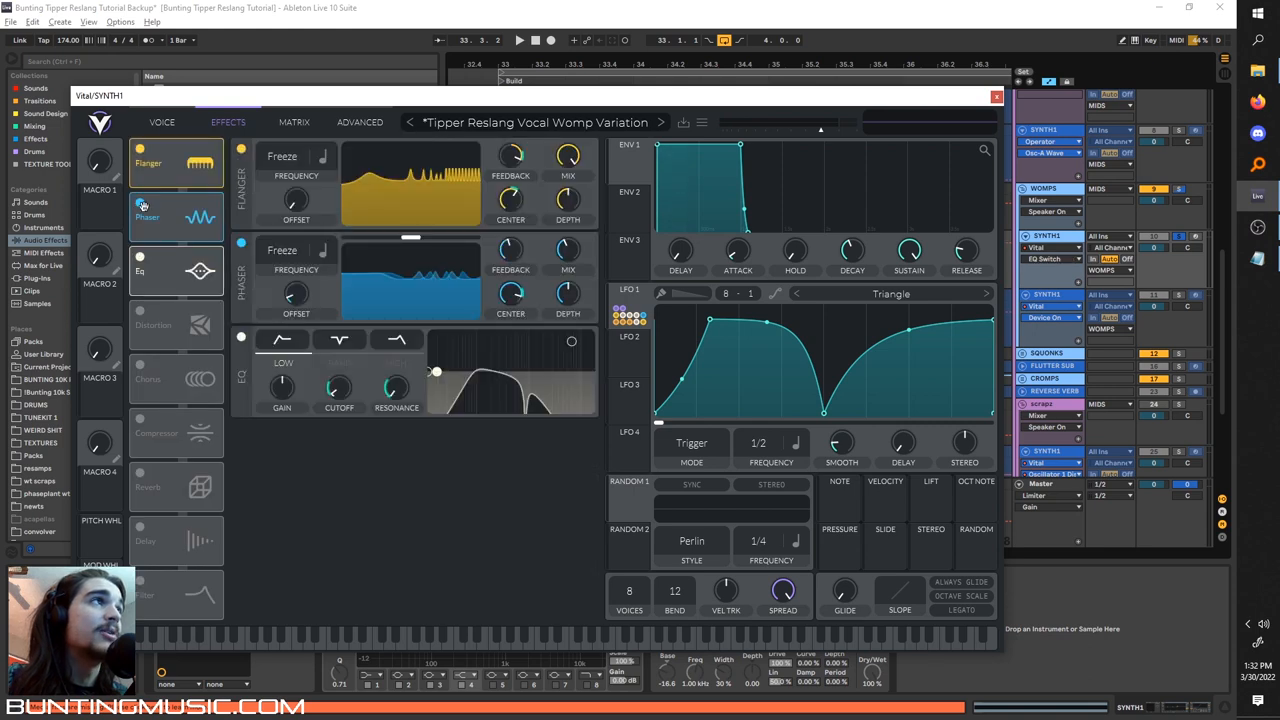
- Reshape the AIUO formant filter's vowel position and switch to editing the first formant filter
click(160, 122)
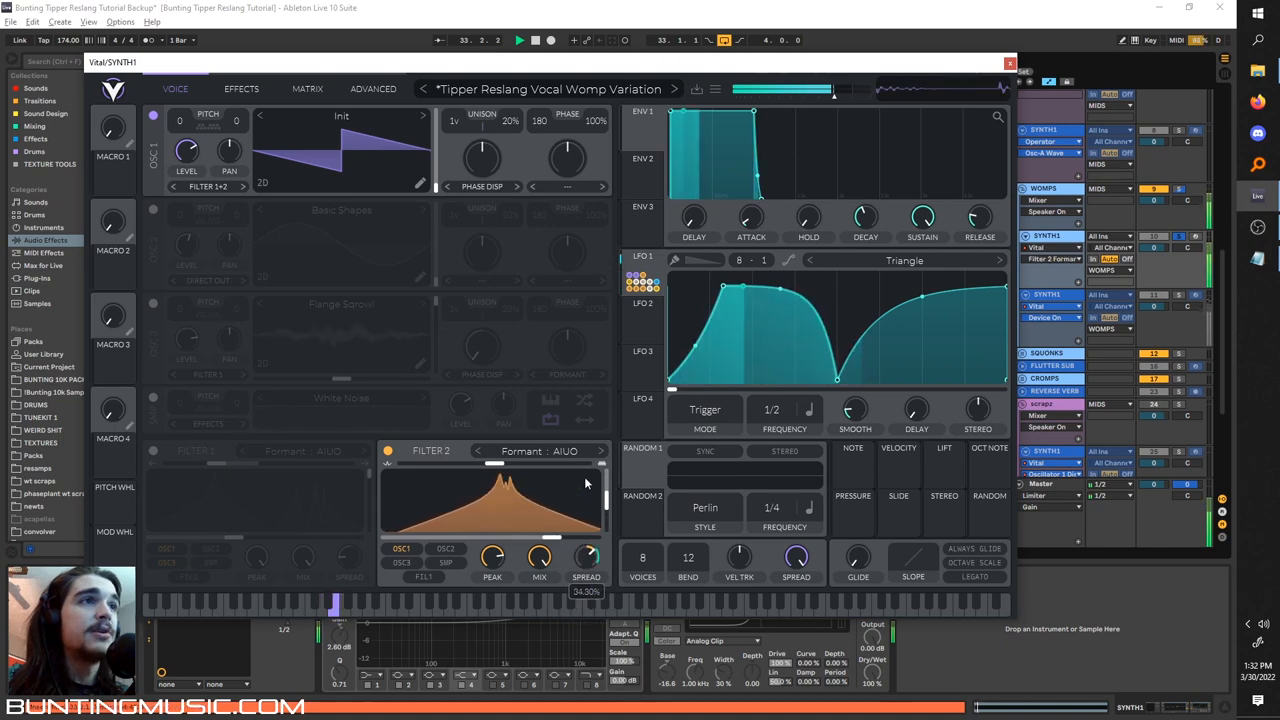
drag(584, 556, 584, 600)
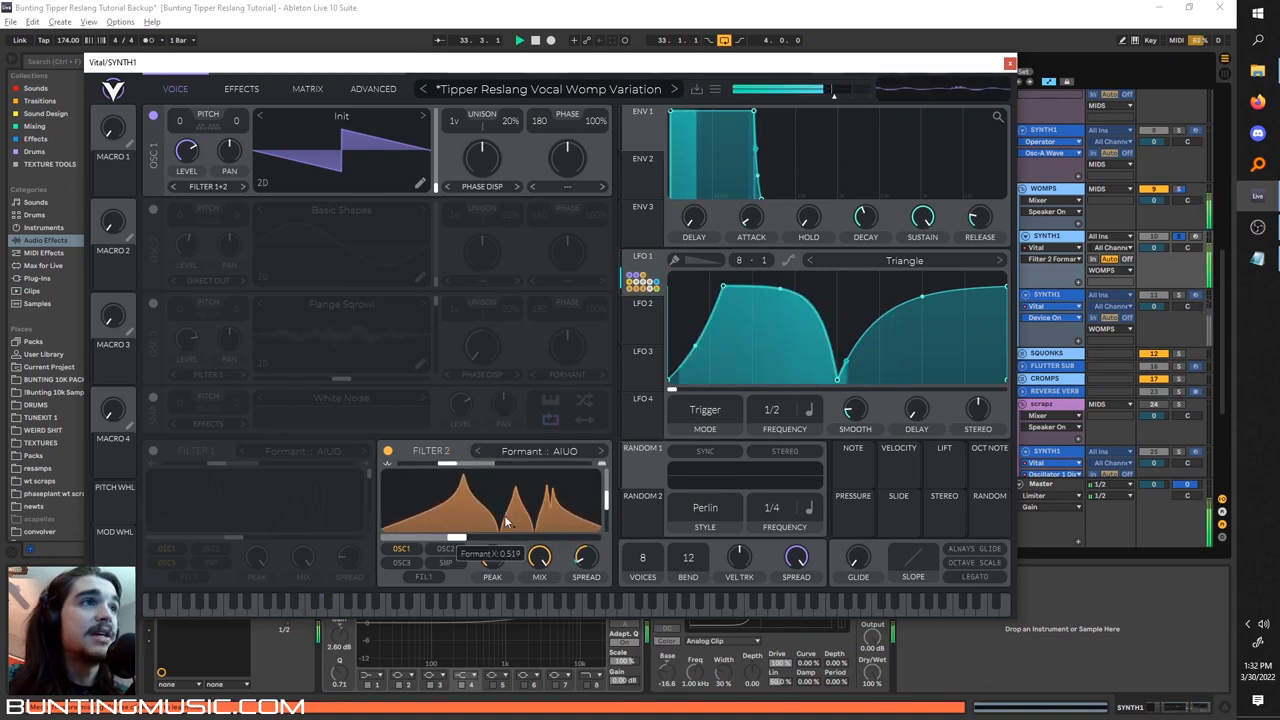
drag(490, 510, 490, 500)
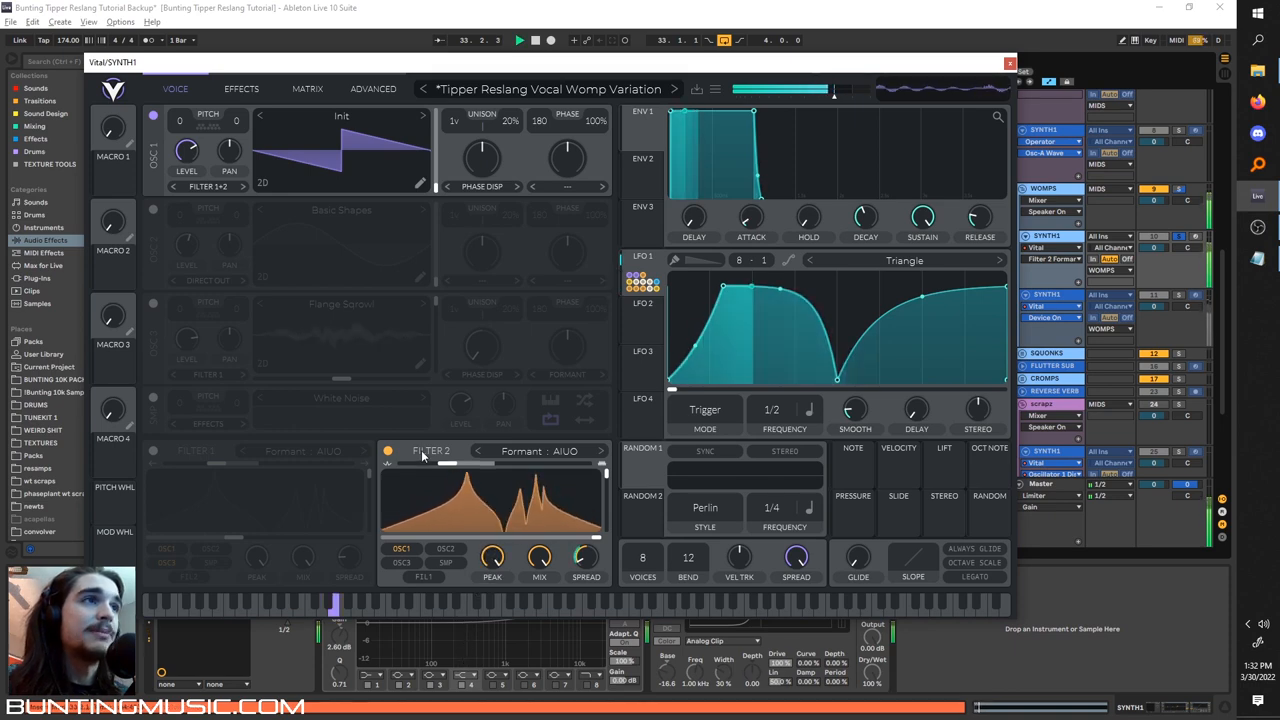
click(152, 452)
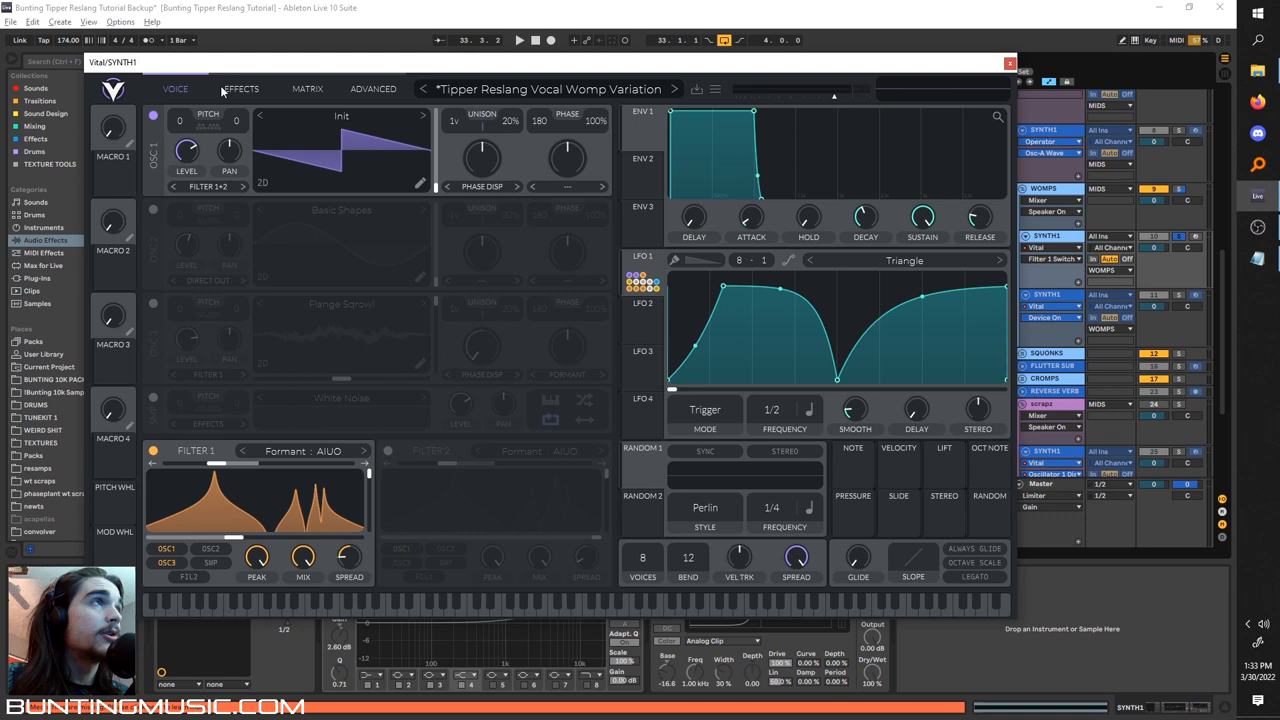
- Enable the flanger as the womp patch's first effect with its frequency set to Freeze
click(240, 88)
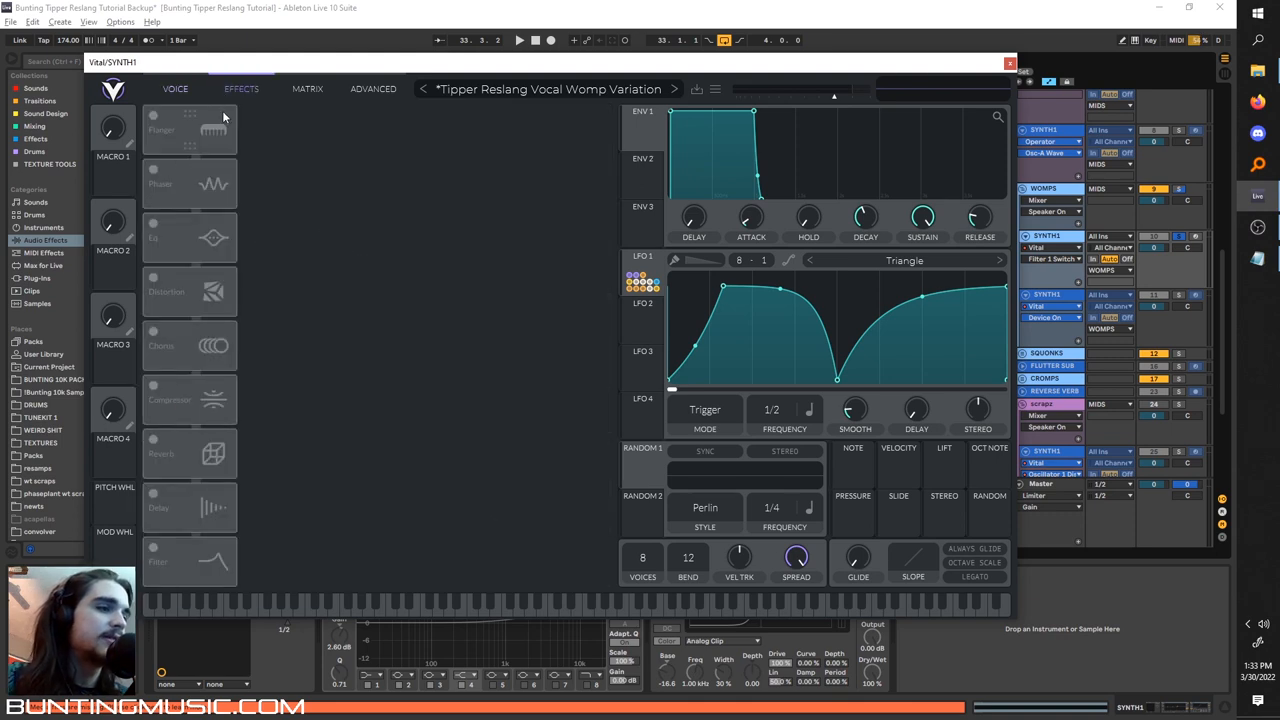
click(160, 124)
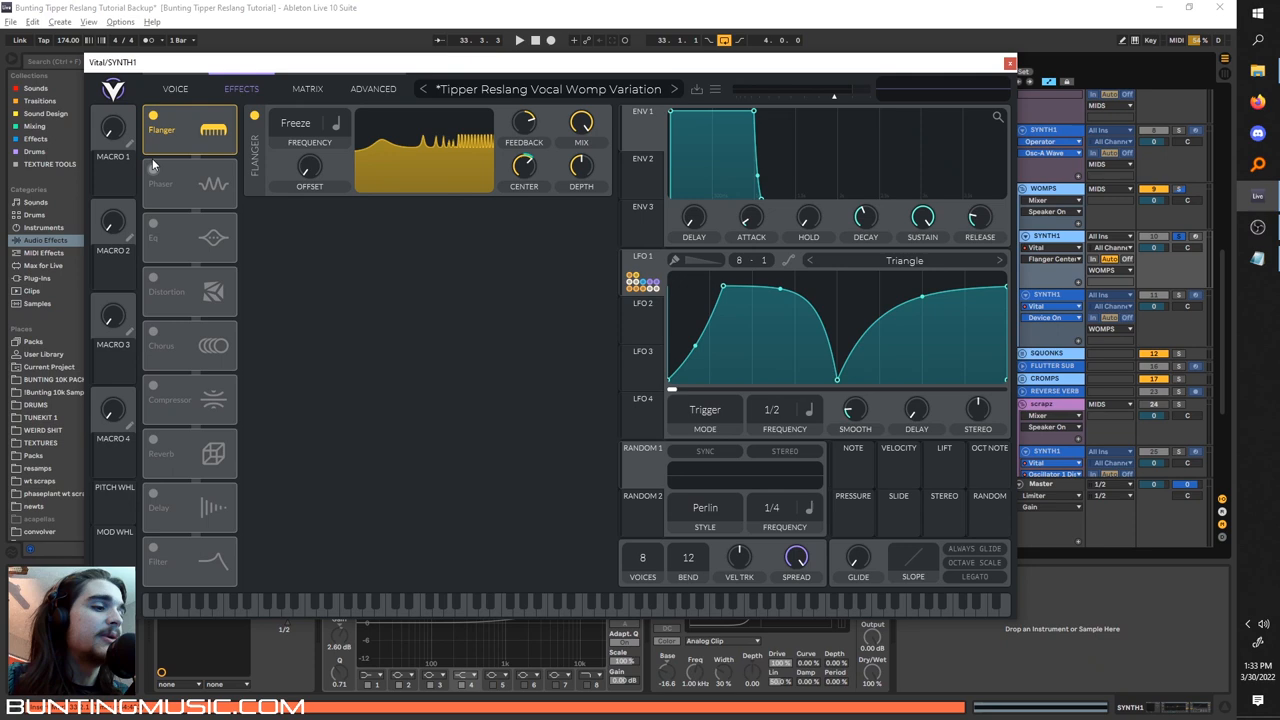
right_click(308, 260)
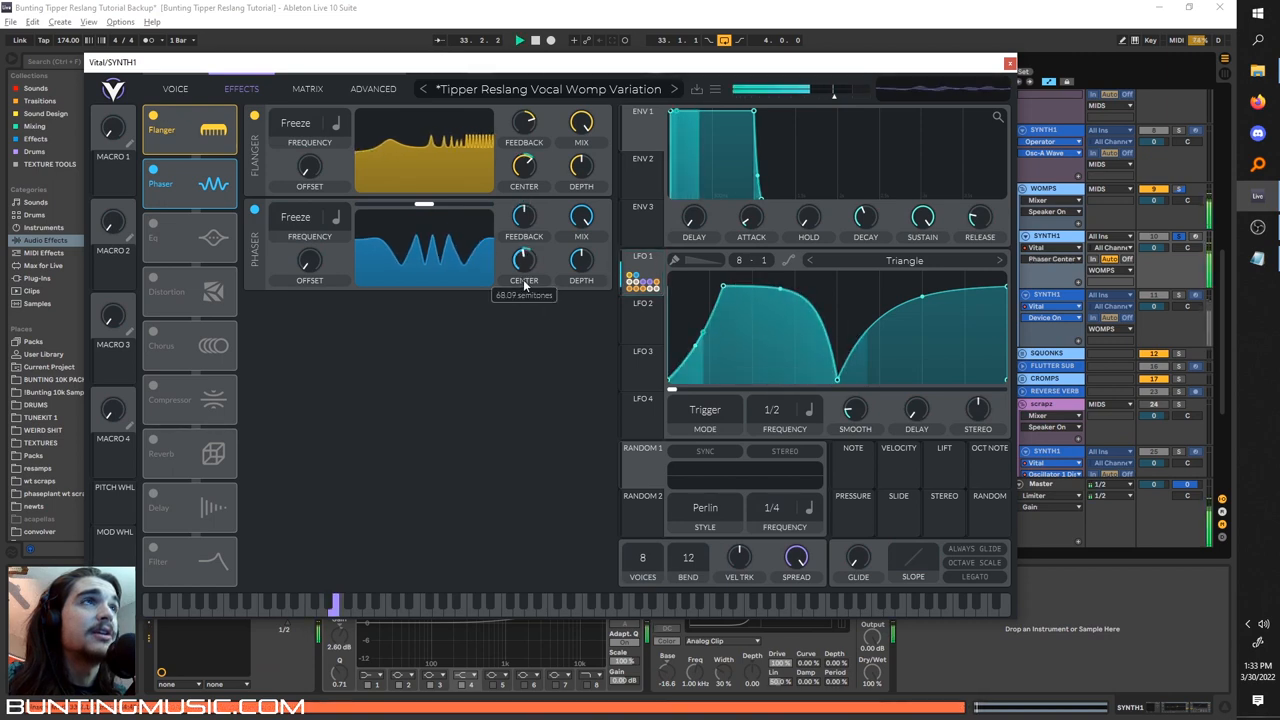
- Retune the frozen phaser's center frequency, raise its sweep to full and change its offset
drag(524, 262, 524, 230)
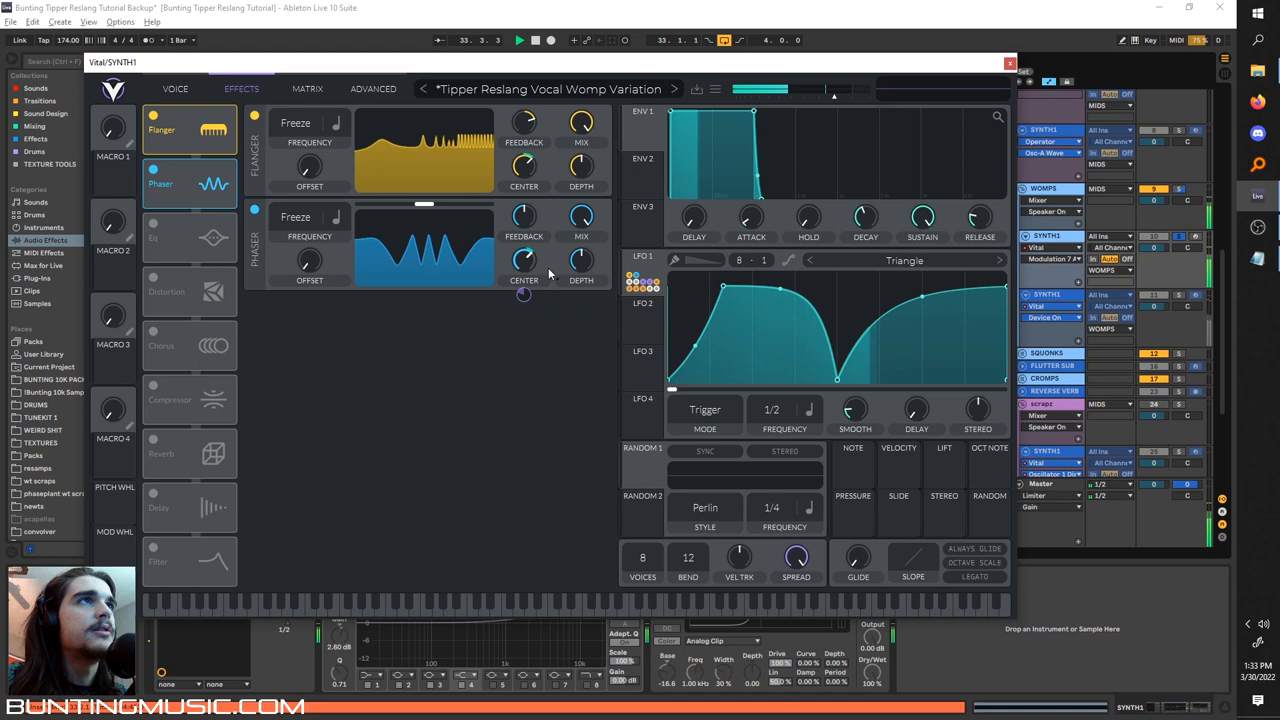
drag(524, 262, 524, 258)
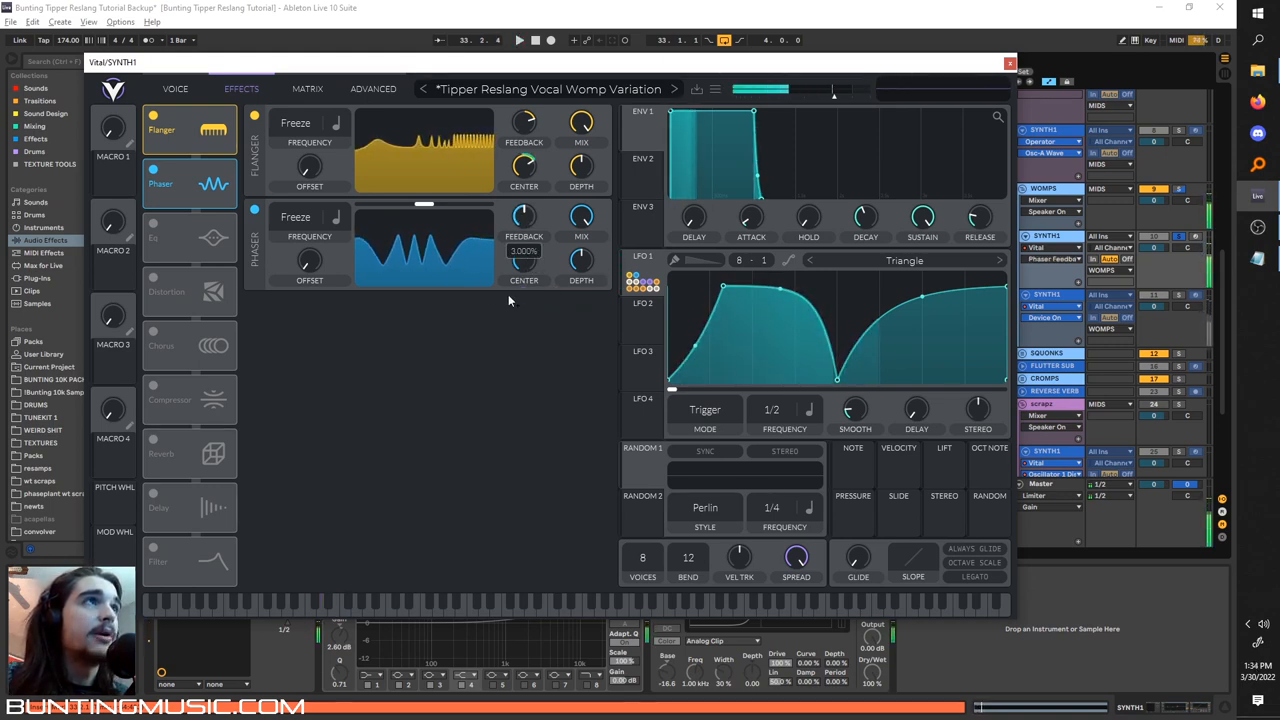
drag(524, 260, 524, 240)
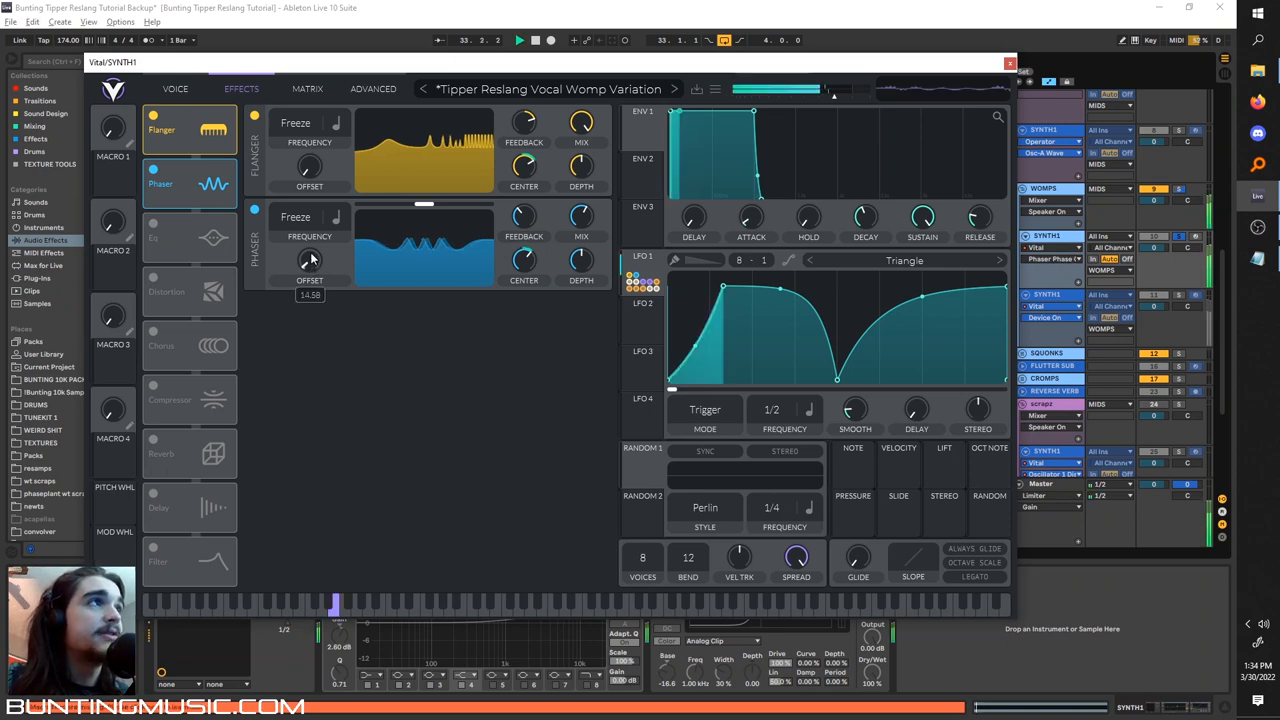
drag(524, 260, 524, 256)
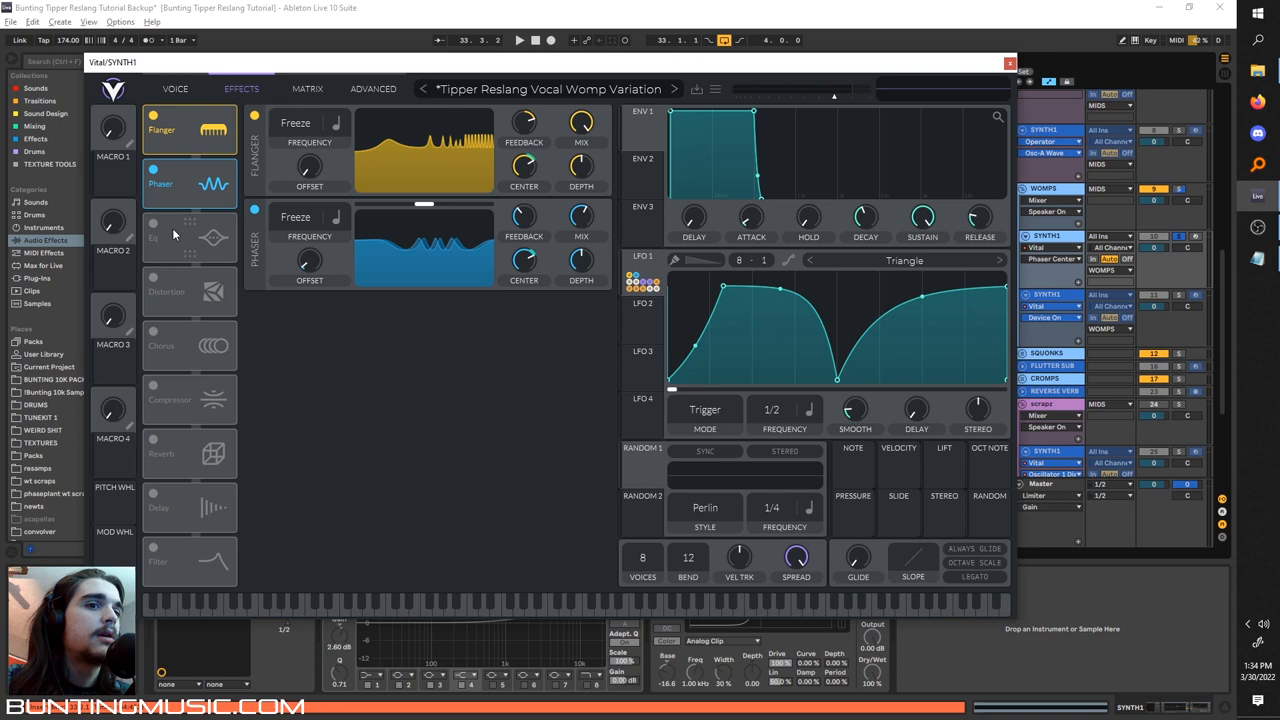
- Enable the EQ after the phaser and reshape its low gain, cutoff, resonance and band cutoff
click(152, 236)
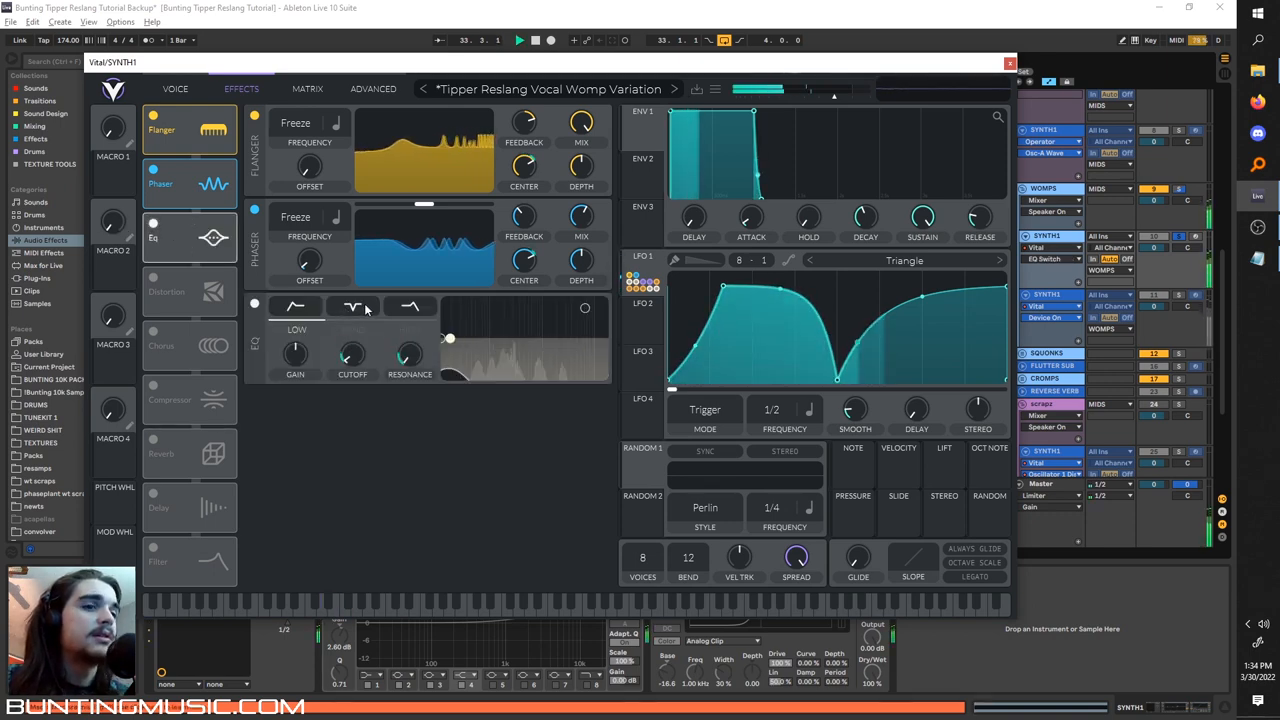
click(352, 308)
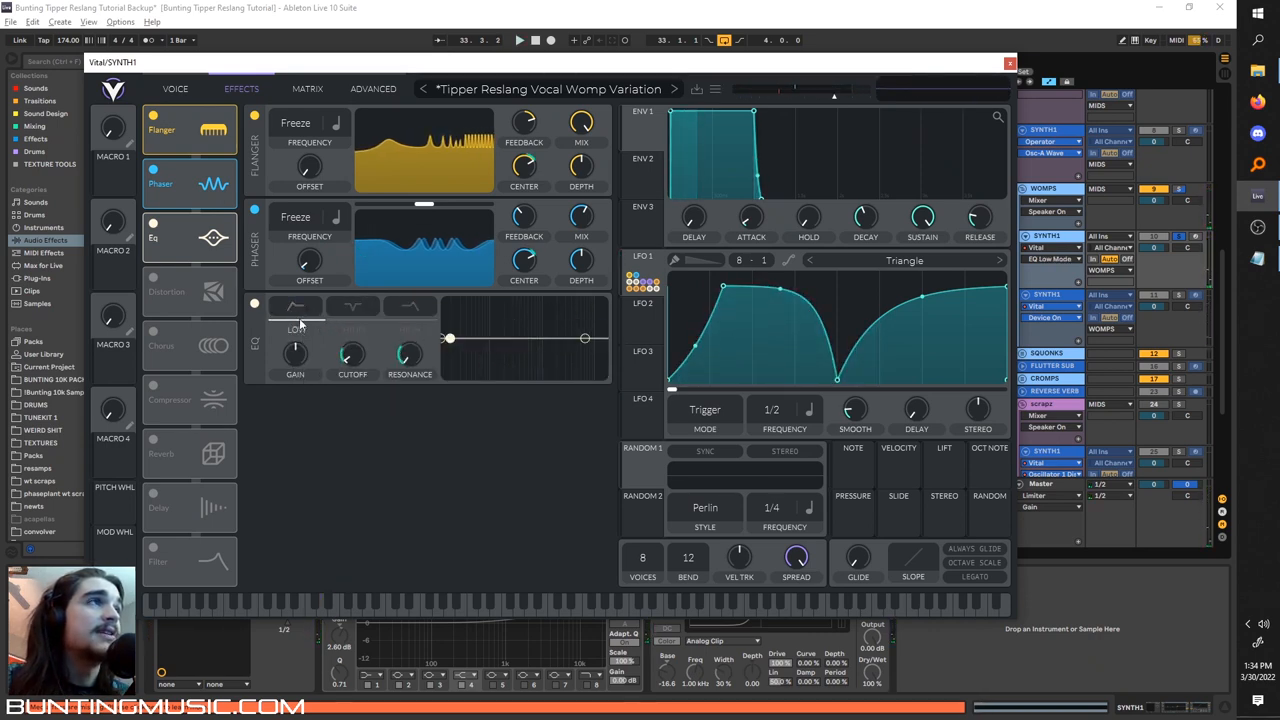
drag(408, 356, 408, 330)
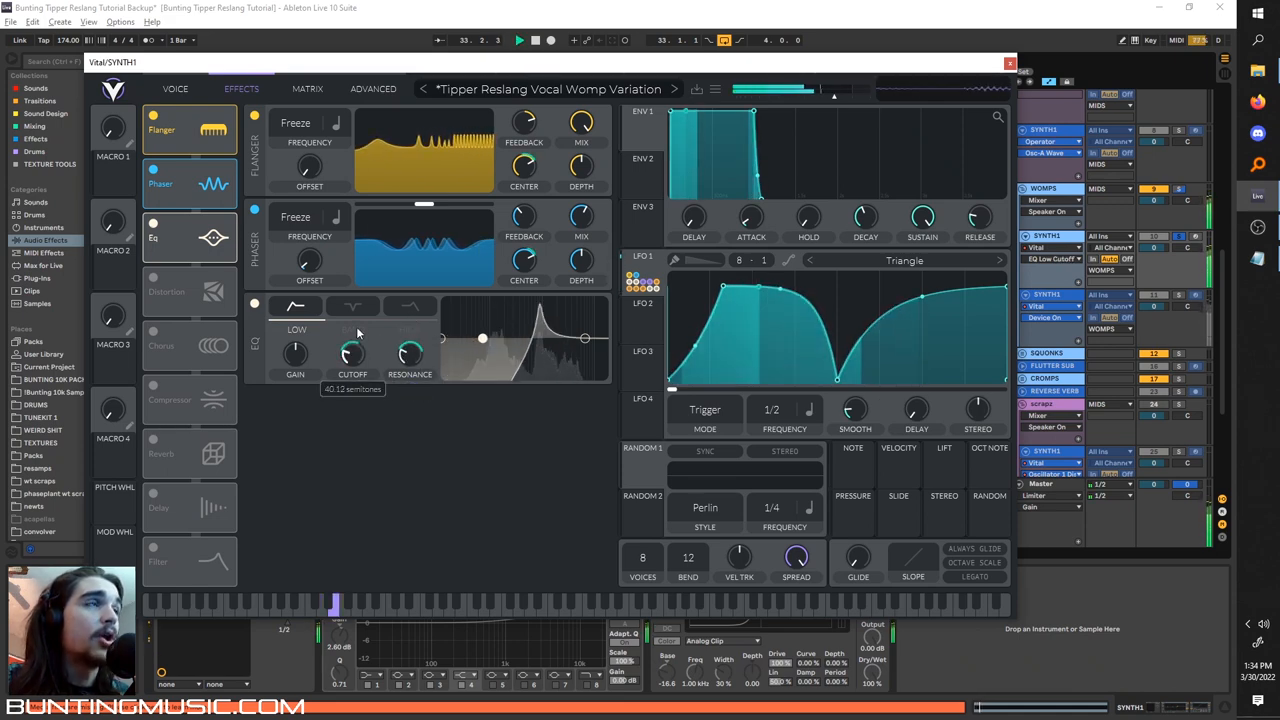
drag(350, 356, 350, 390)
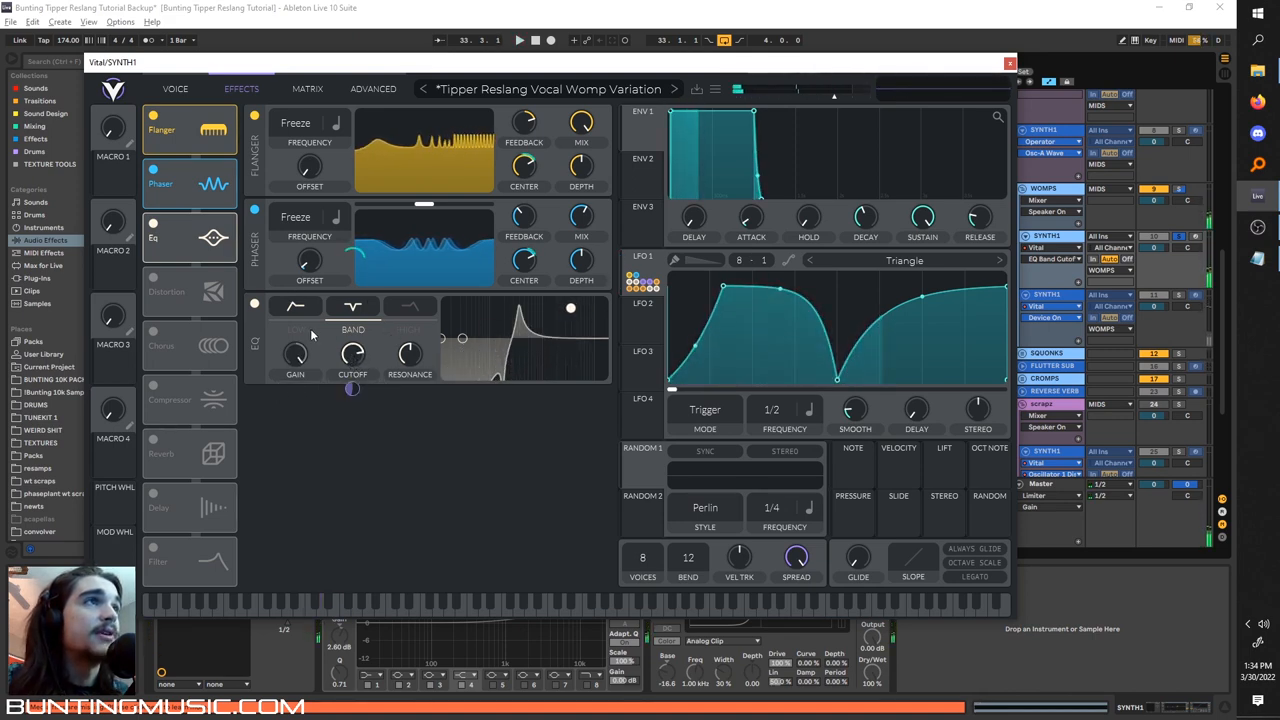
drag(408, 352, 408, 344)
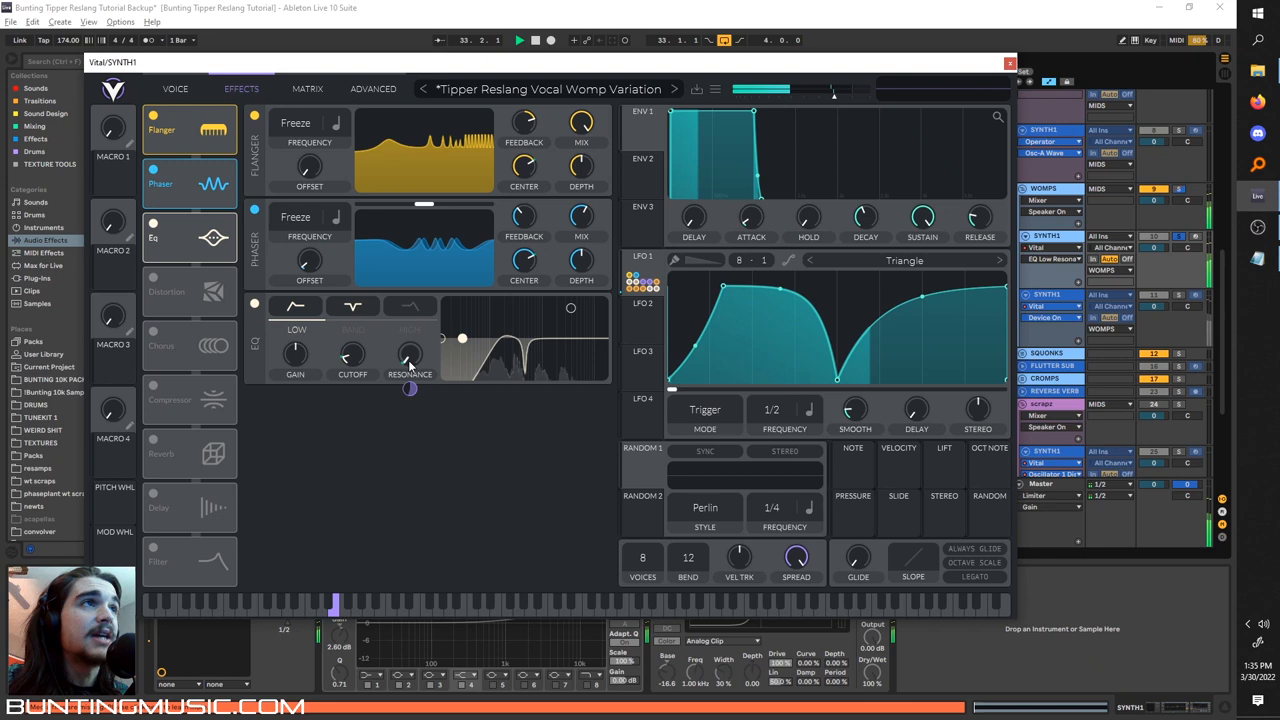
drag(408, 356, 408, 350)
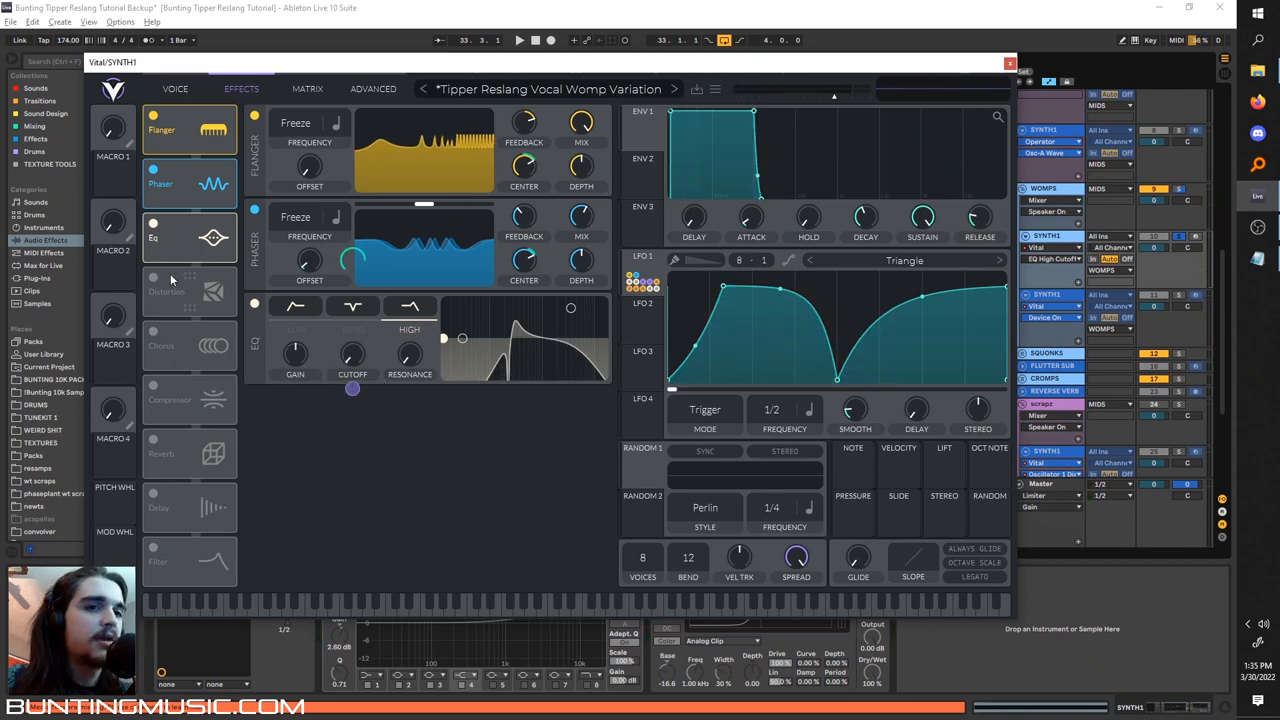
mouse_move(154, 278)
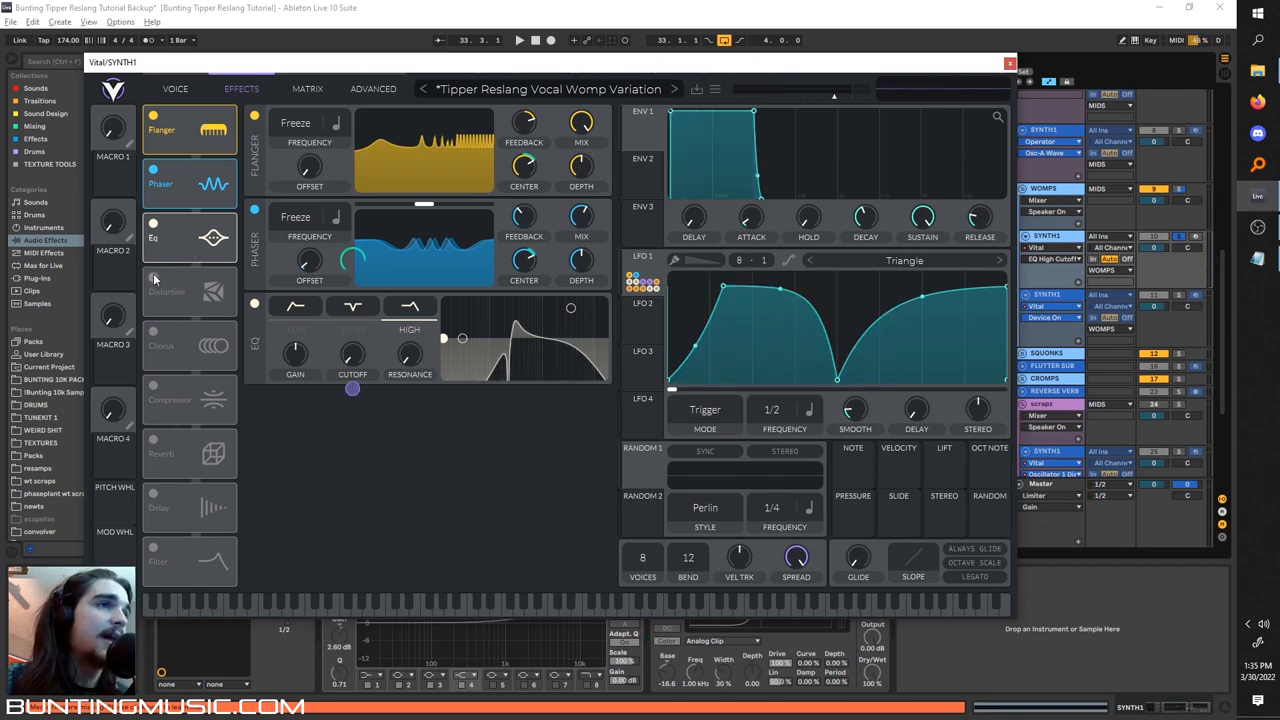
- Enable Soft Clip distortion after the EQ on the womp patch
click(156, 276)
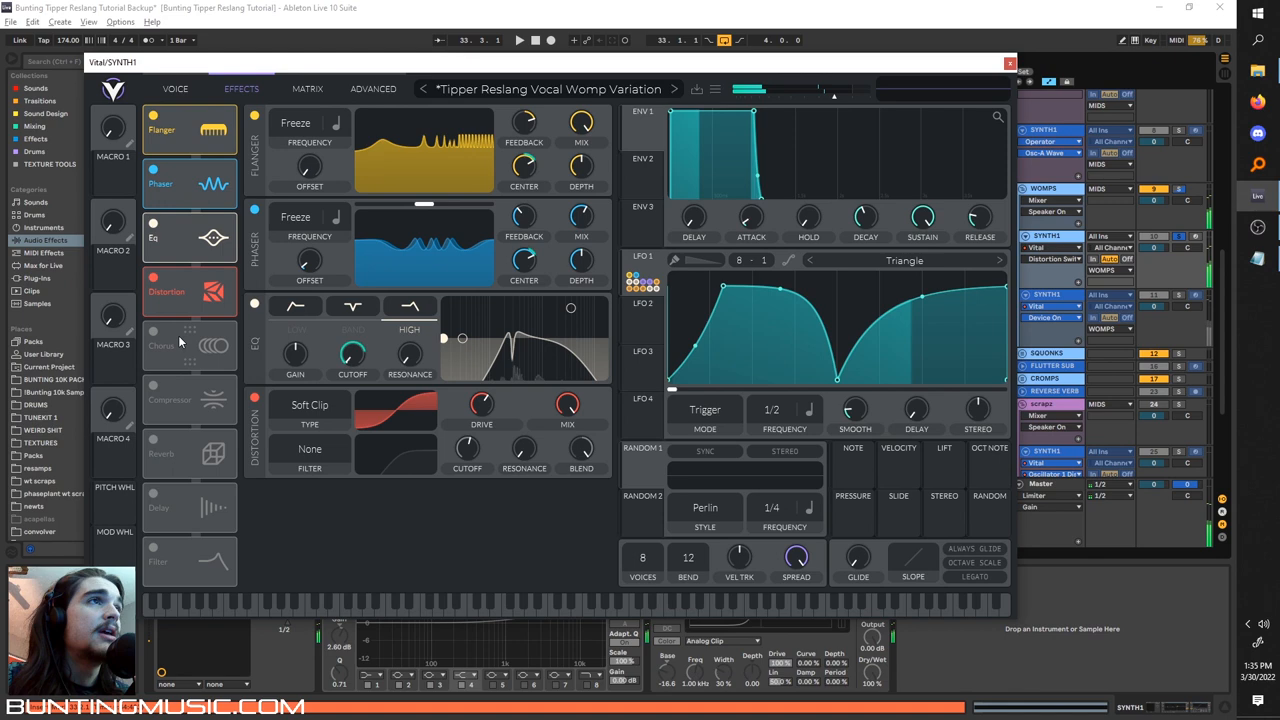
click(152, 332)
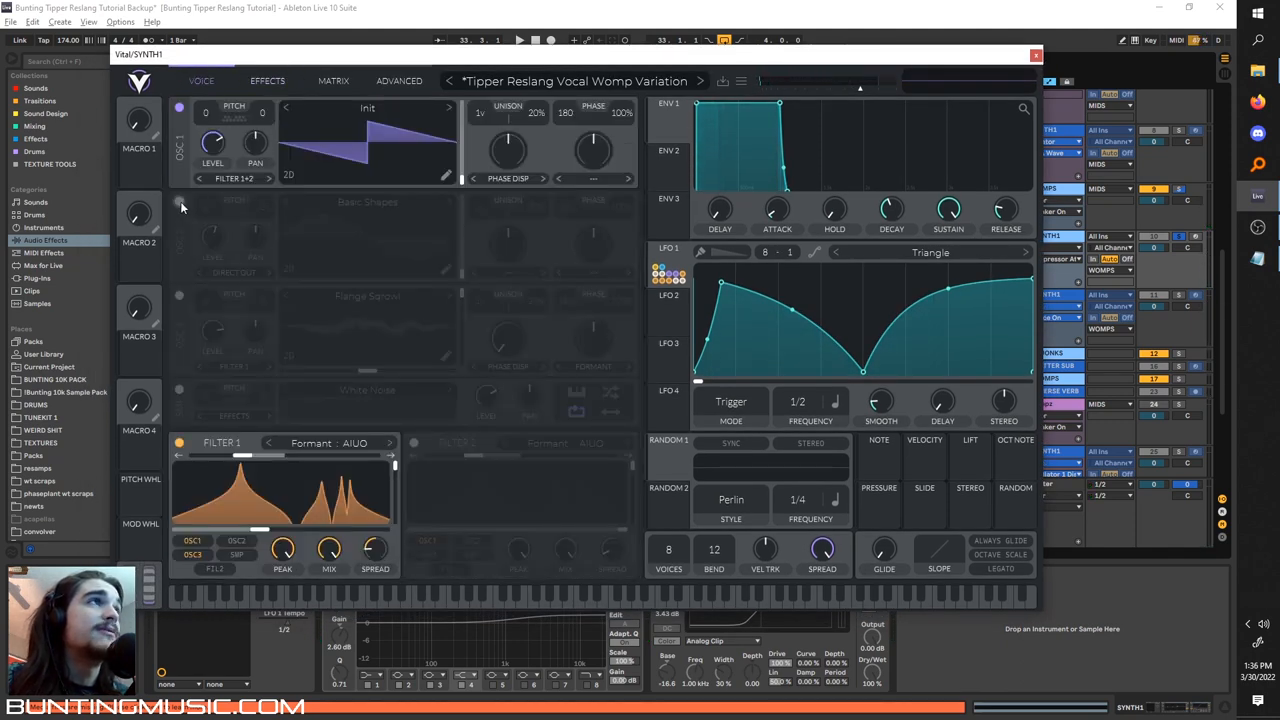
- Enable another oscillator routed to output, load its wavetable and give it Phase Disperse spectral and Formant warp
click(180, 202)
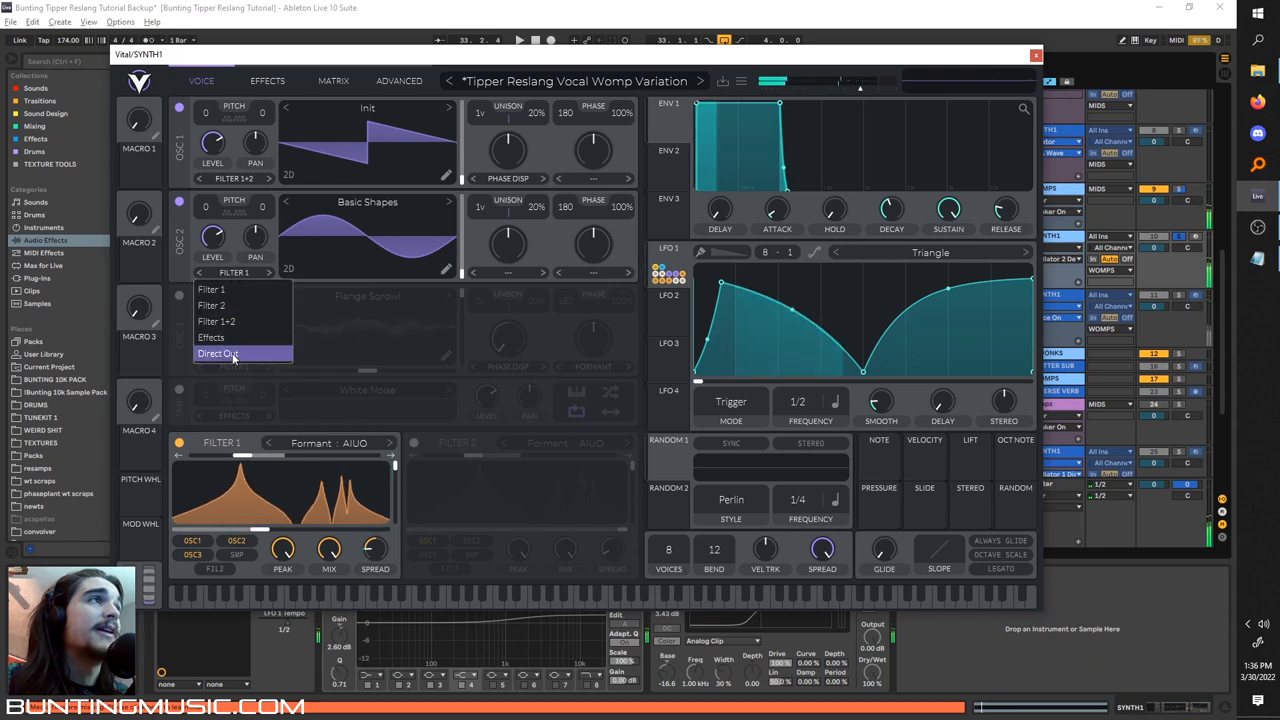
click(218, 352)
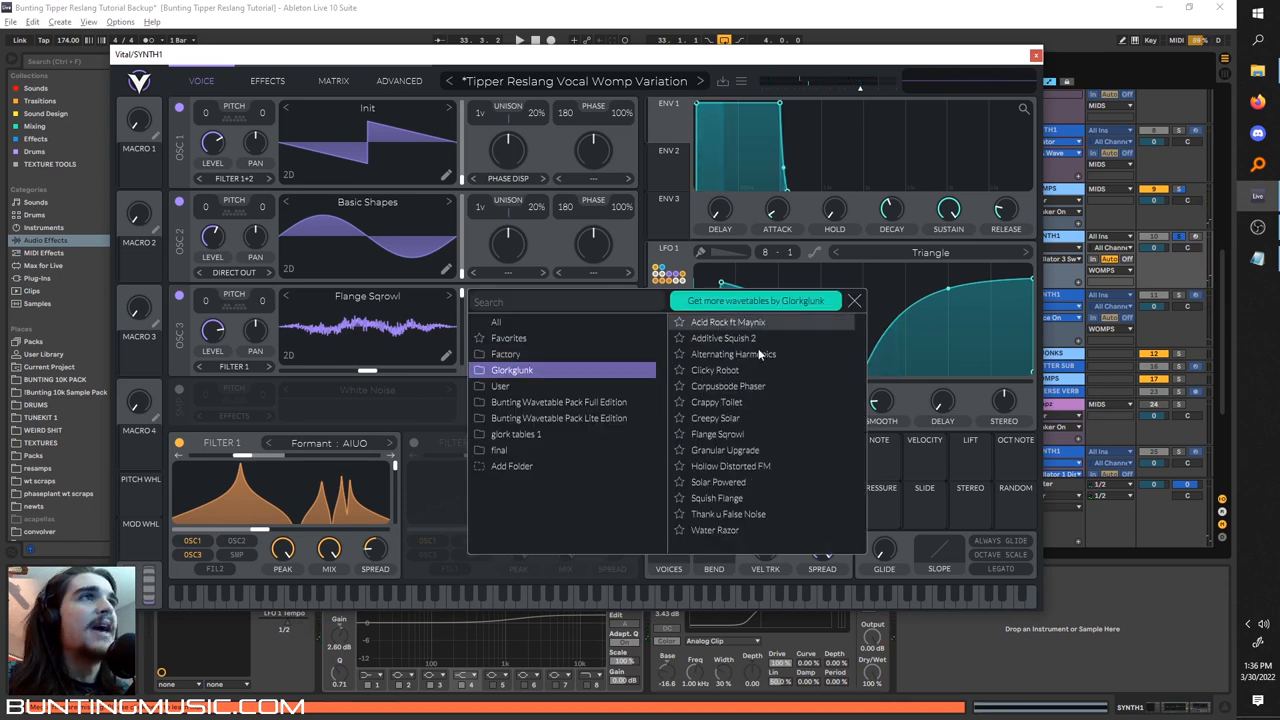
click(854, 300)
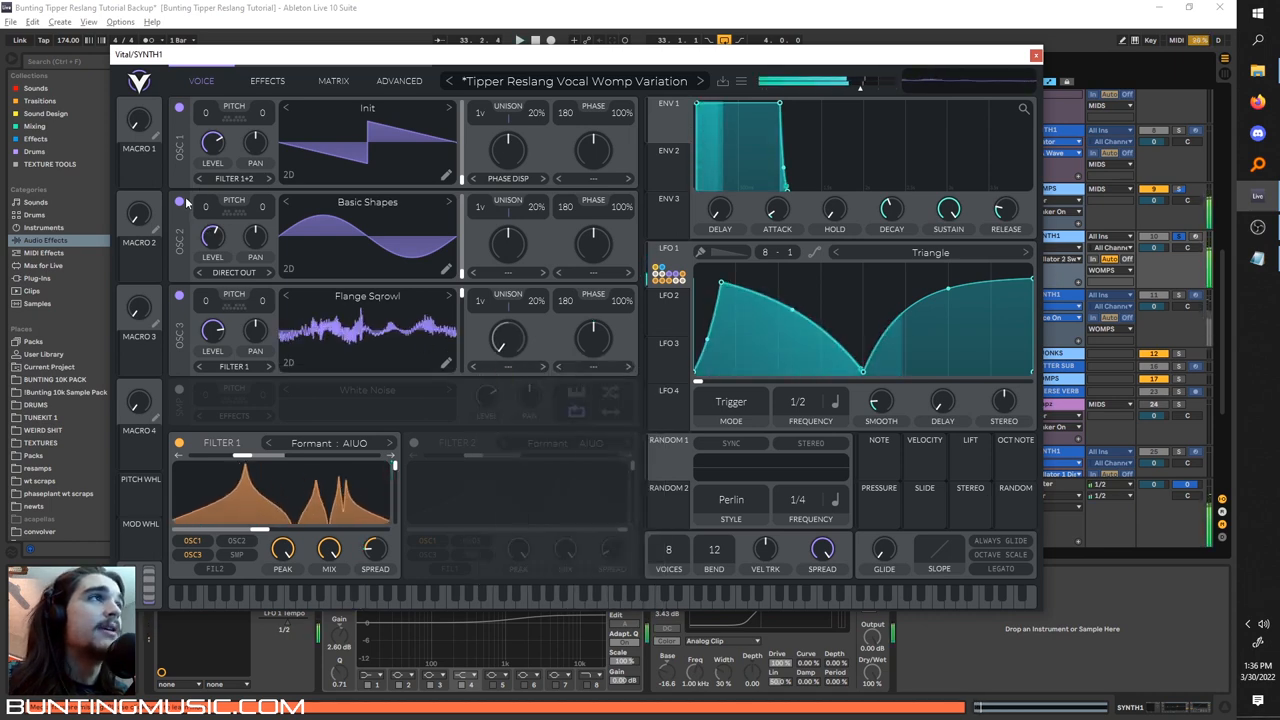
click(510, 340)
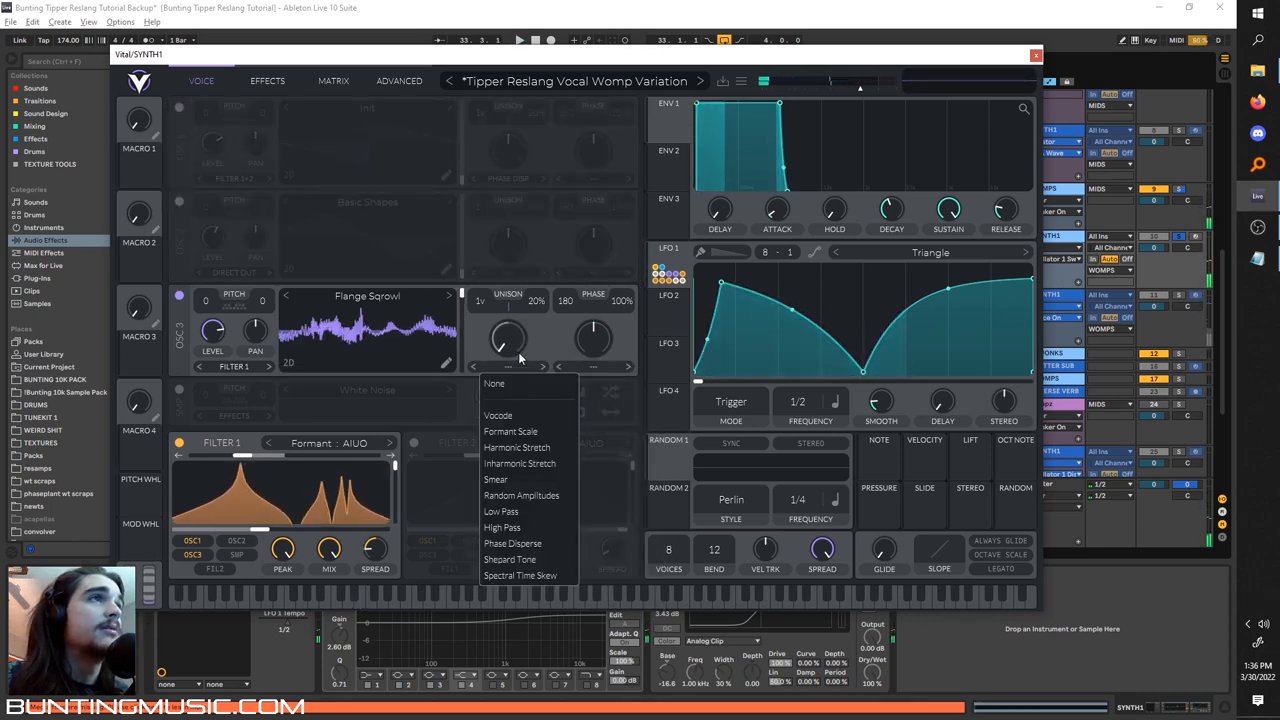
mouse_move(512, 544)
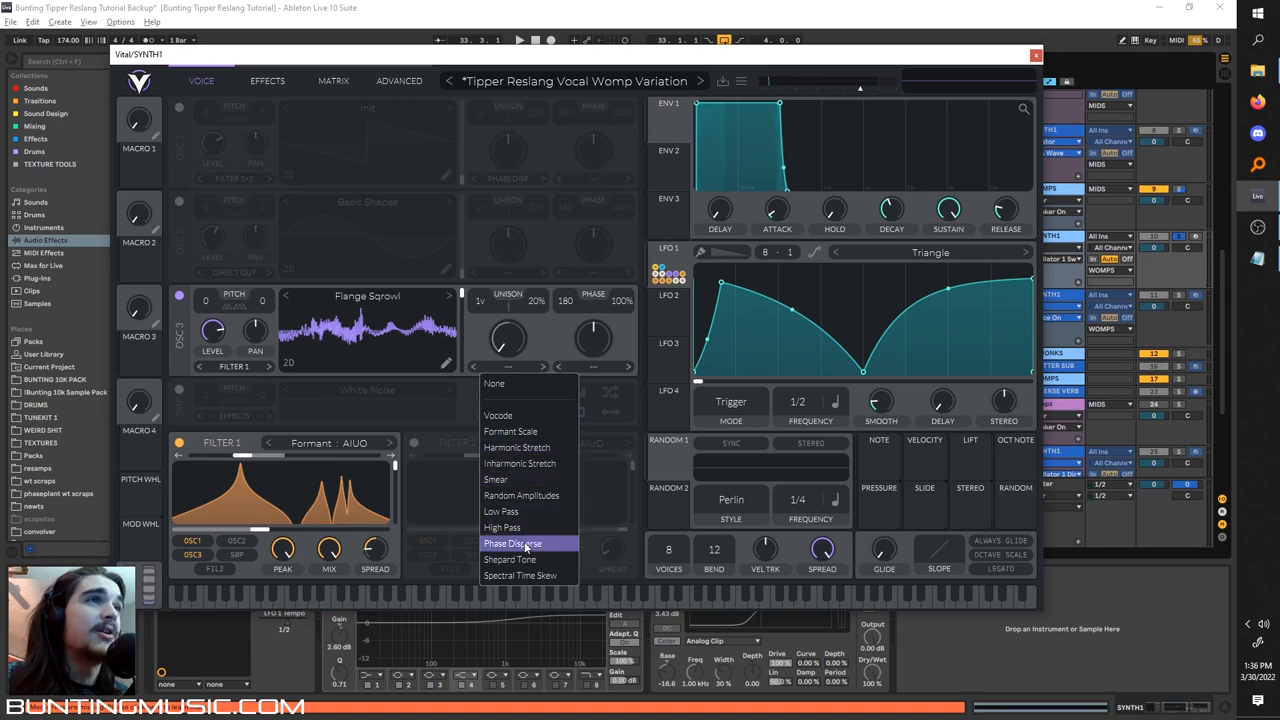
click(512, 544)
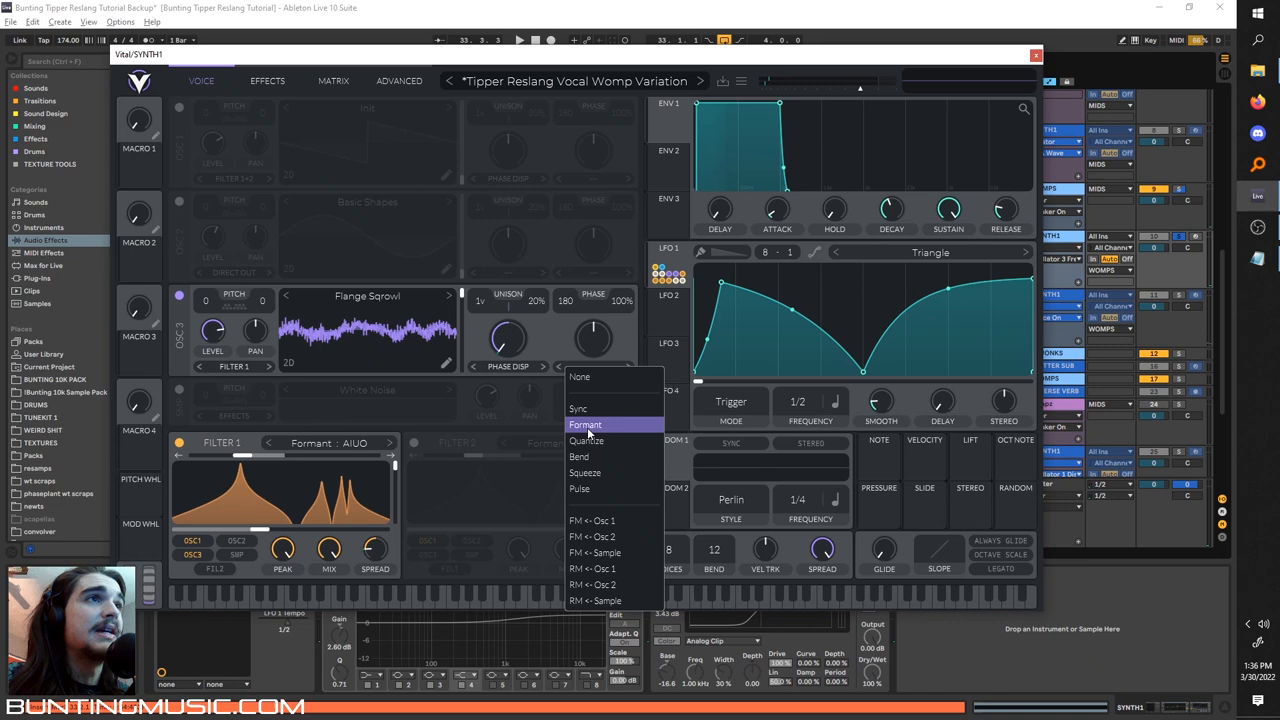
click(584, 424)
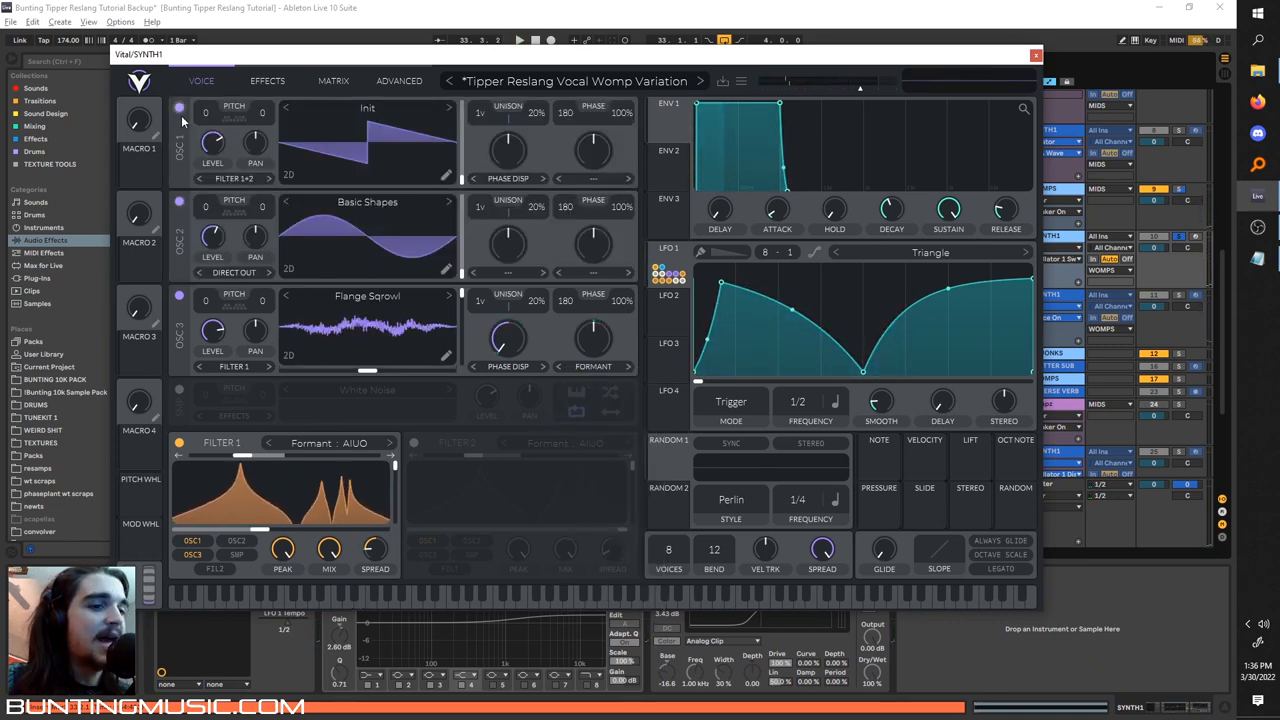
- Bring up a fresh Vital Init patch holding the Water Razor oscillator and formant filter
click(520, 40)
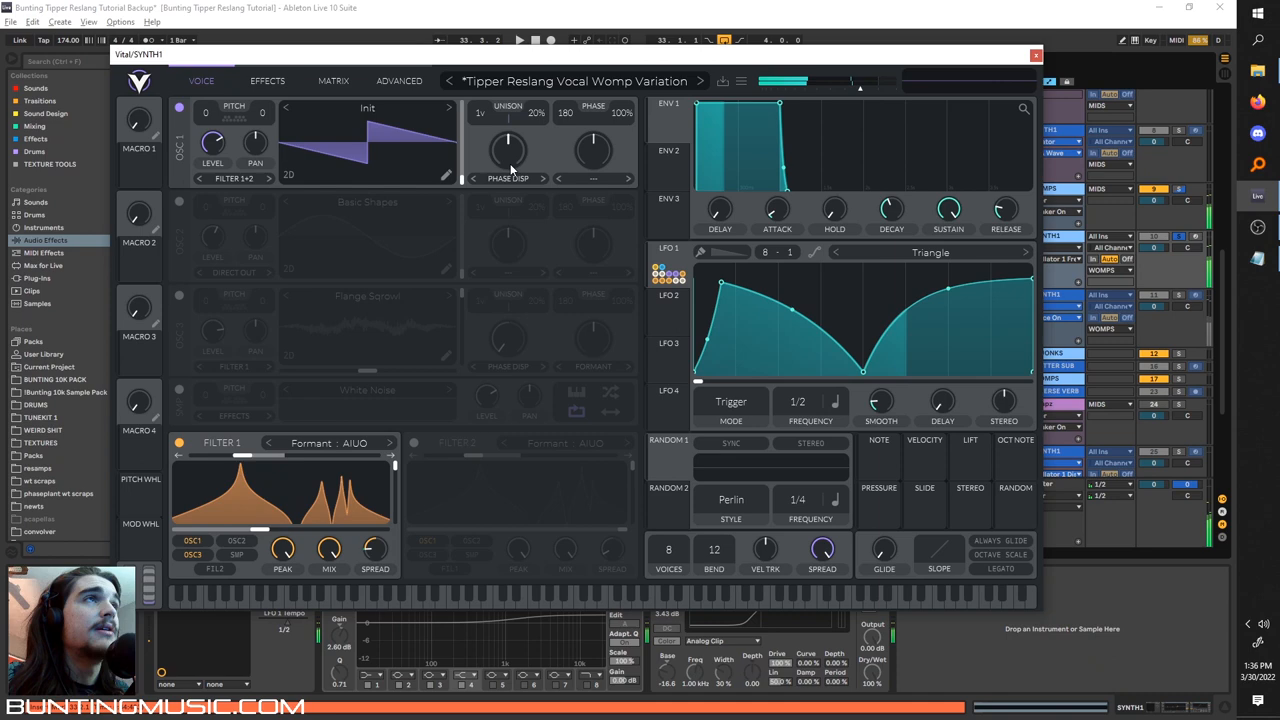
drag(508, 150, 508, 130)
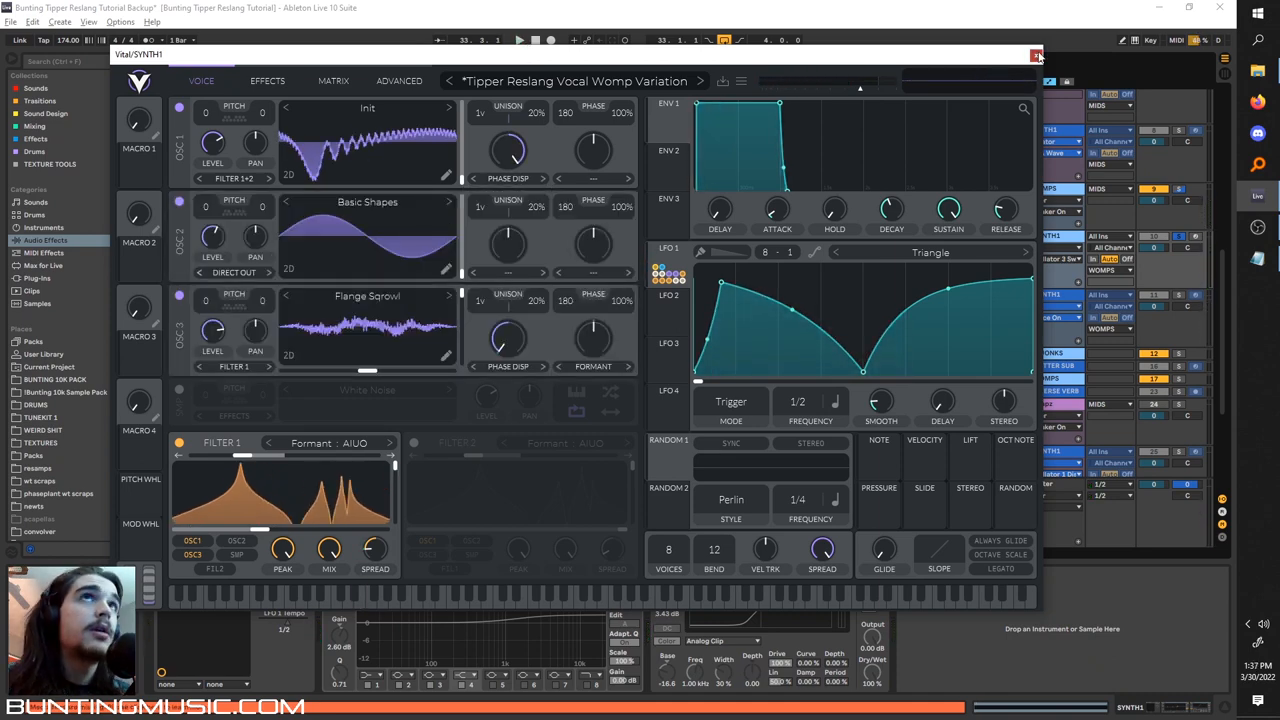
click(1036, 56)
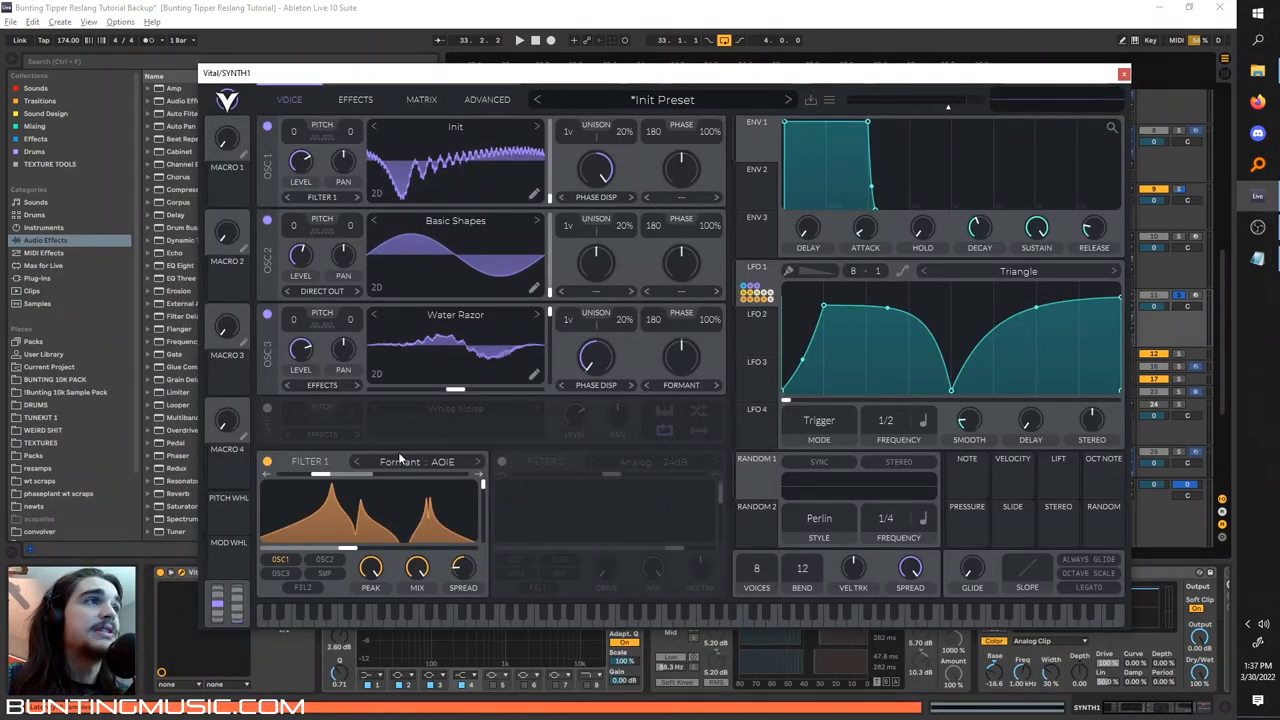
- Review the new patch's effects chain and freeze the finished Vital track in the arrangement
click(416, 460)
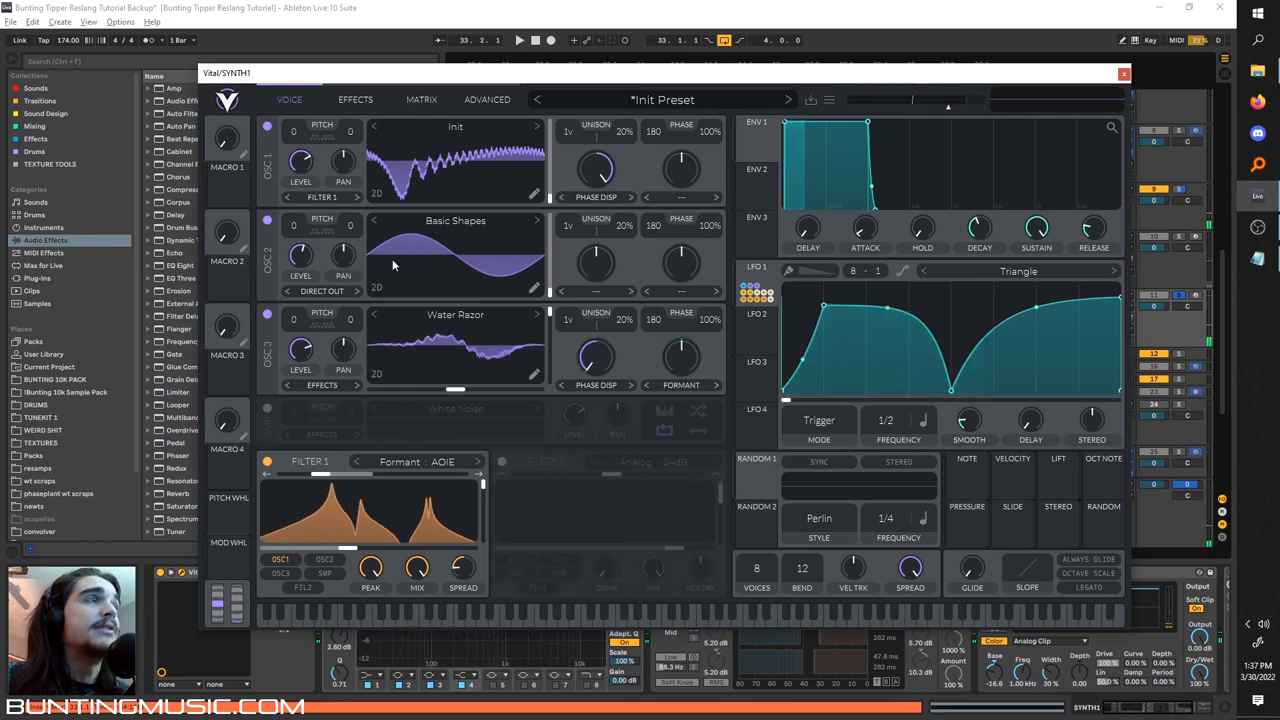
click(356, 100)
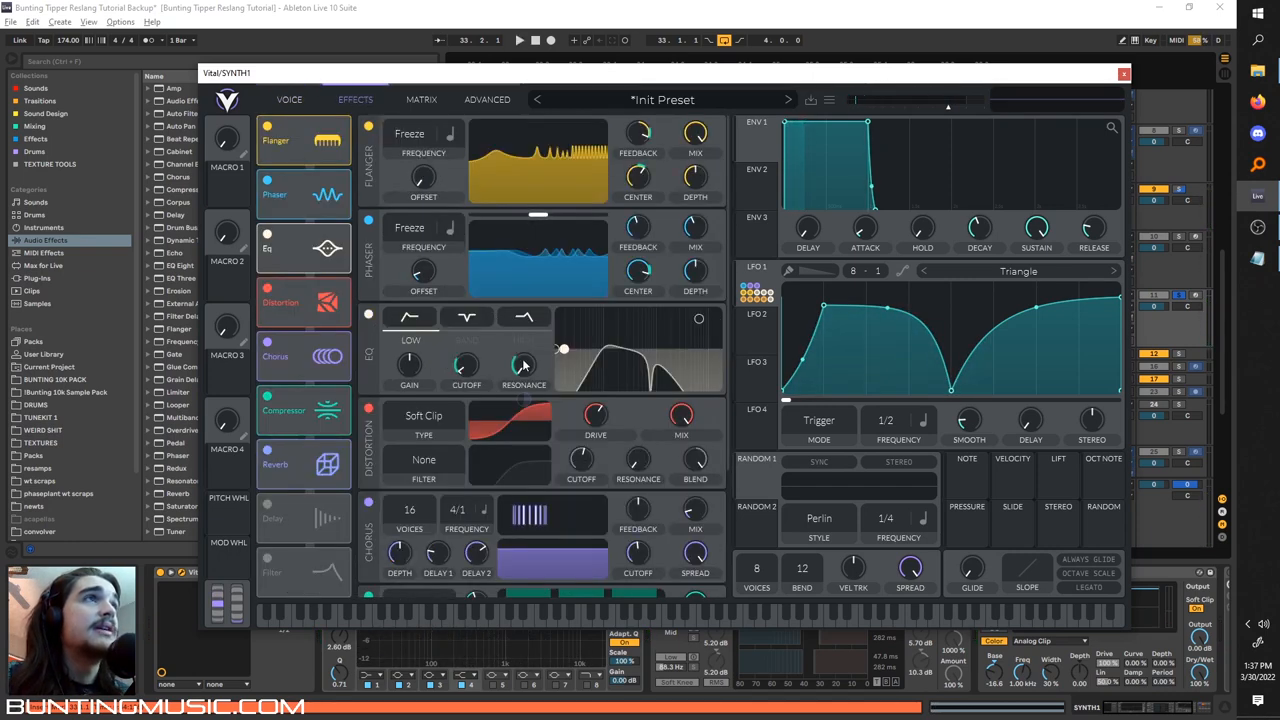
scroll(down, 3)
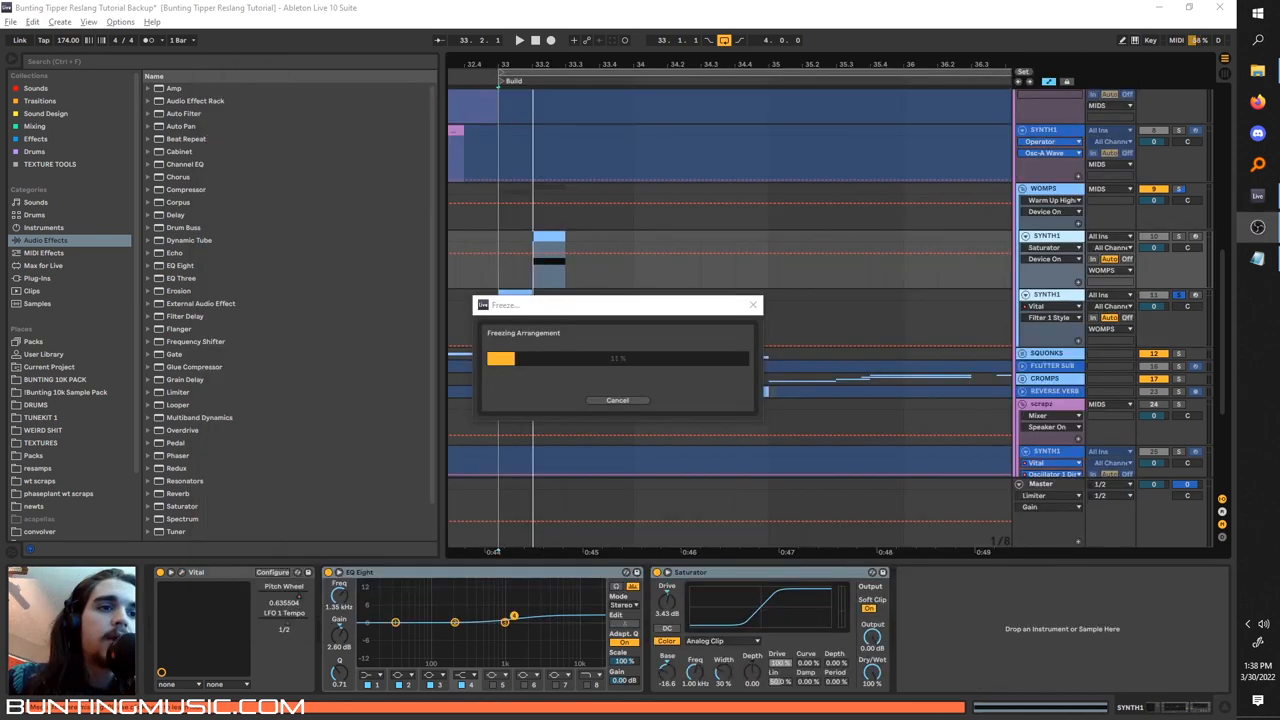
mouse_move(940, 284)
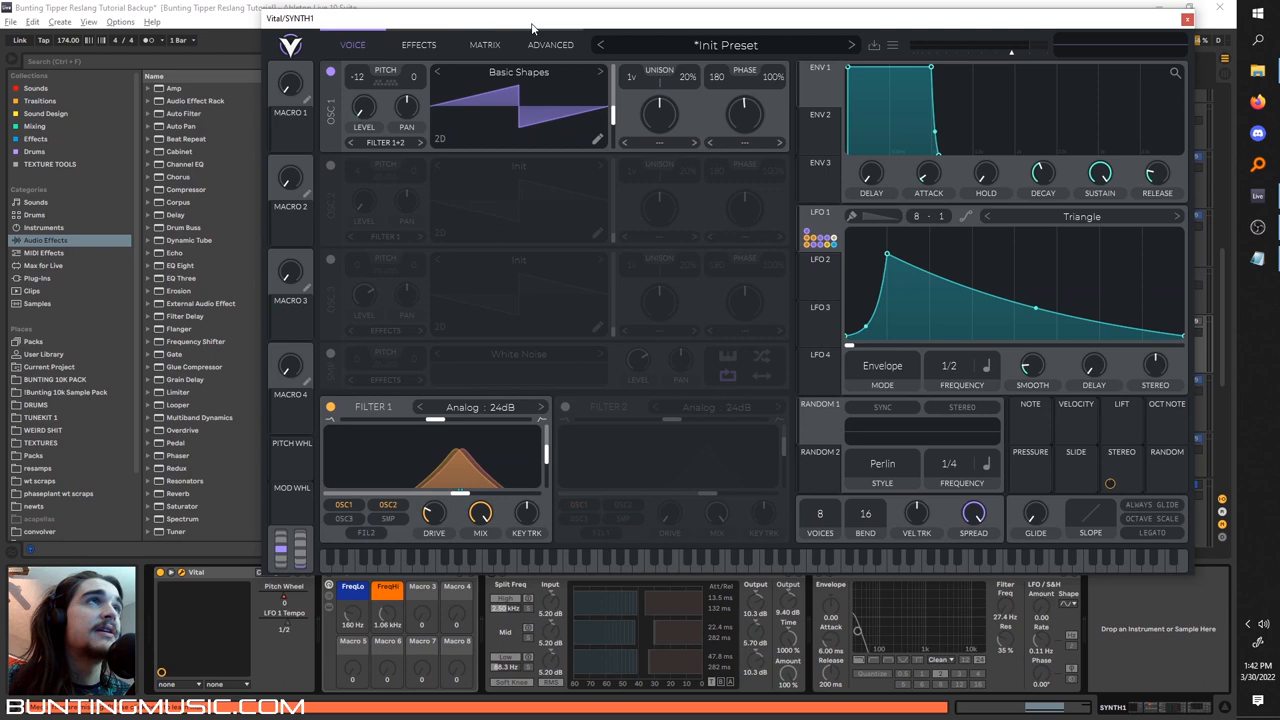
- Transpose the Init patch's oscillator down and reshape LFO 1 into a two-peak curve
click(412, 48)
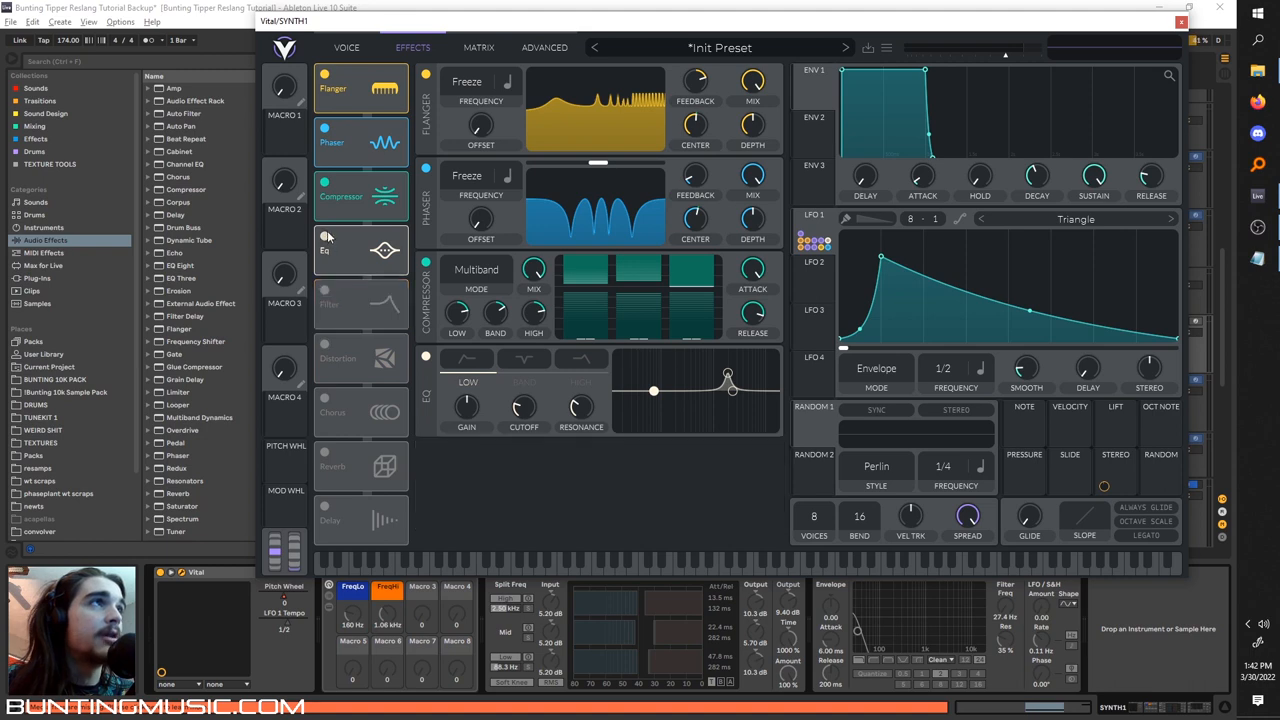
click(346, 48)
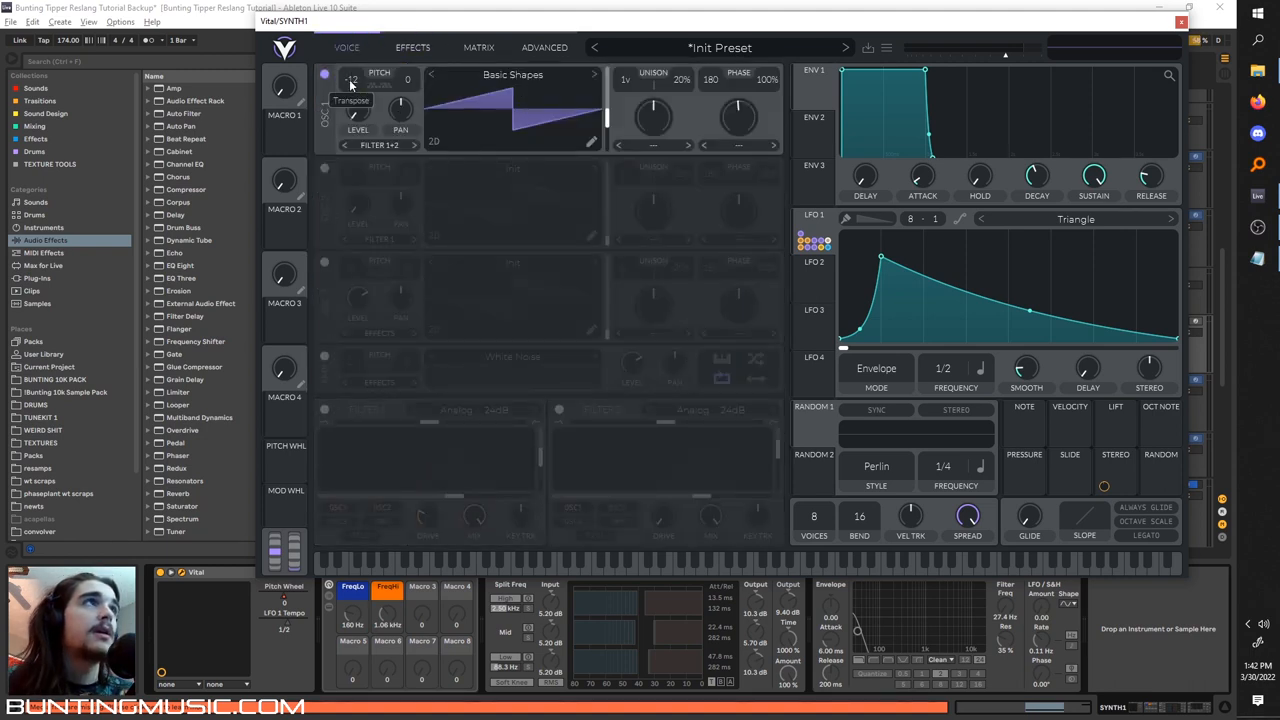
right_click(352, 100)
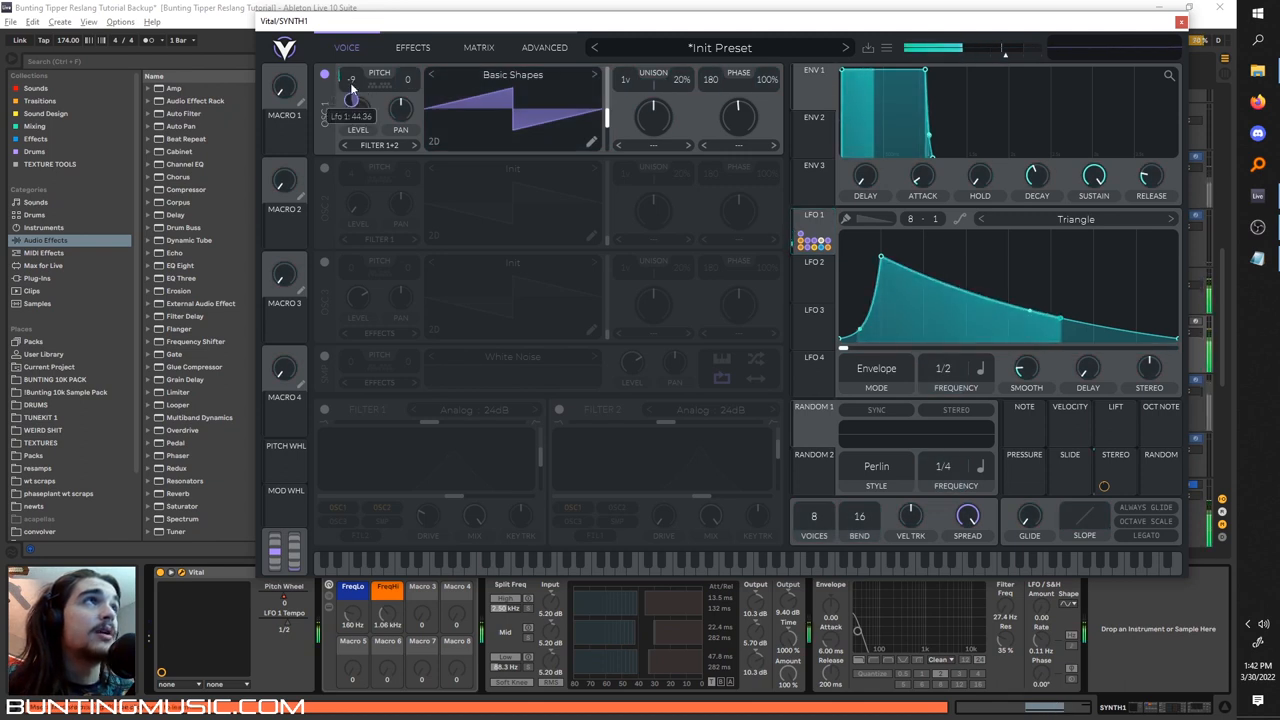
drag(352, 90, 352, 100)
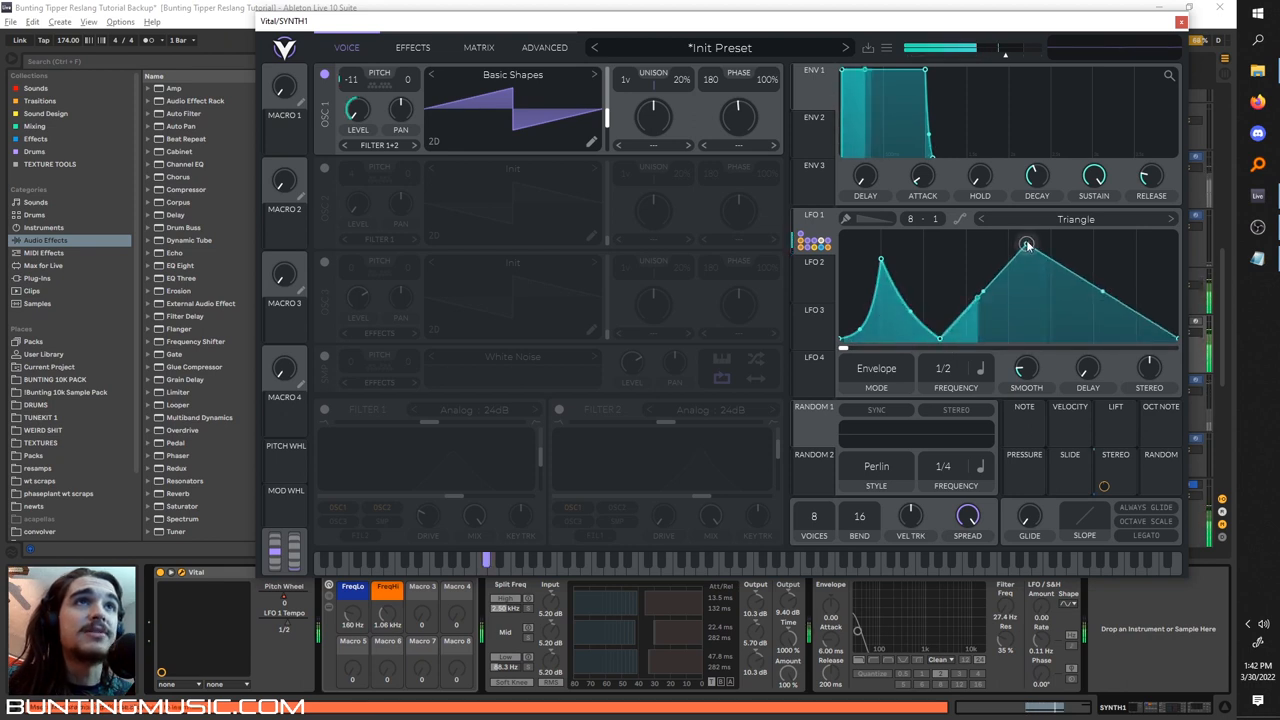
drag(1024, 244, 1018, 264)
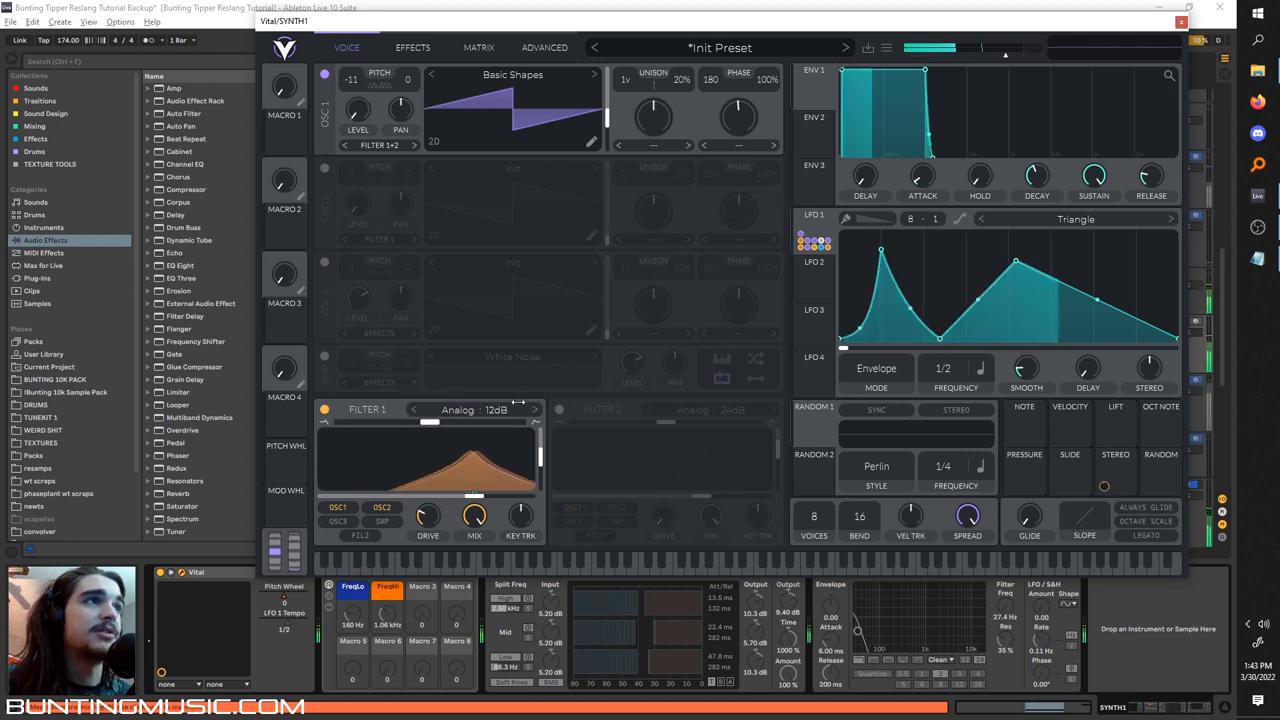
- Switch Filter 1's model from Analog 12dB to the steeper Analog 24dB slope
click(476, 410)
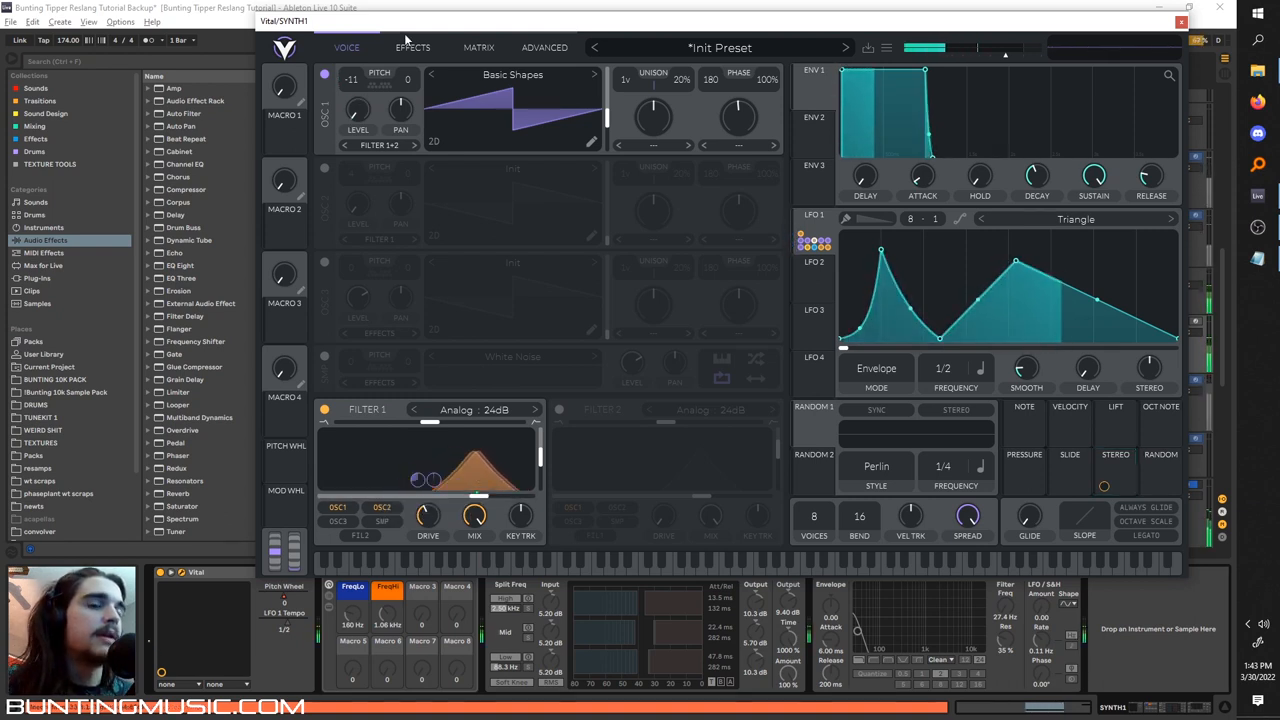
- In the effects chain, enable the flanger with a tweaked setting and the multiband compressor
click(412, 48)
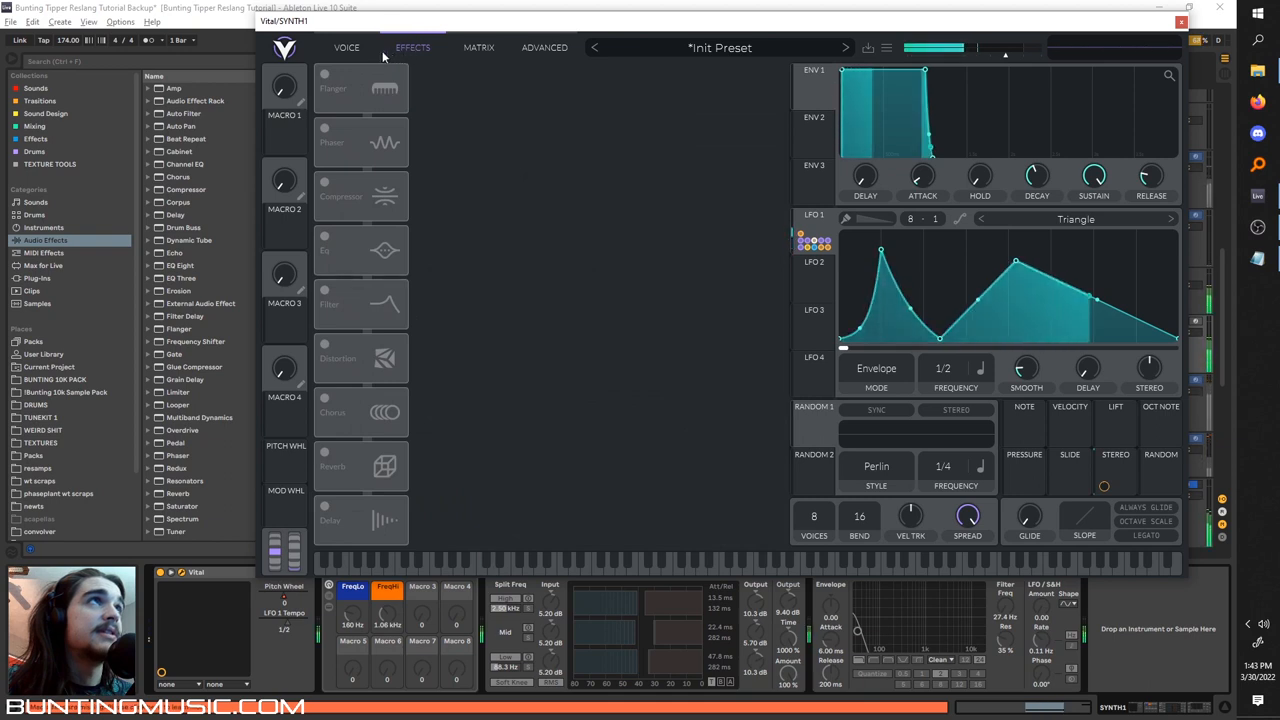
click(360, 88)
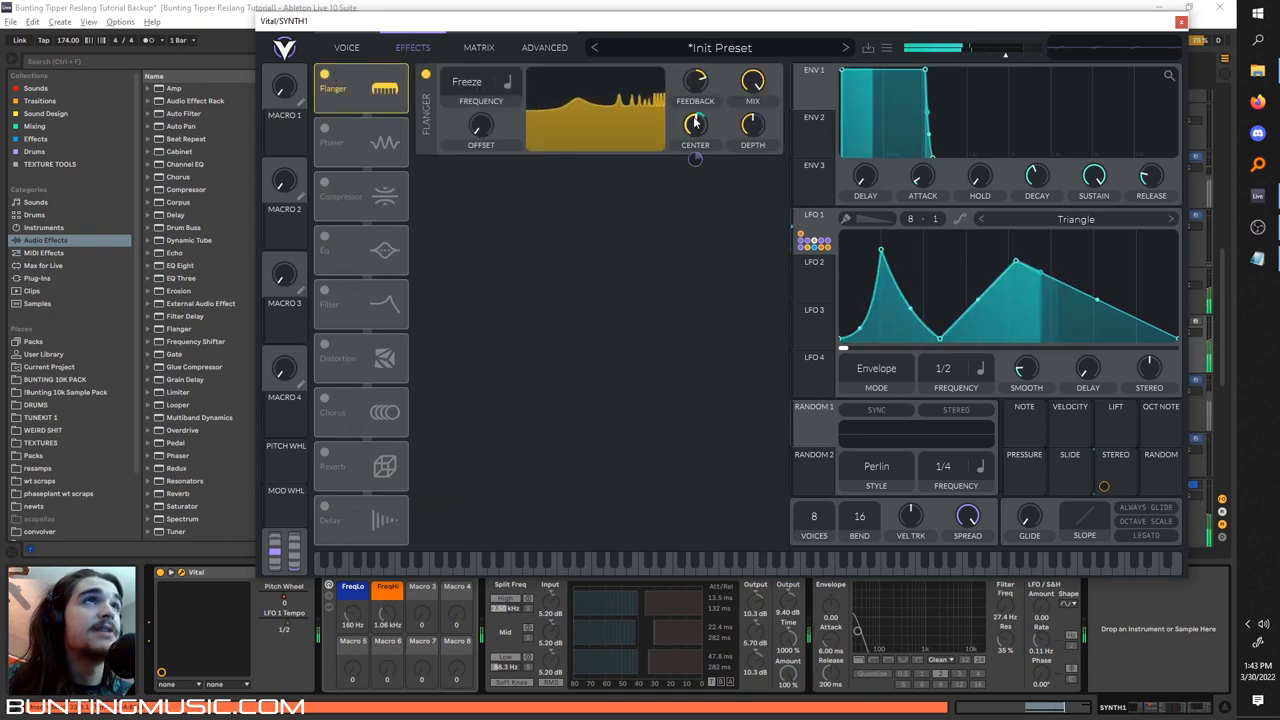
drag(696, 124, 696, 110)
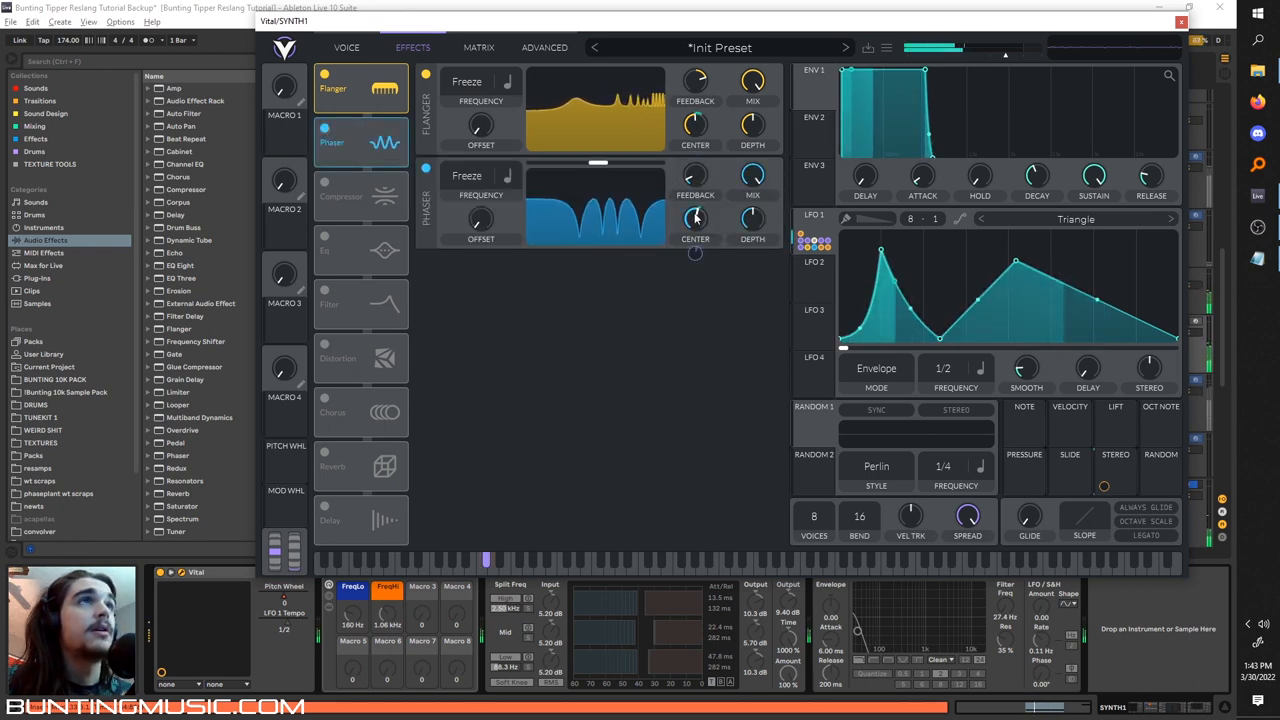
click(324, 182)
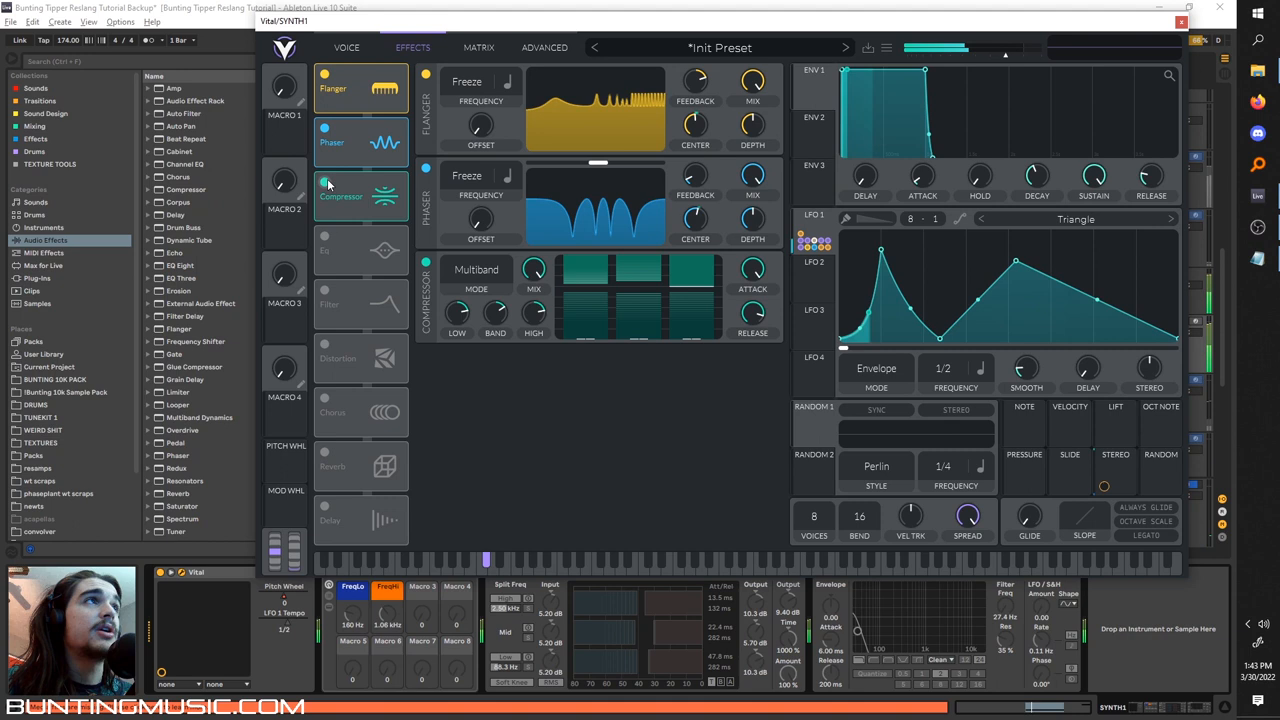
click(324, 184)
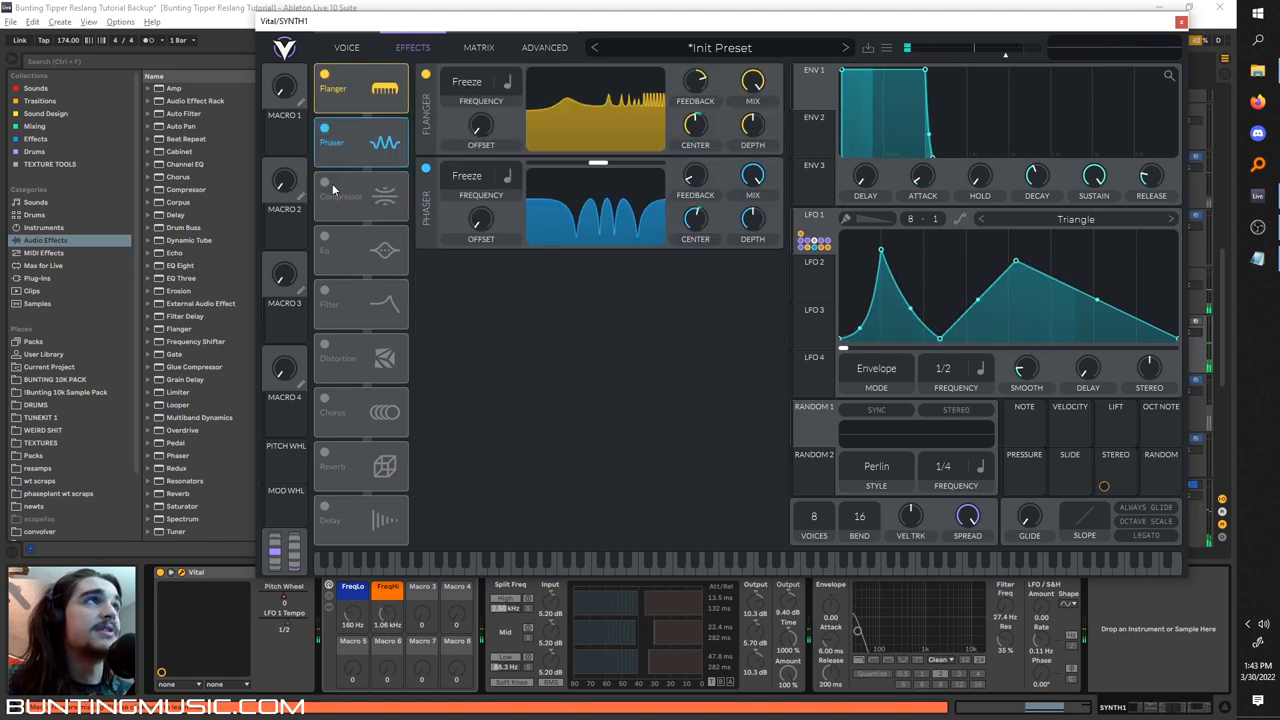
click(324, 182)
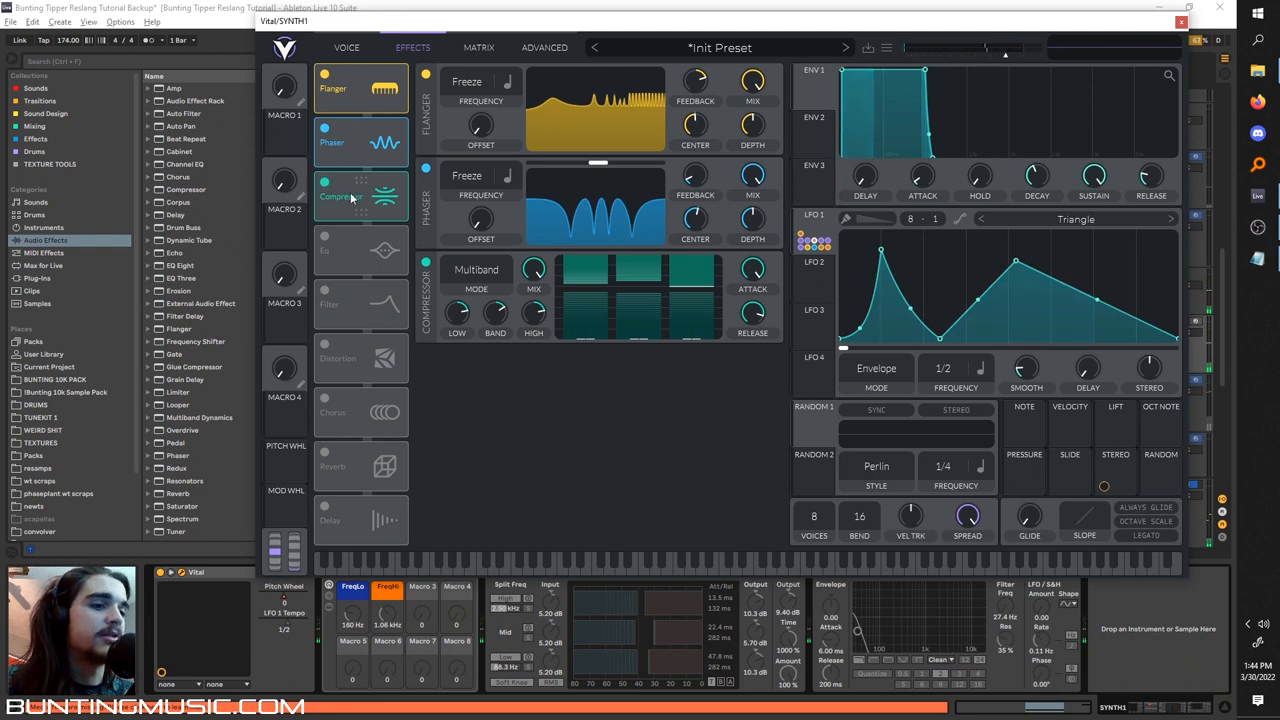
- Add the EQ to the chain and boost its band gain
drag(752, 316, 752, 310)
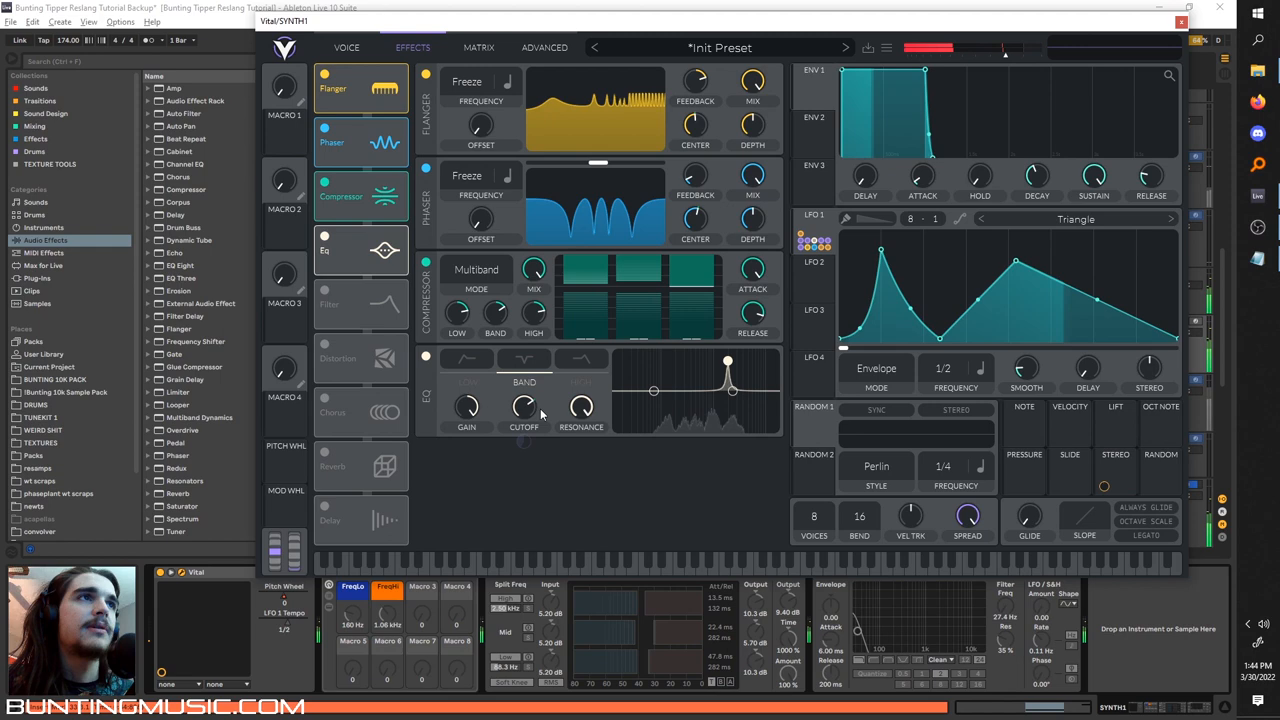
drag(468, 404, 468, 400)
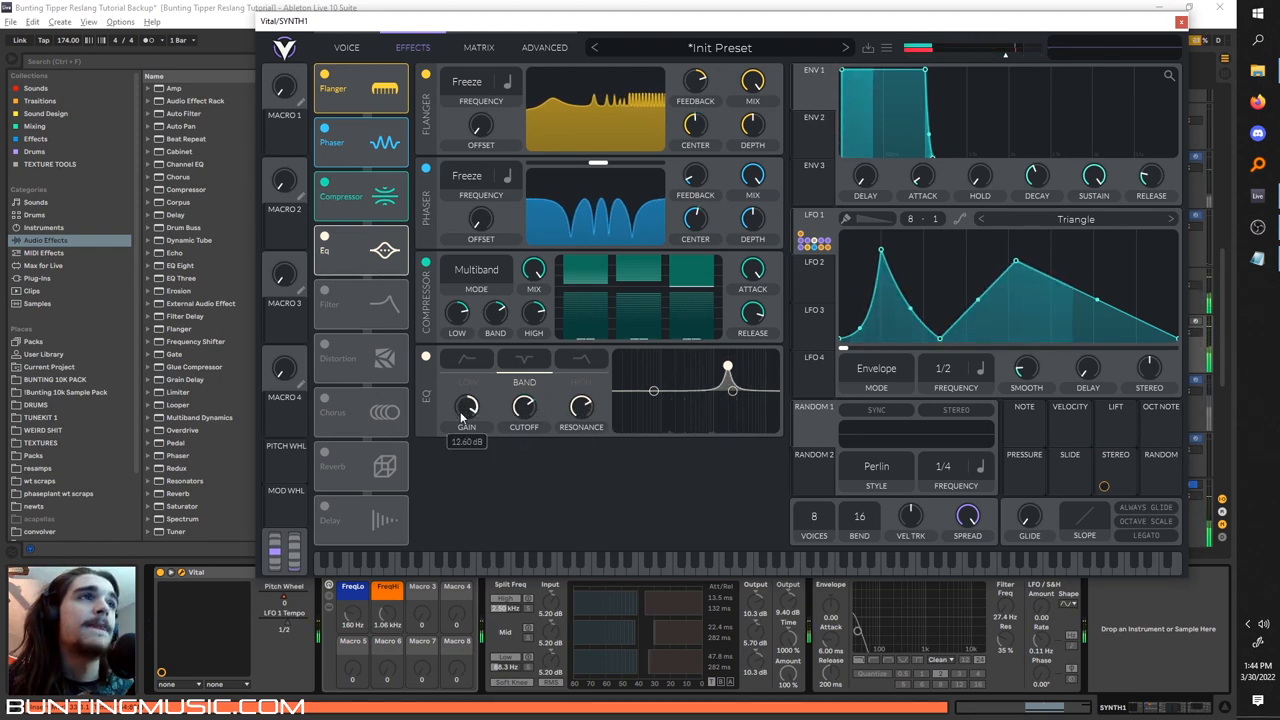
drag(580, 404, 580, 396)
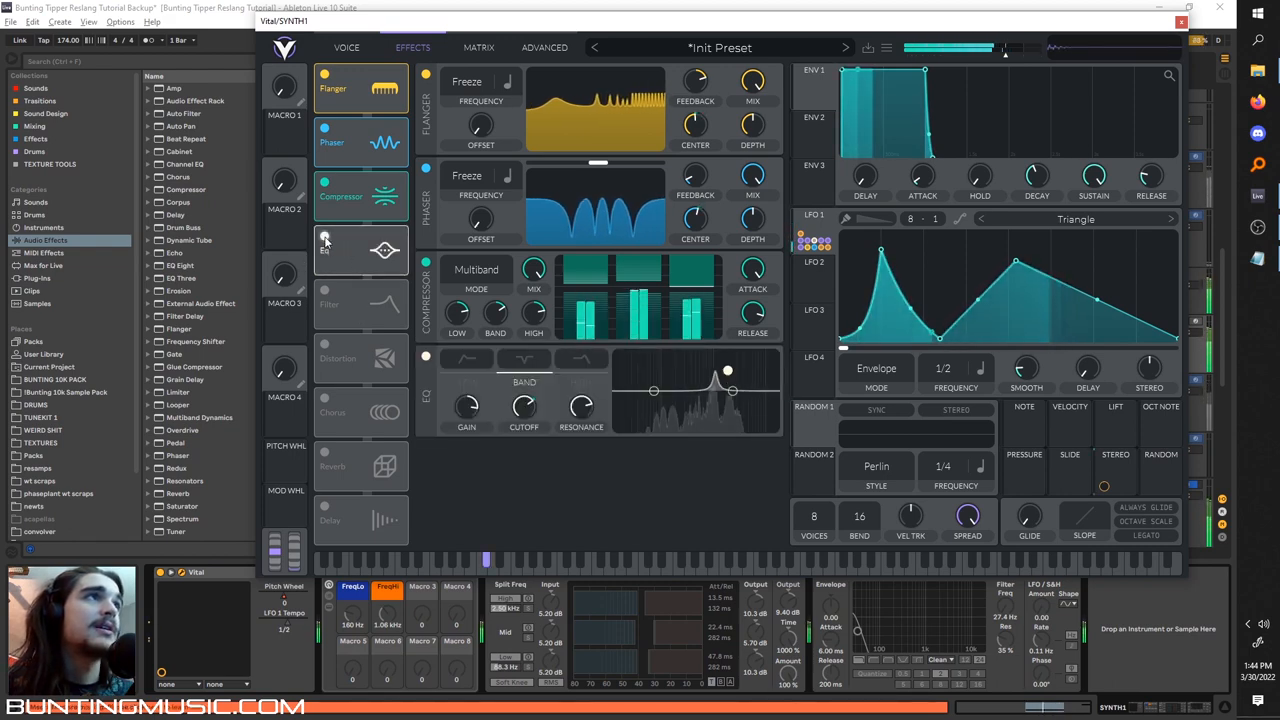
- Enable the band-pass filter effect with raised resonance and the soft-clip distortion
click(324, 290)
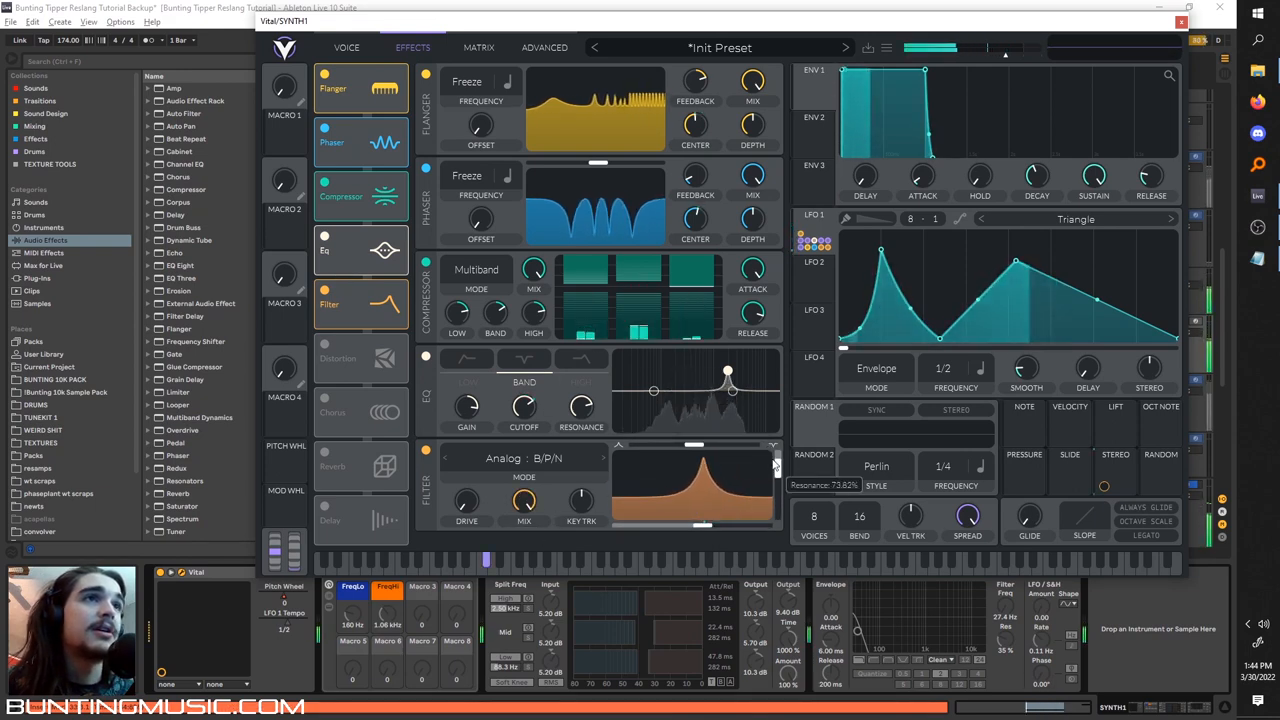
drag(524, 500, 524, 498)
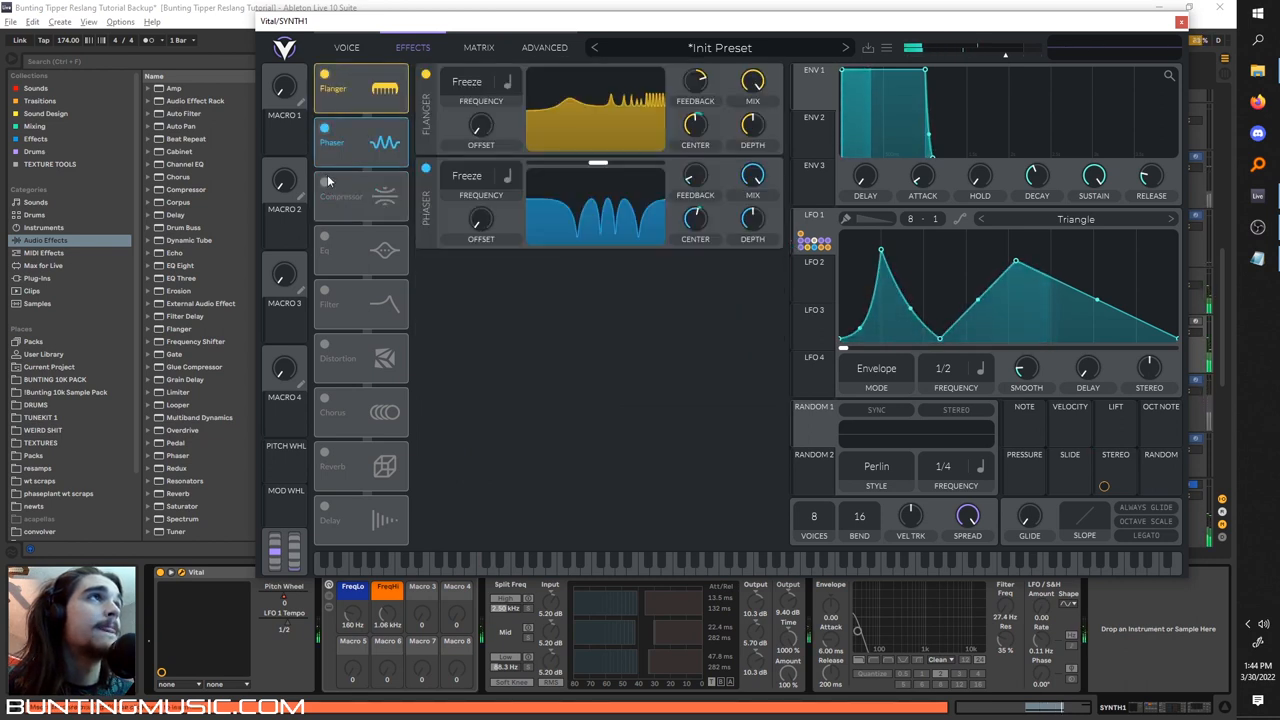
click(324, 180)
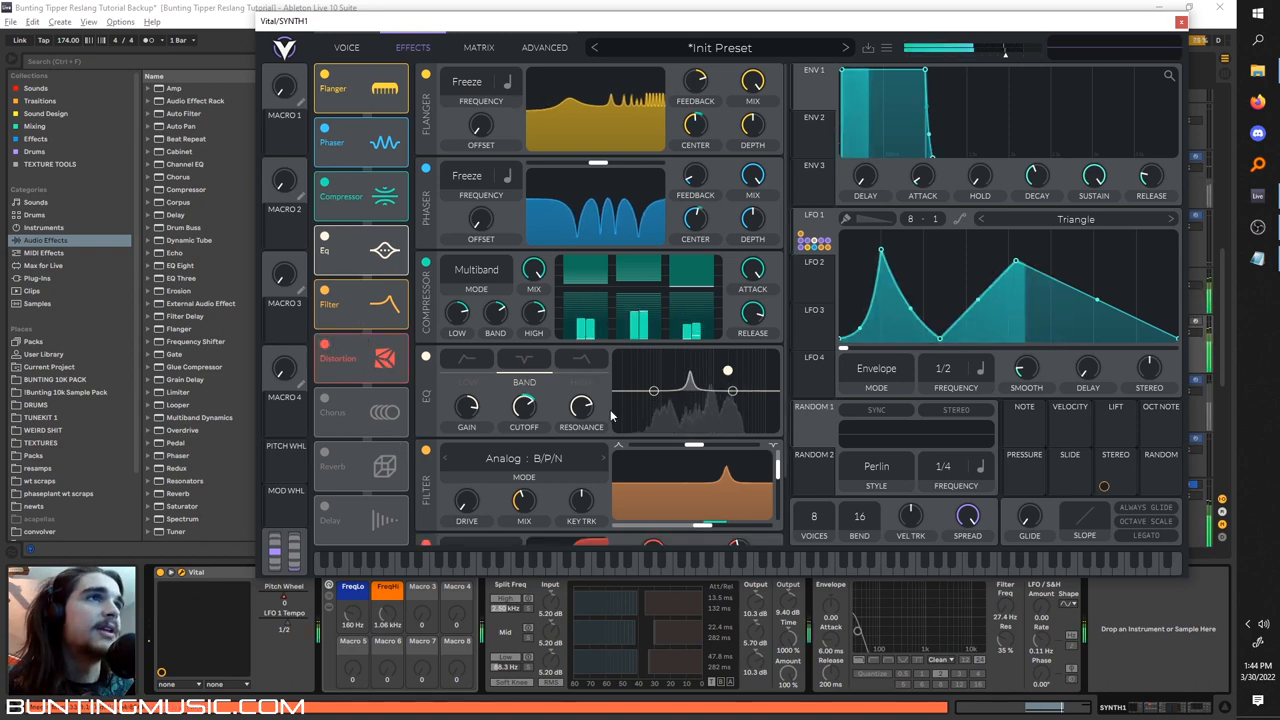
scroll(down, 3)
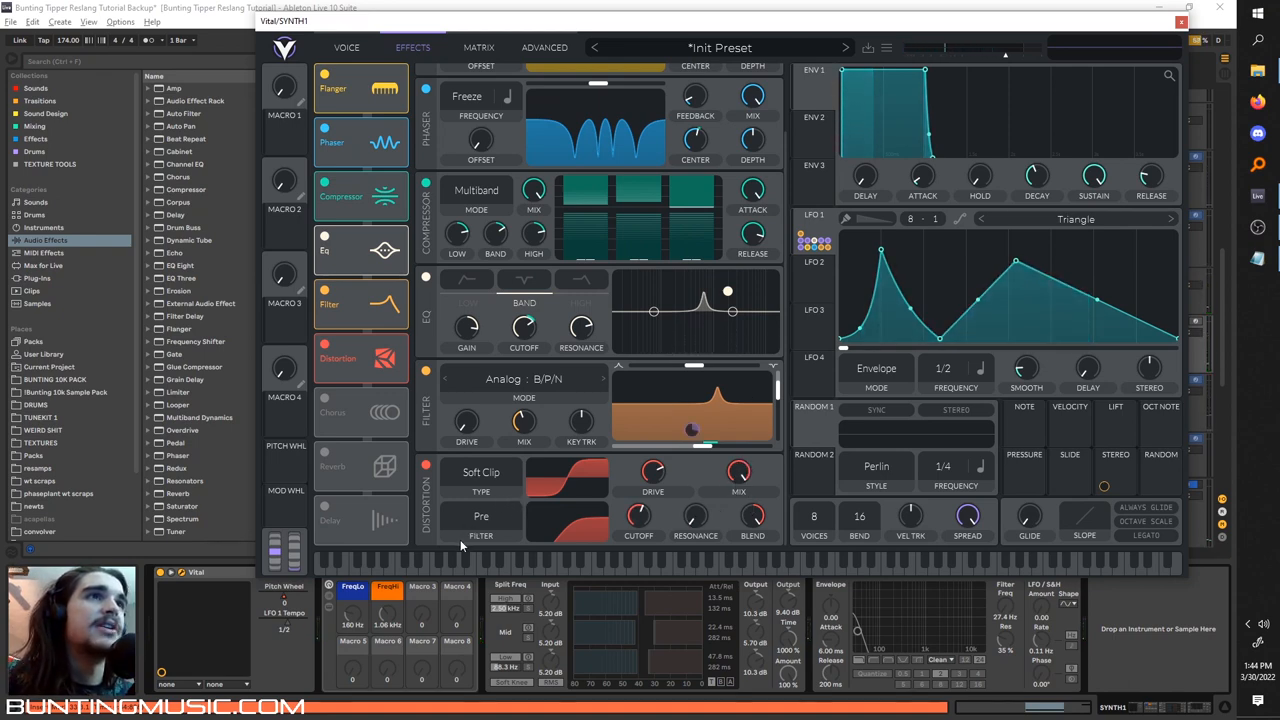
- Set the distortion's filter placement from its Pre/Post dropdown
click(480, 516)
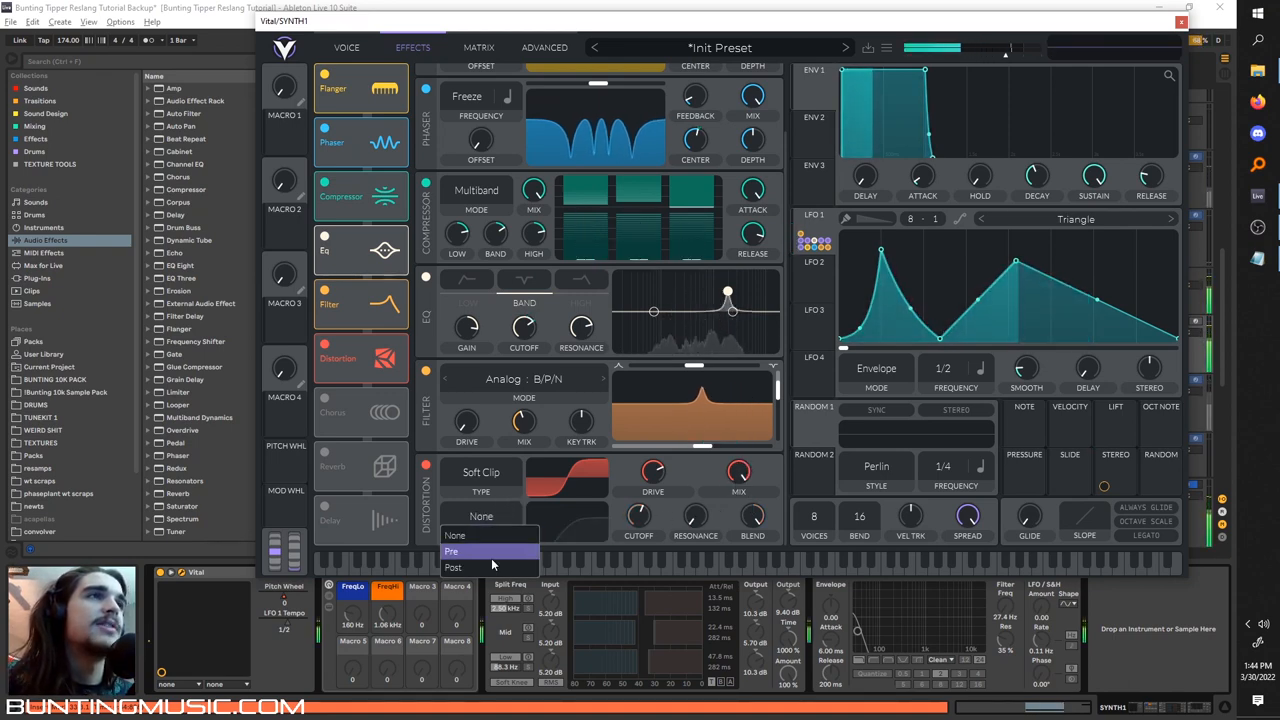
click(452, 552)
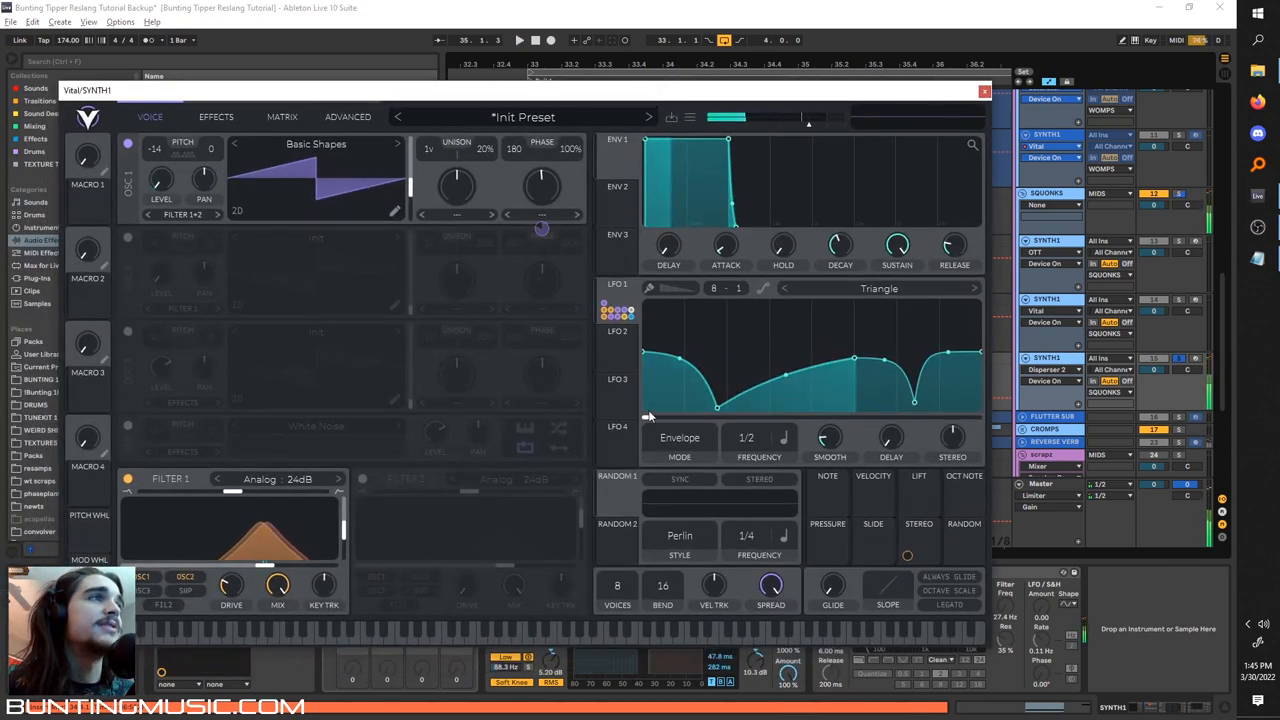
- Bring up the FLUTTER SUB track's Vital patch with its basic-shapes oscillator, white noise and triangle LFO
click(216, 116)
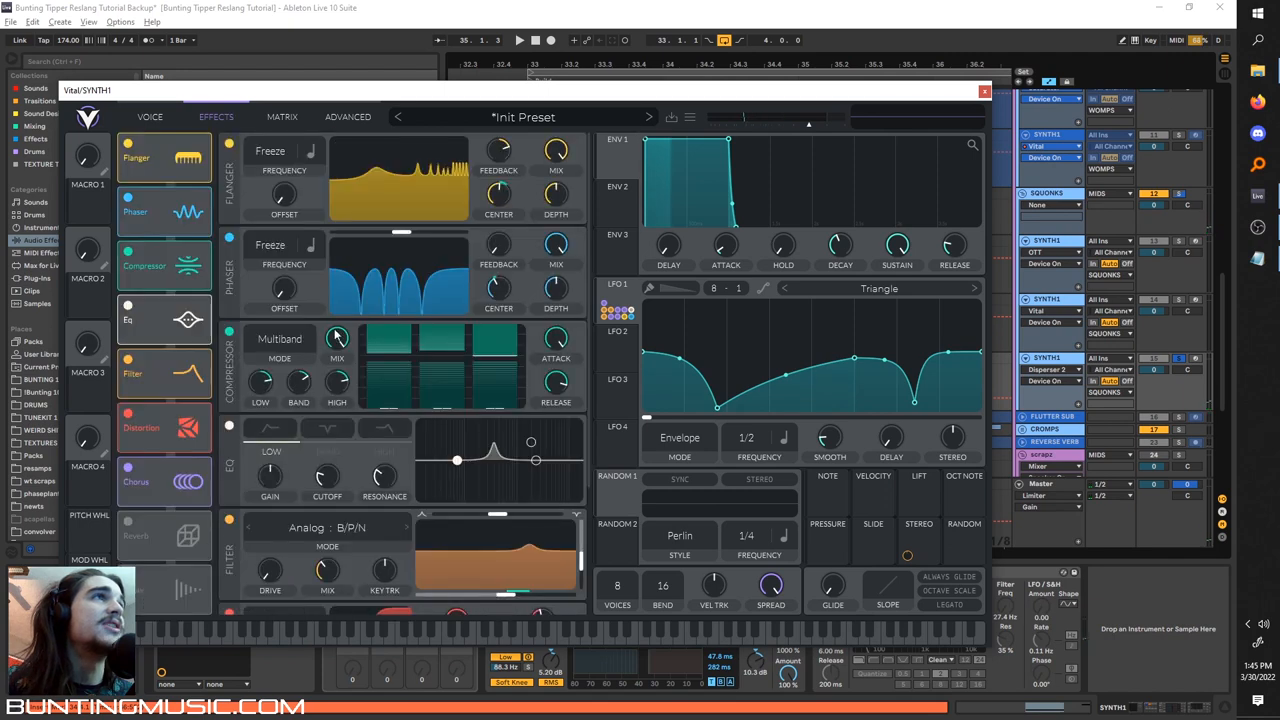
click(984, 92)
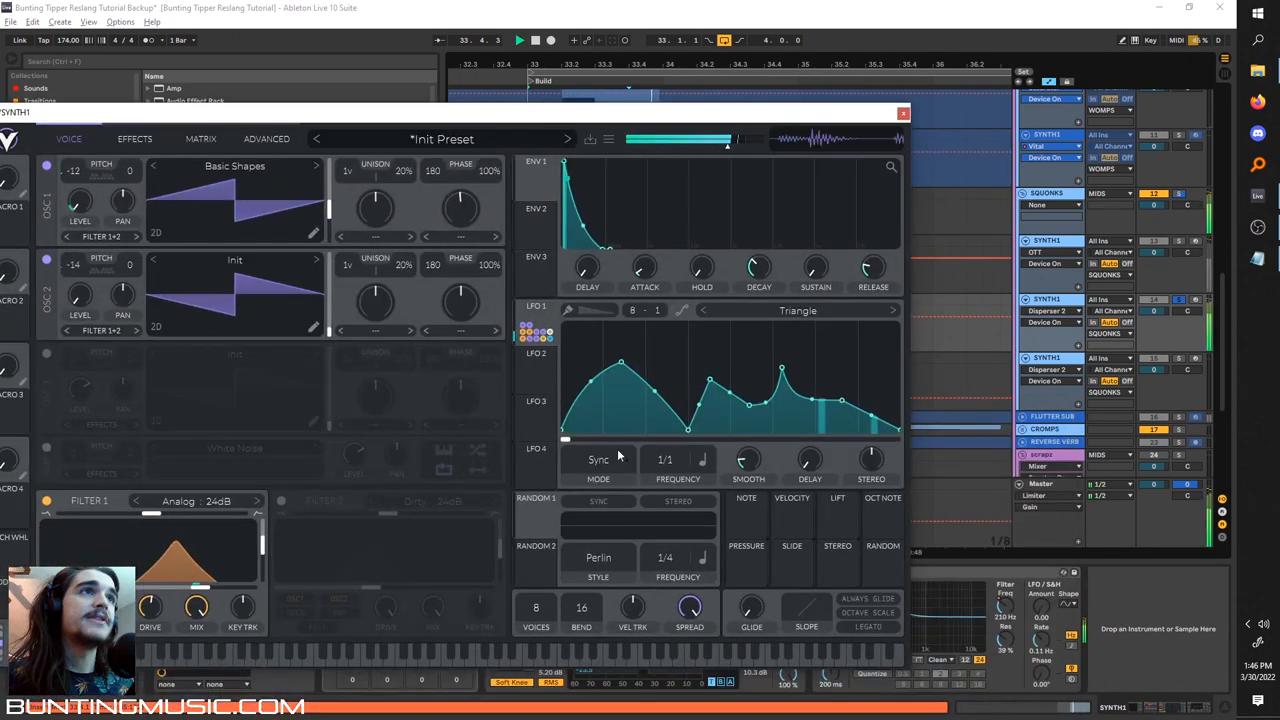
click(598, 458)
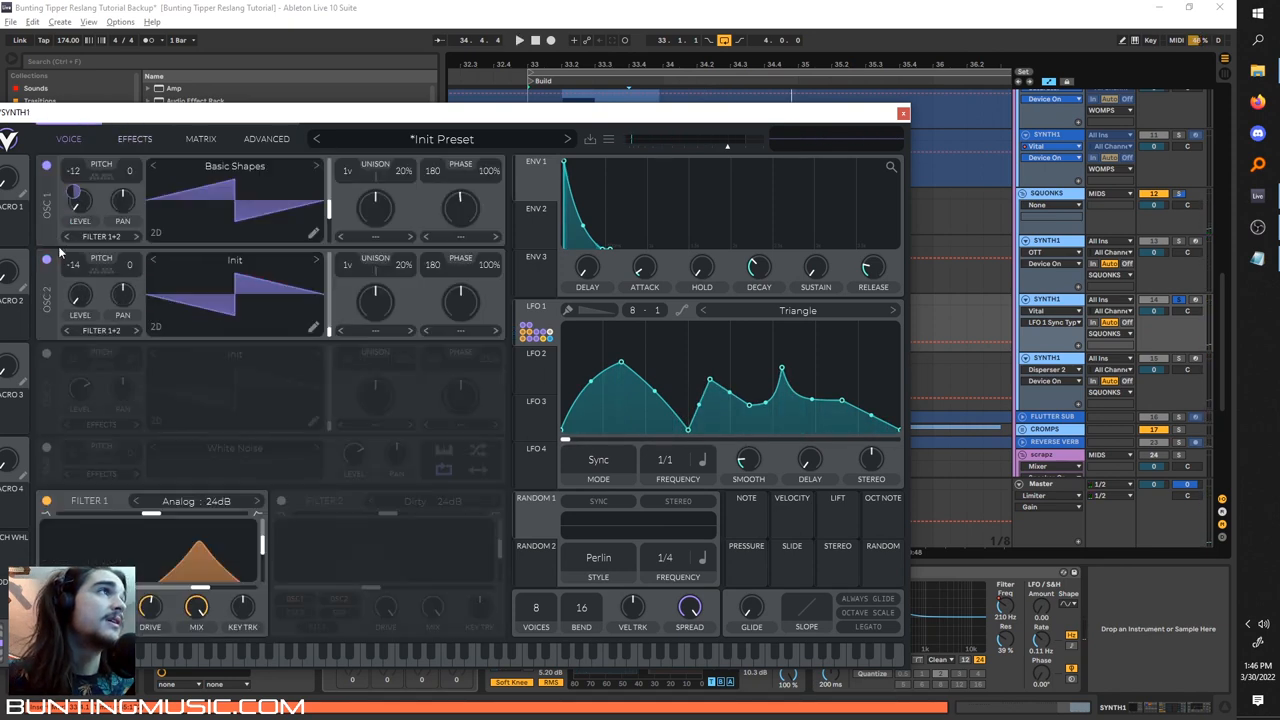
click(134, 138)
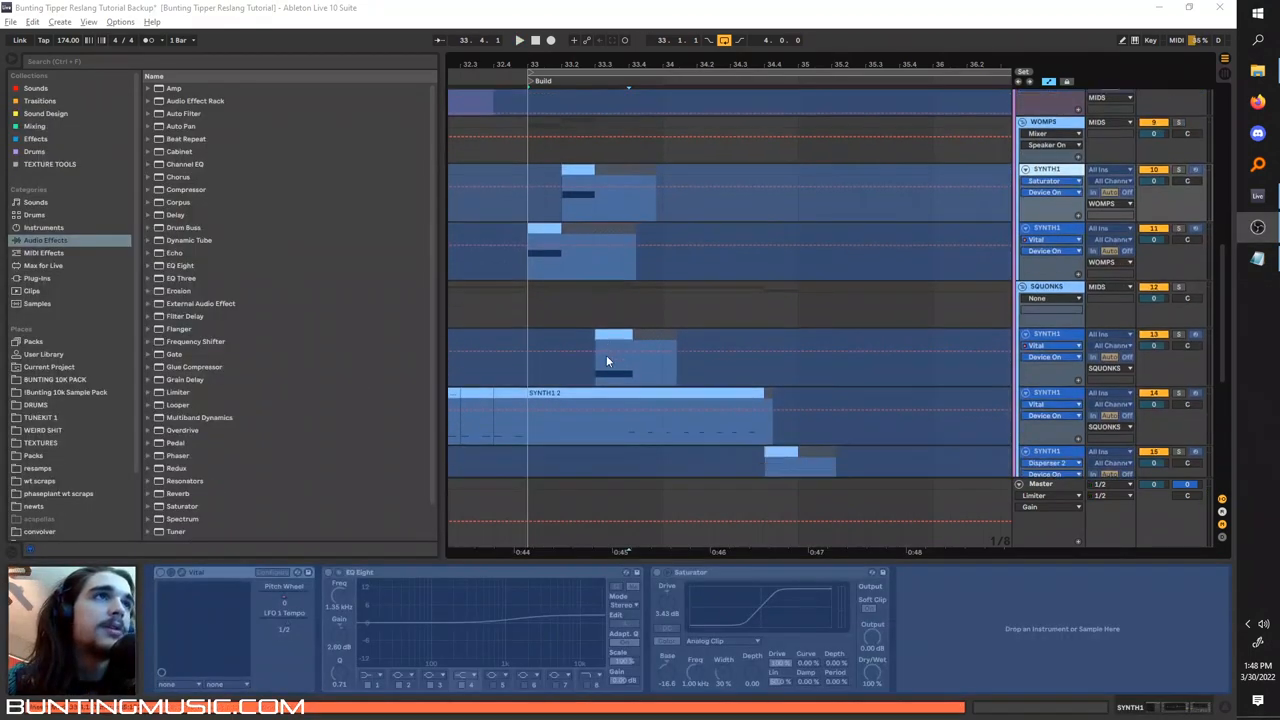
scroll(down, 3)
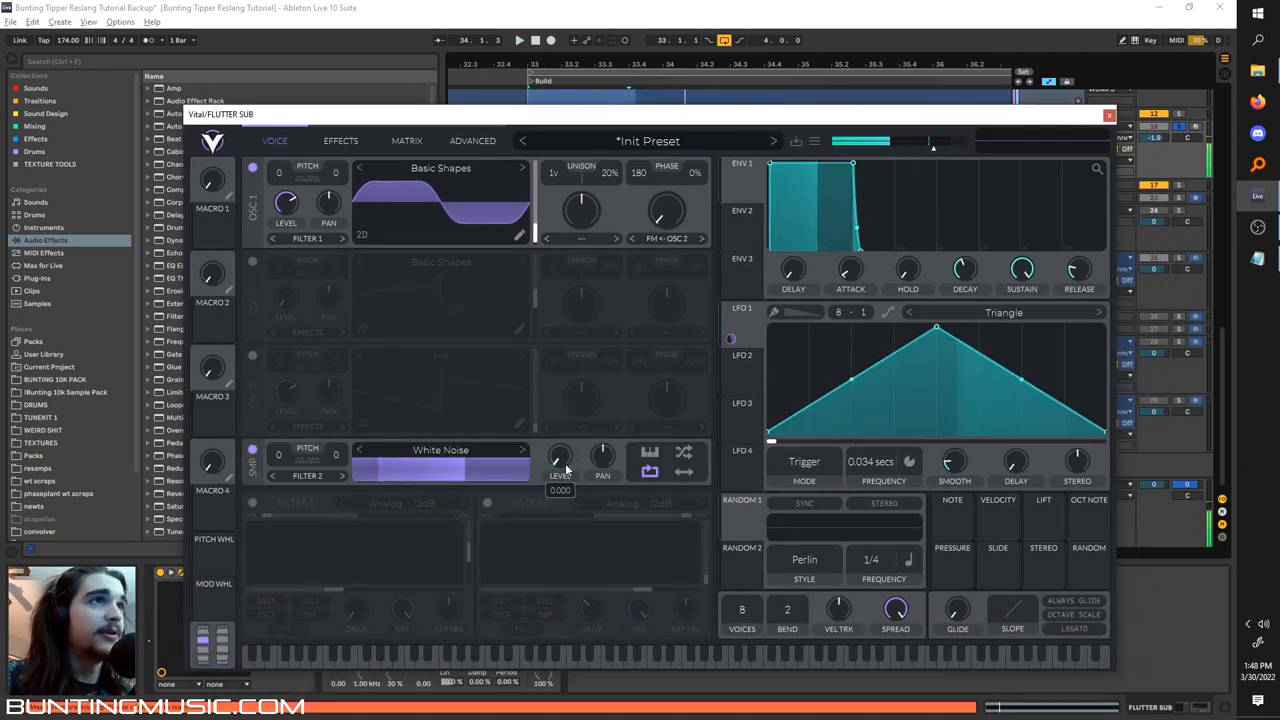
- Keep LFO 1's rate in Seconds mode at about 0.032 s and adjust the second filter's drive
click(870, 460)
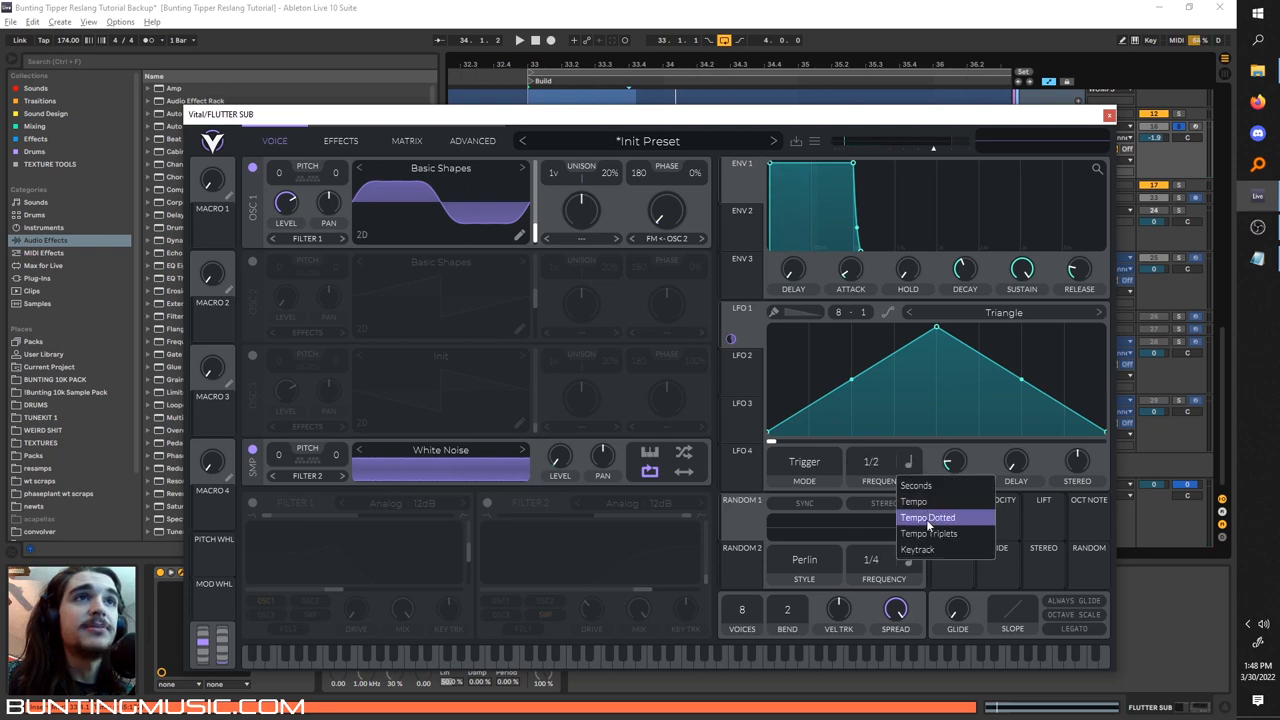
click(916, 486)
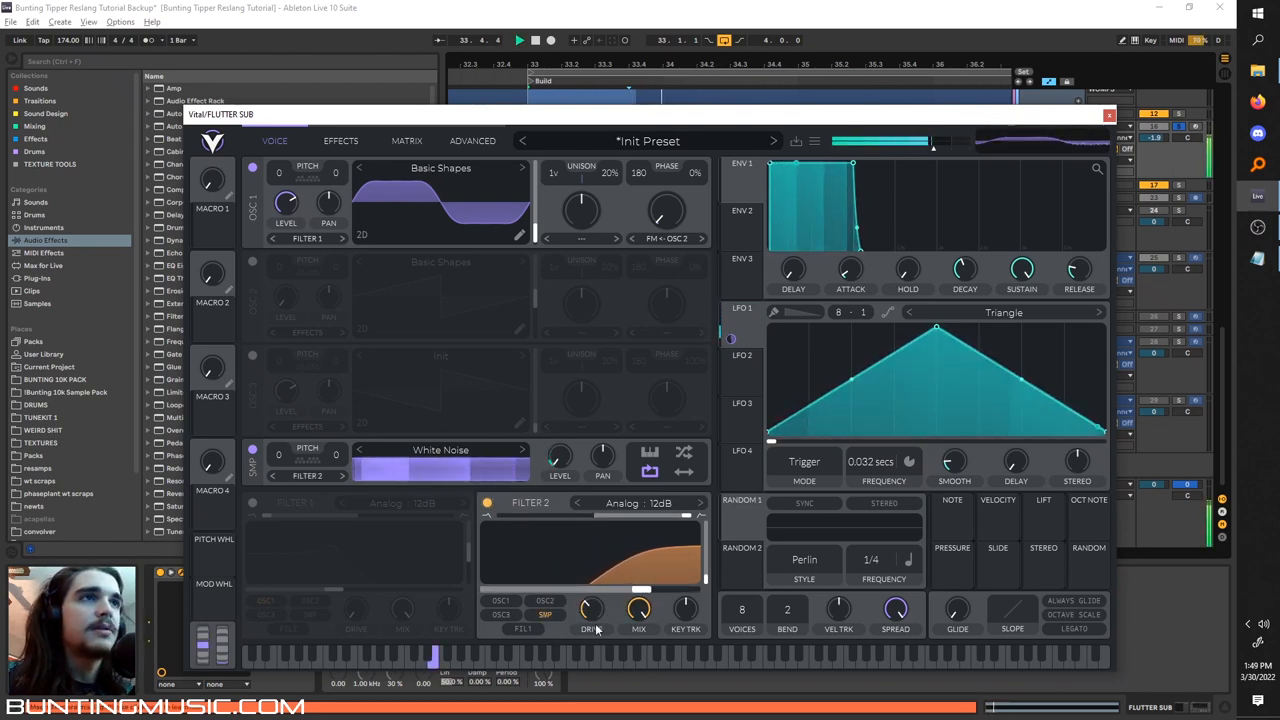
drag(590, 610, 590, 596)
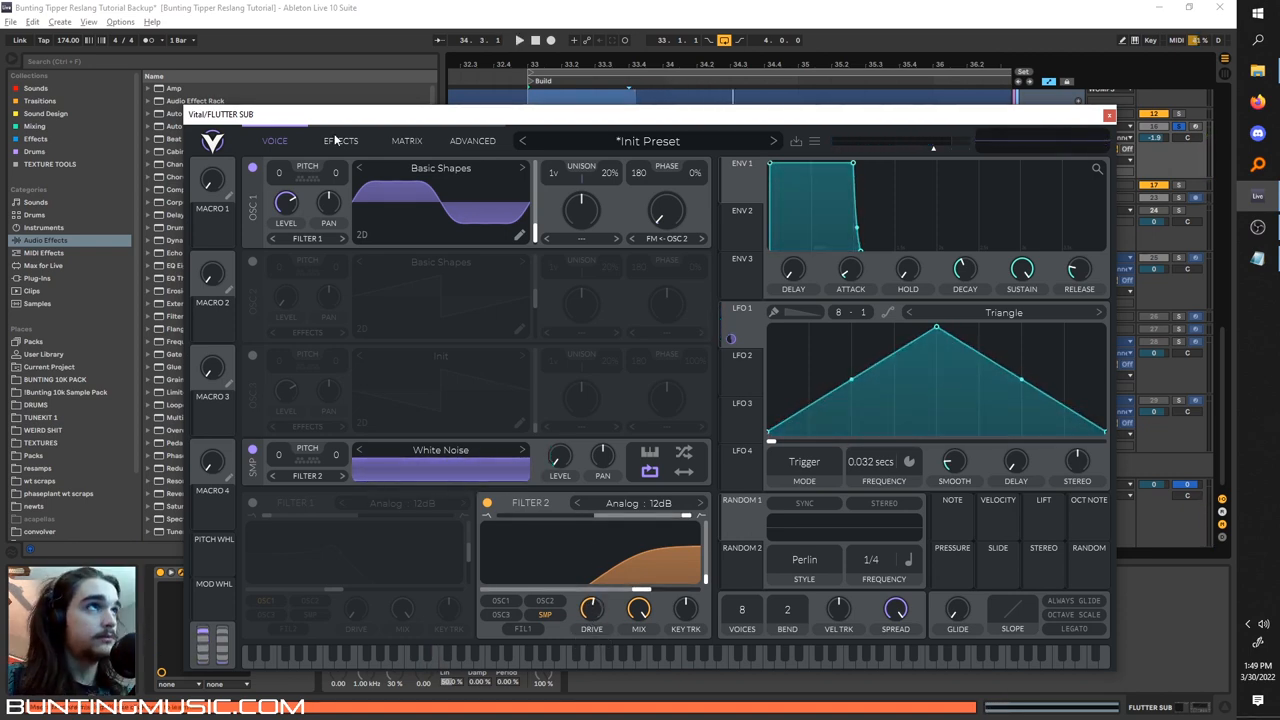
- Cut the highs on the EQ curve and enable the Dirty 12dB filter effect with drive at 14 dB
click(340, 140)
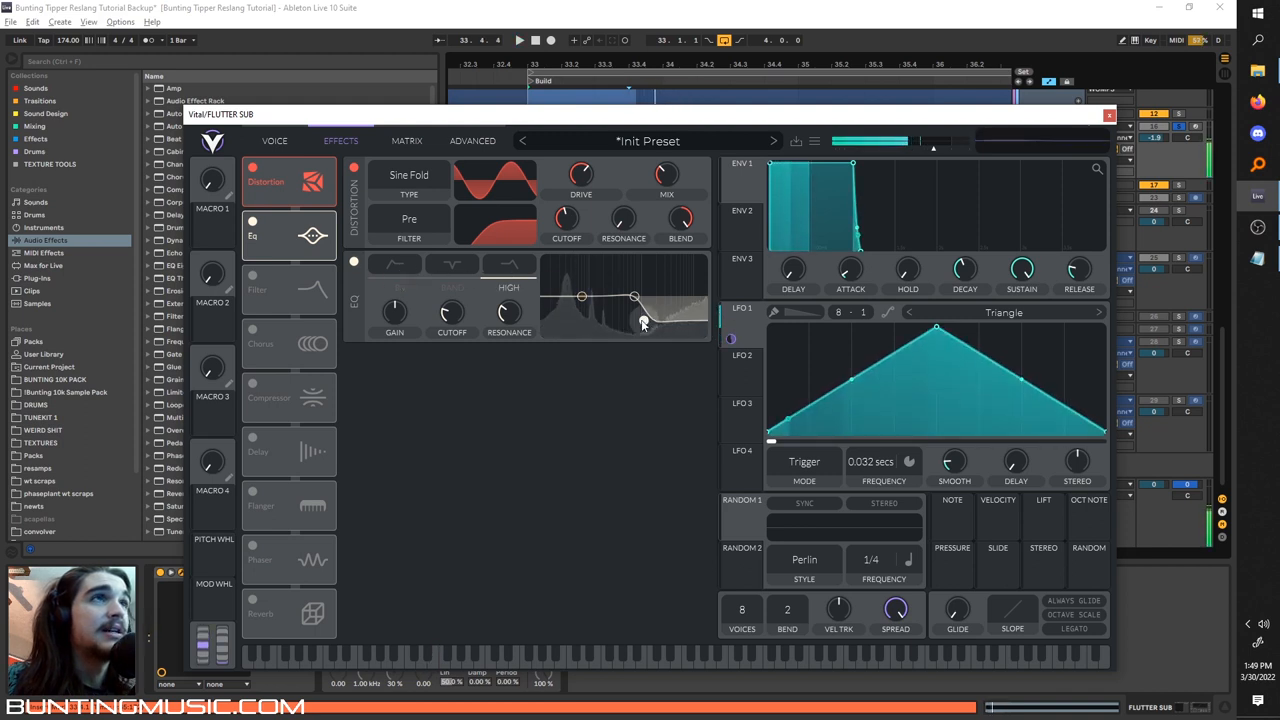
drag(632, 296, 636, 298)
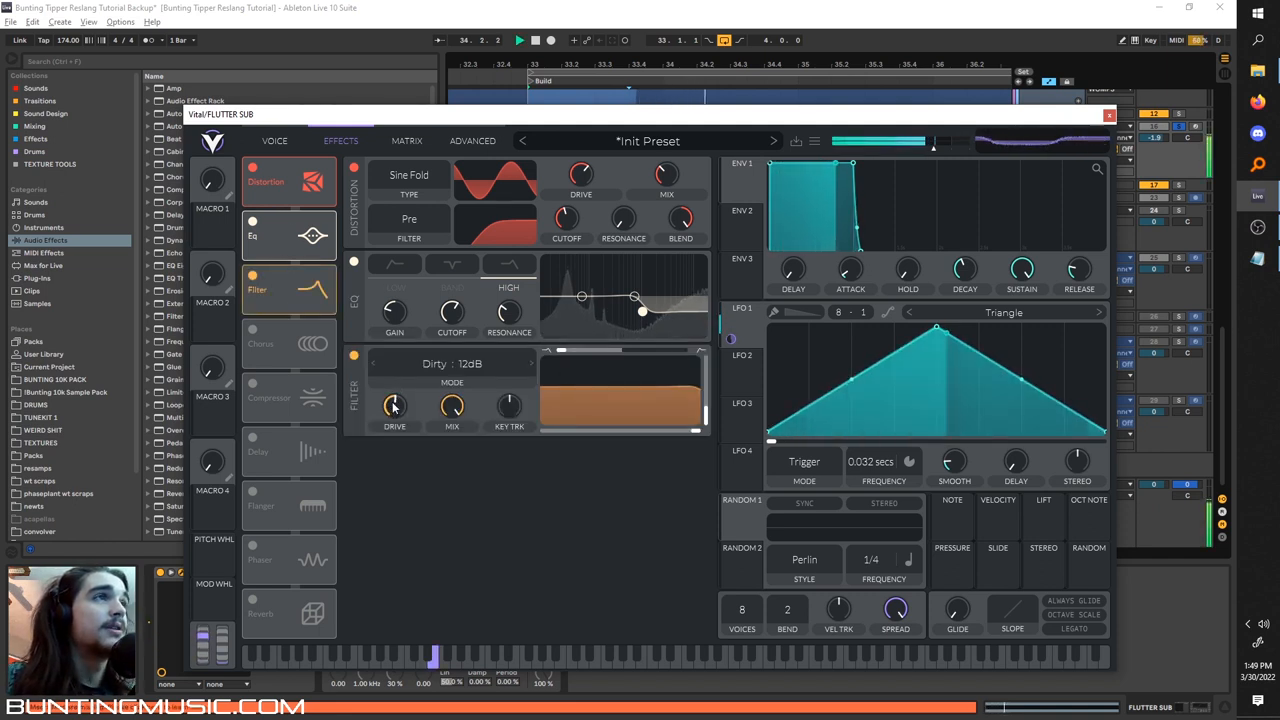
click(452, 364)
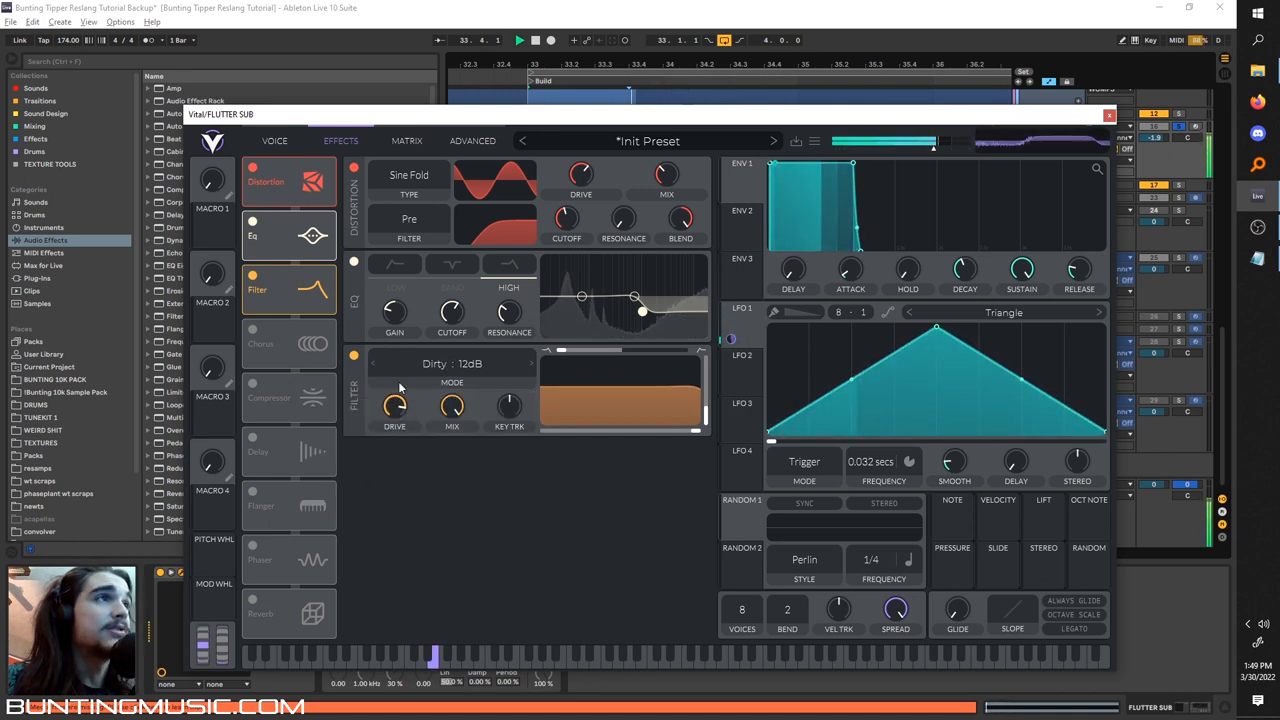
drag(394, 408, 394, 396)
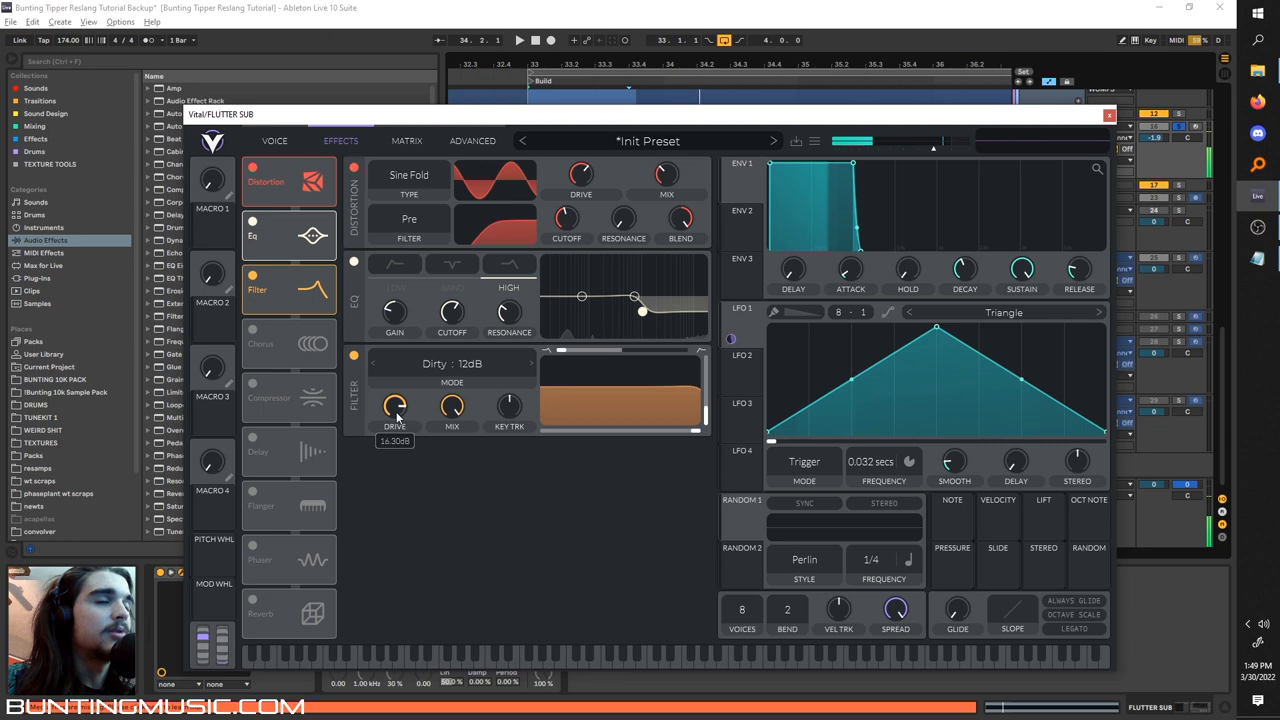
drag(394, 404, 394, 420)
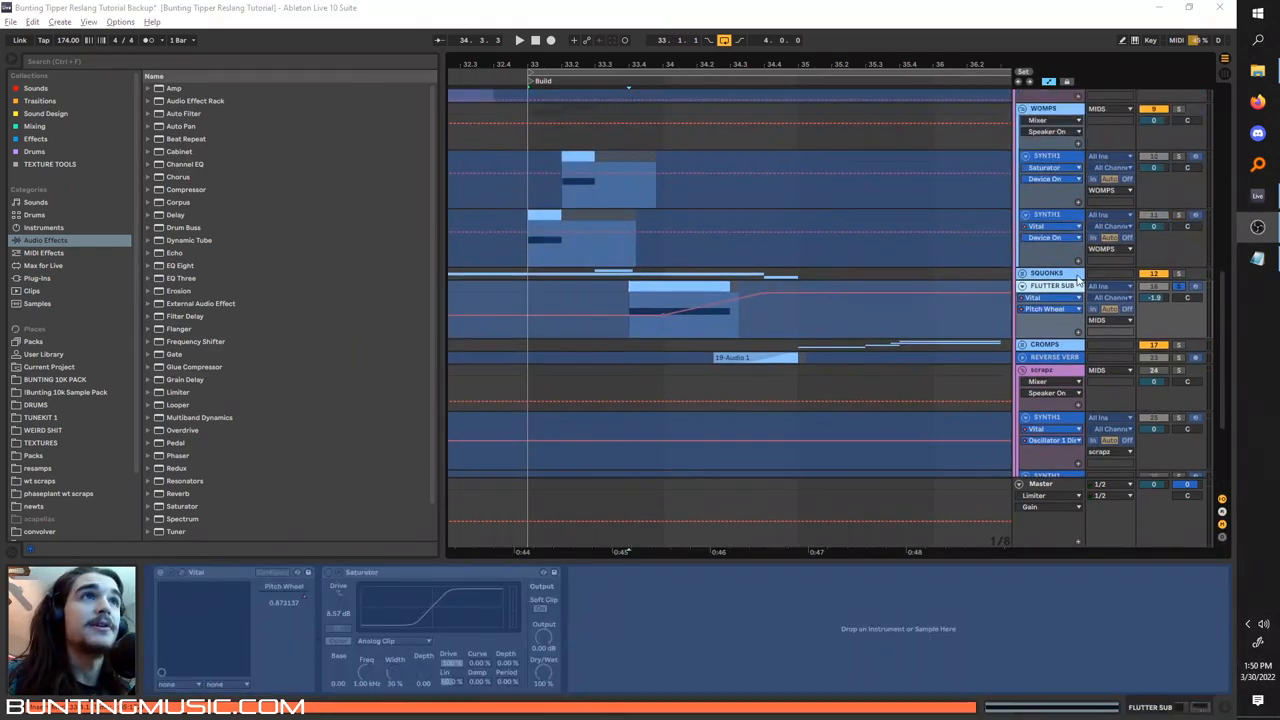
- Close the flutter sub's Vital window, moving on to the SYNTH1 track's synth
click(520, 40)
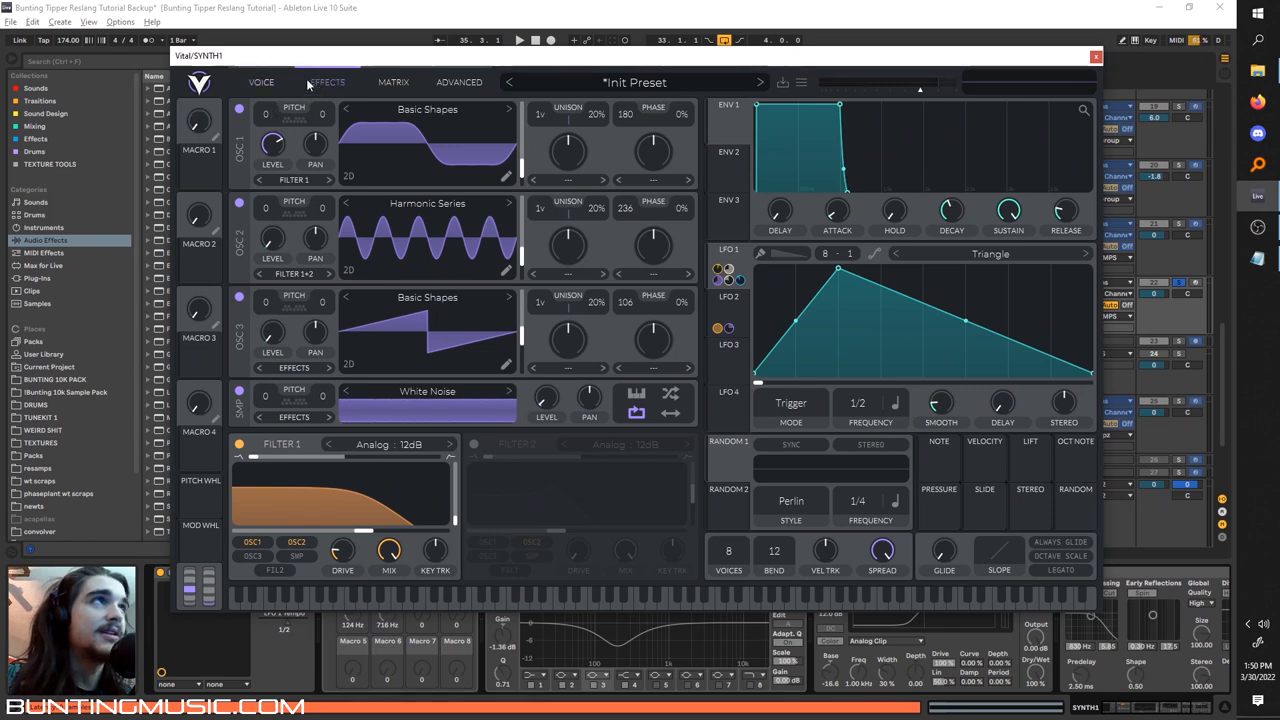
- Load the Harmonic Series wavetable into Oscillator 2
click(328, 82)
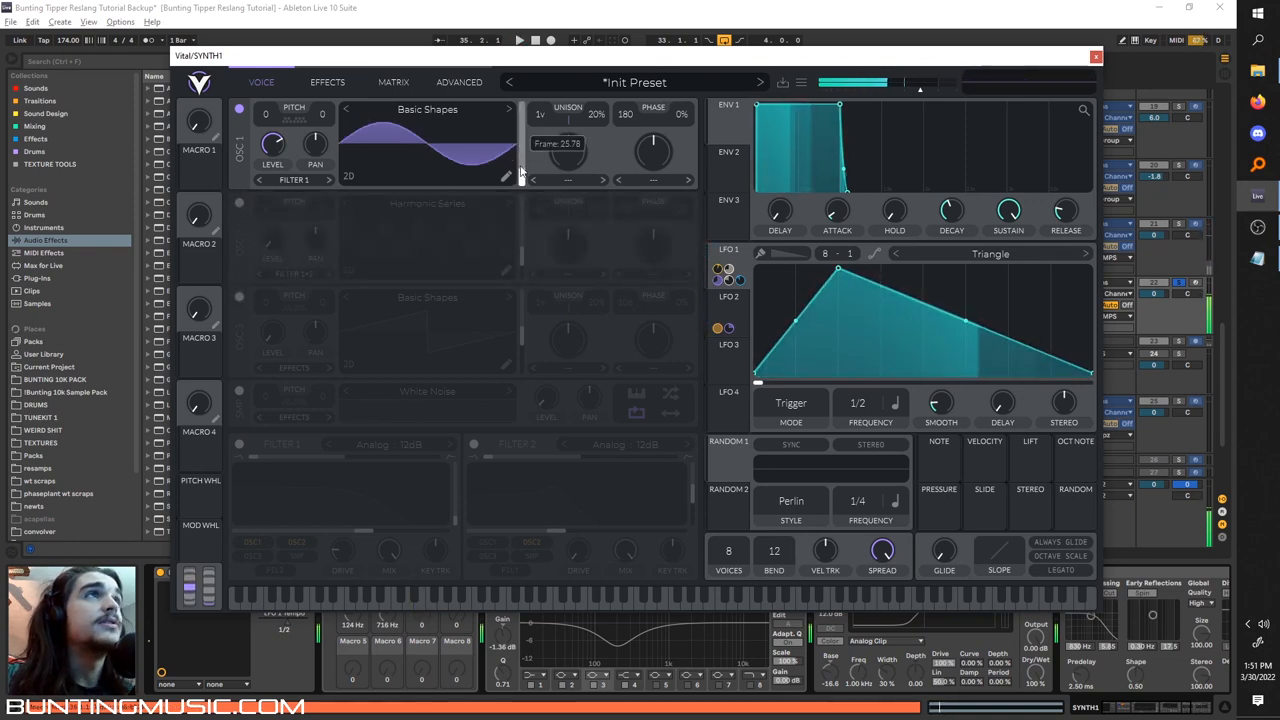
click(240, 204)
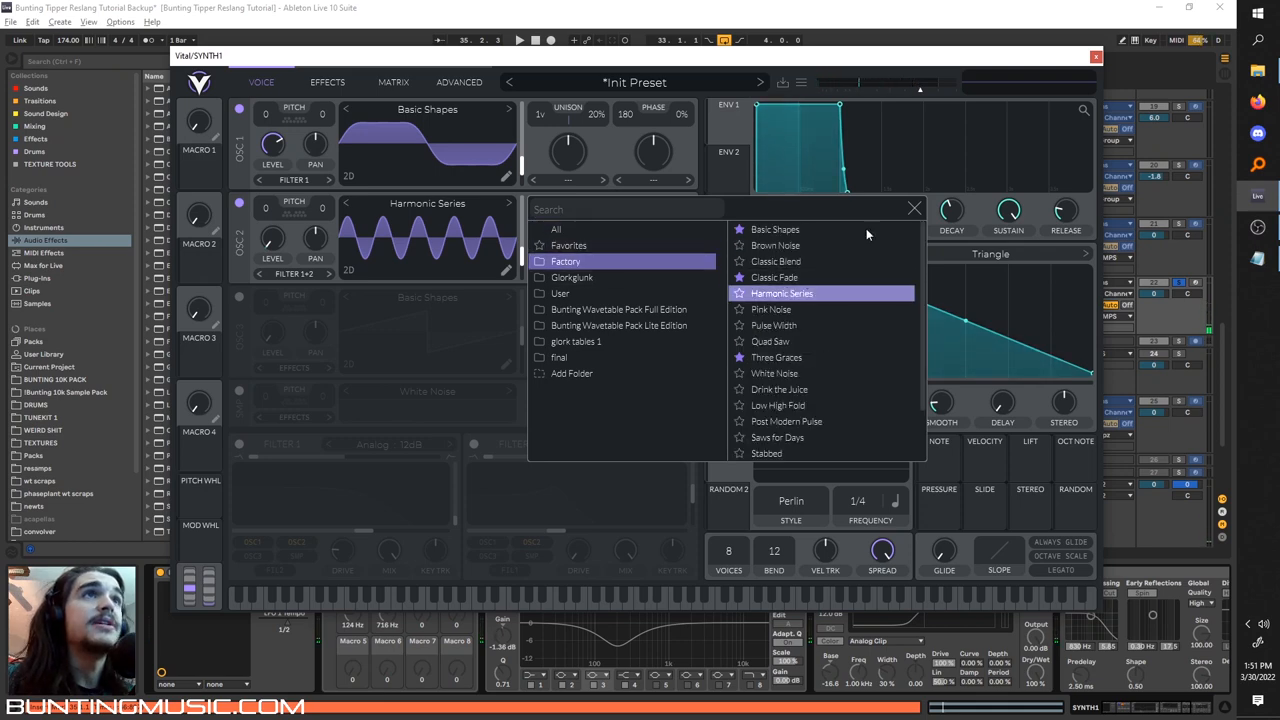
click(780, 292)
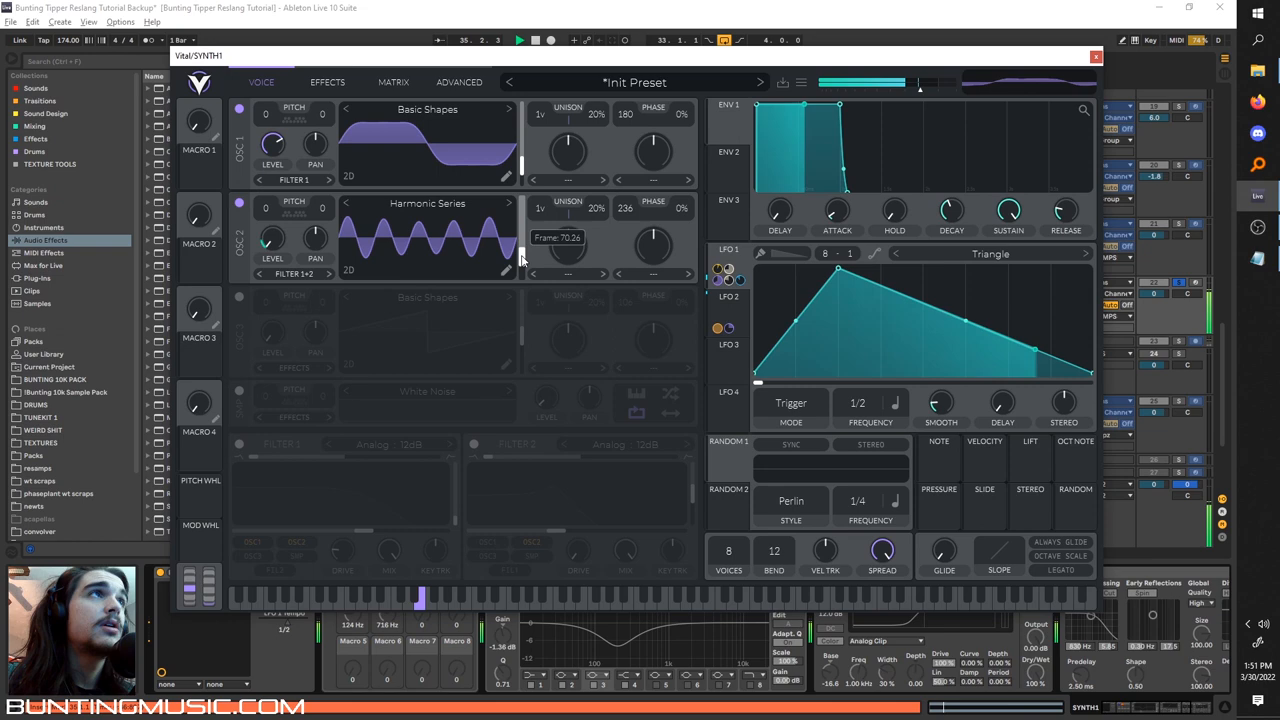
- Lower the analog filter's cutoff to darken the SYNTH1 tone
click(328, 82)
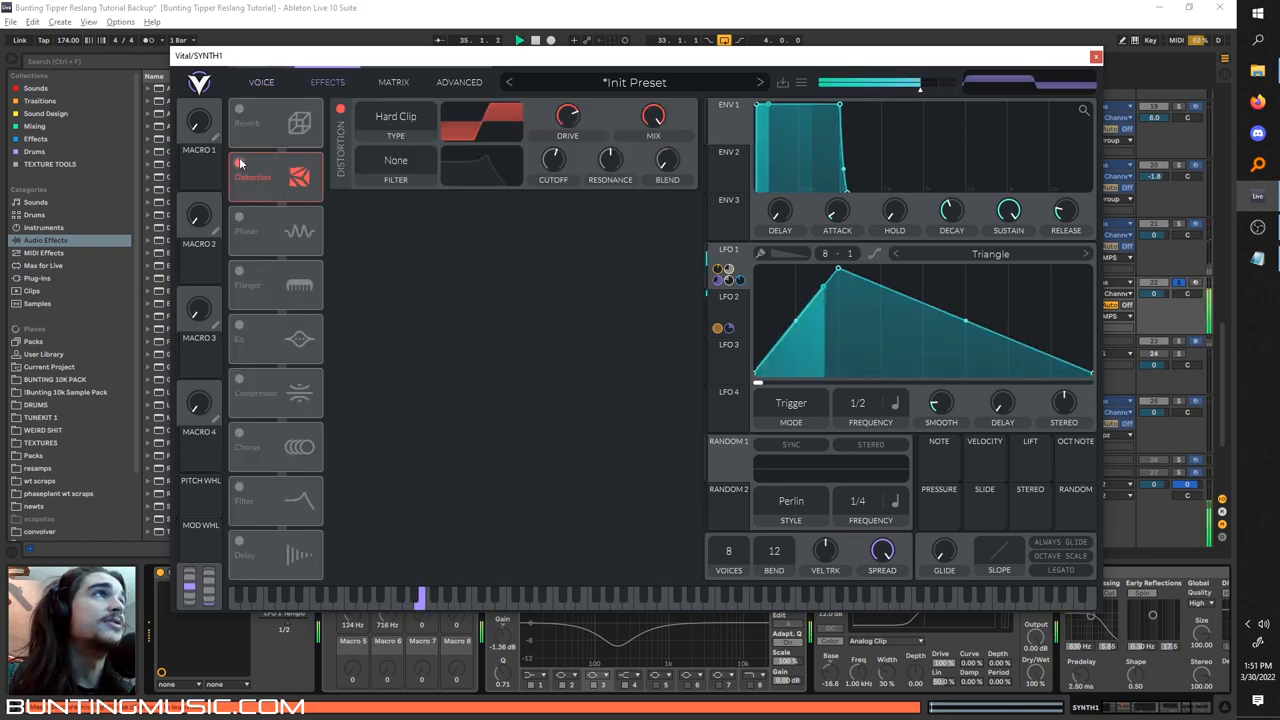
click(260, 82)
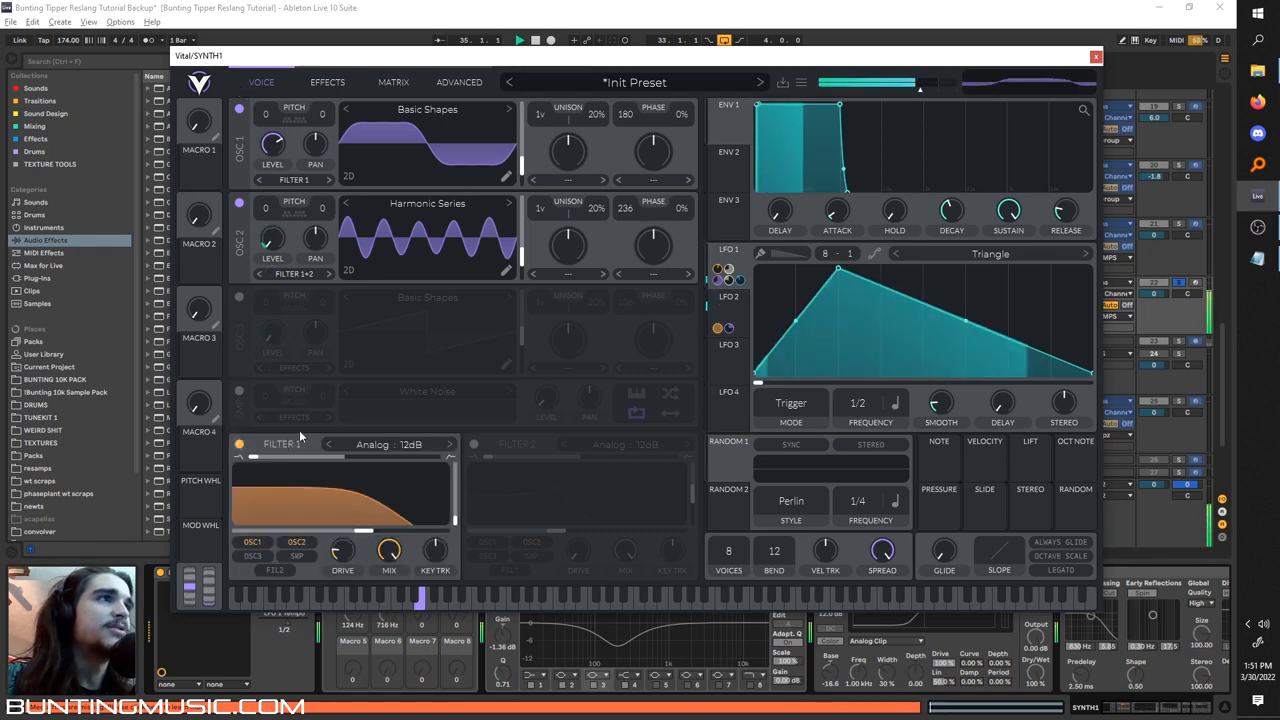
drag(344, 550, 344, 544)
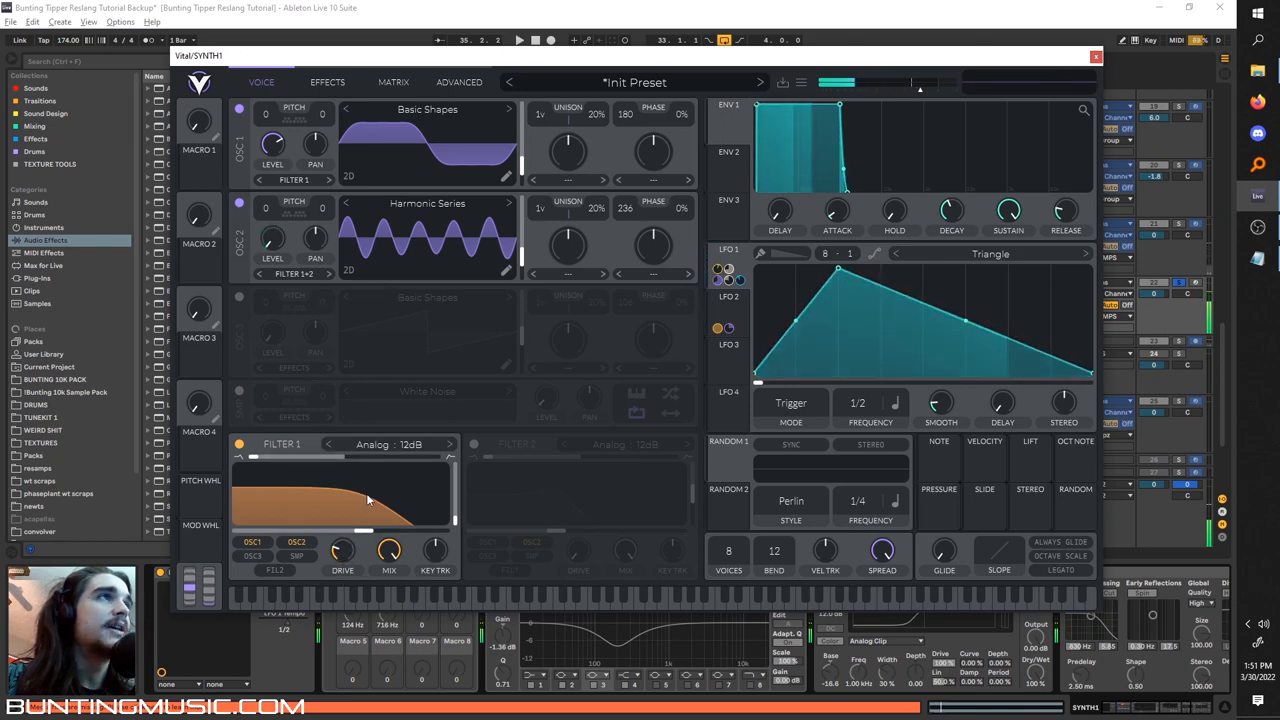
click(328, 82)
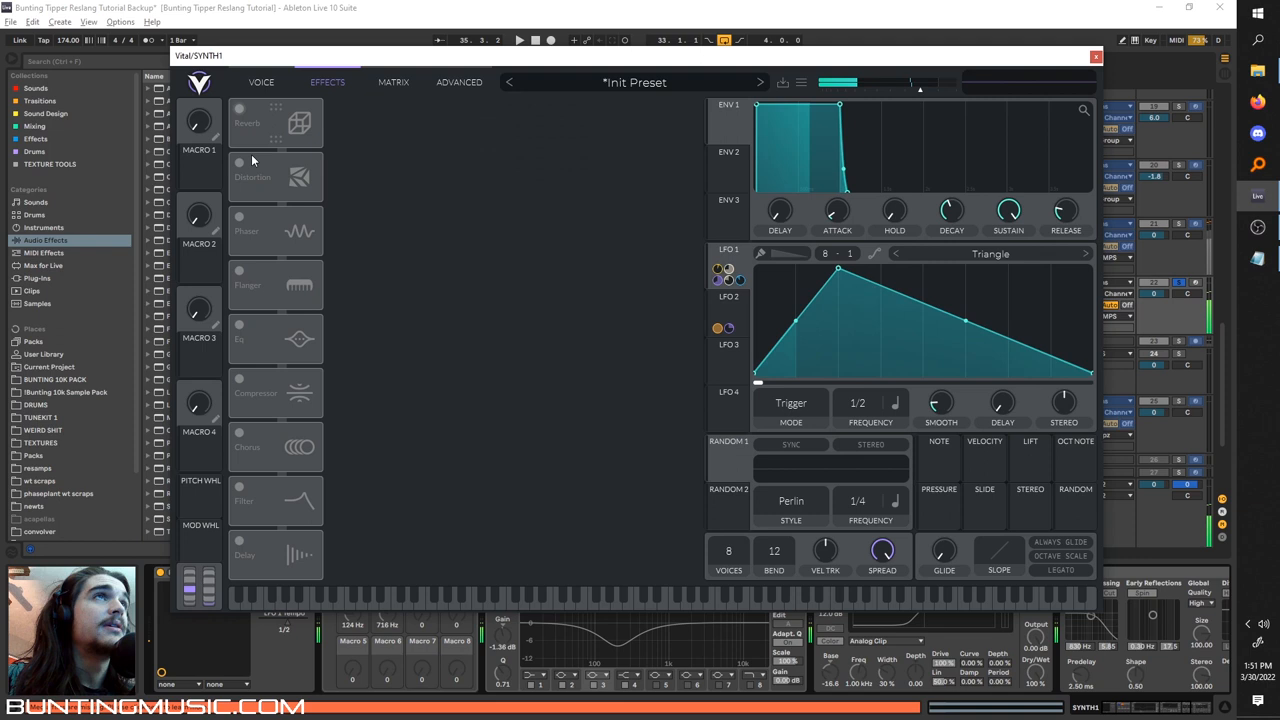
- Enable the phaser with LFO 1 on its center, plus flanger, EQ and multiband compressor
click(240, 162)
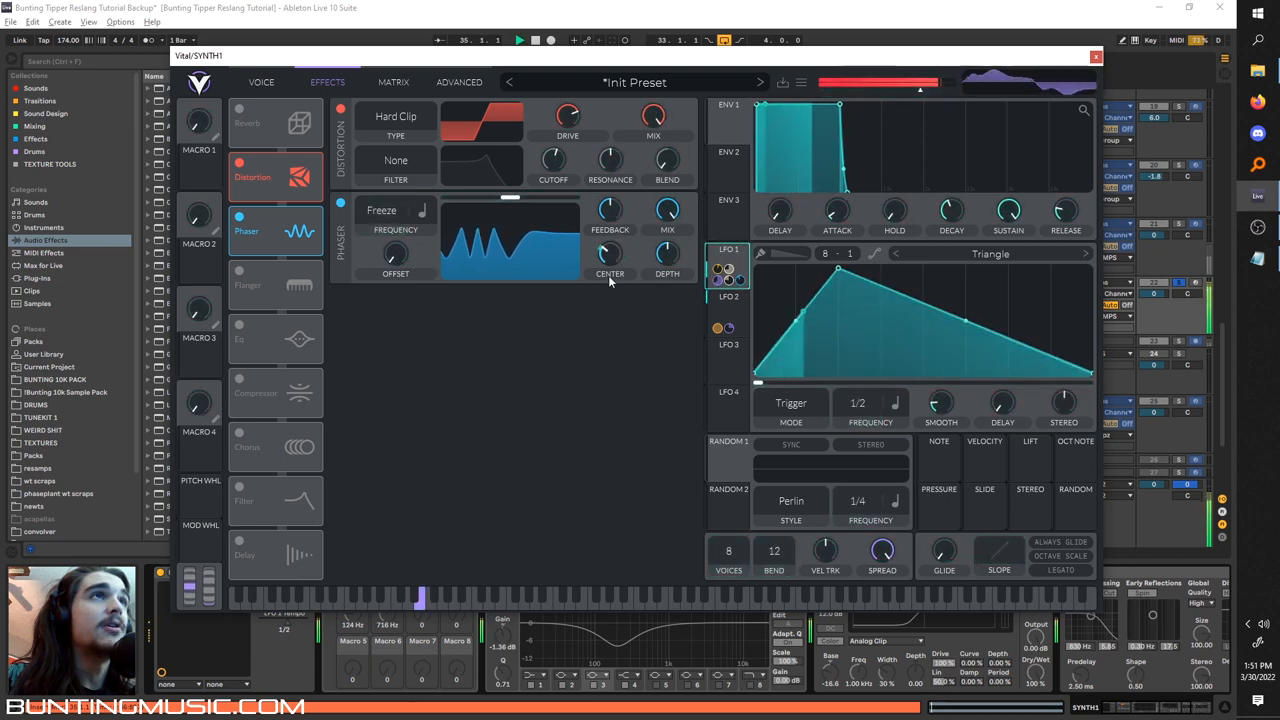
drag(610, 258, 610, 290)
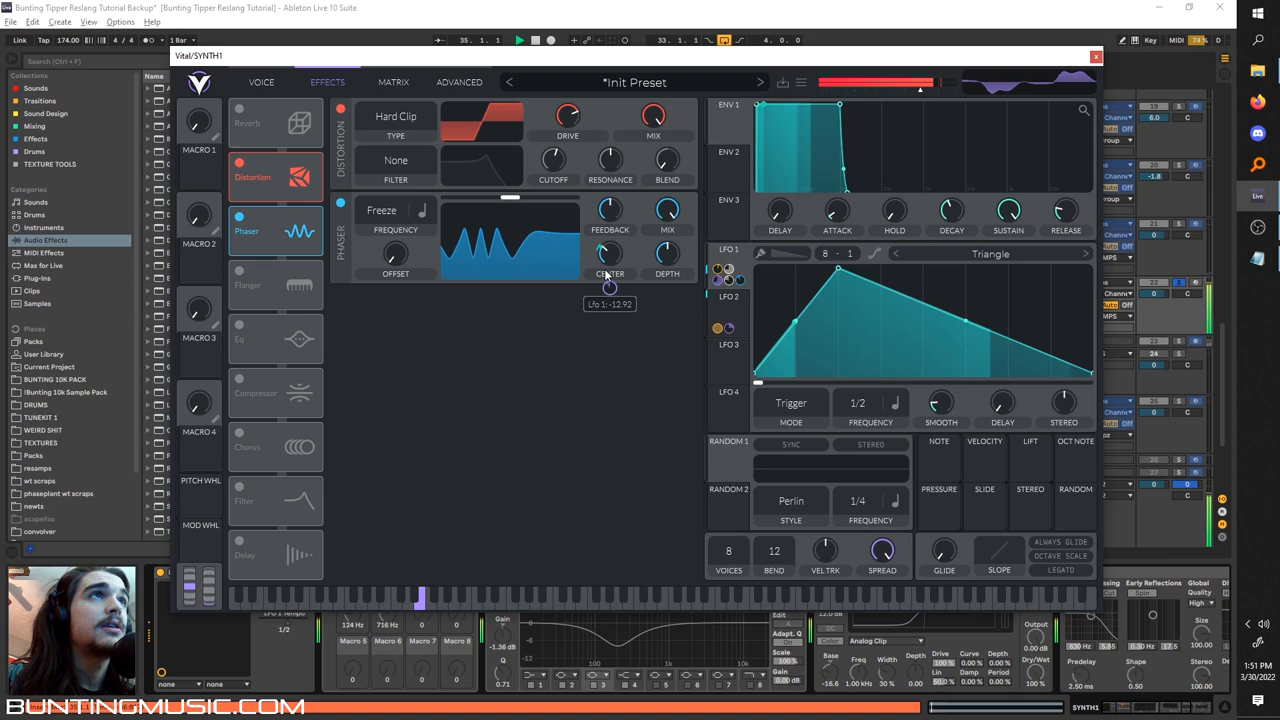
click(240, 272)
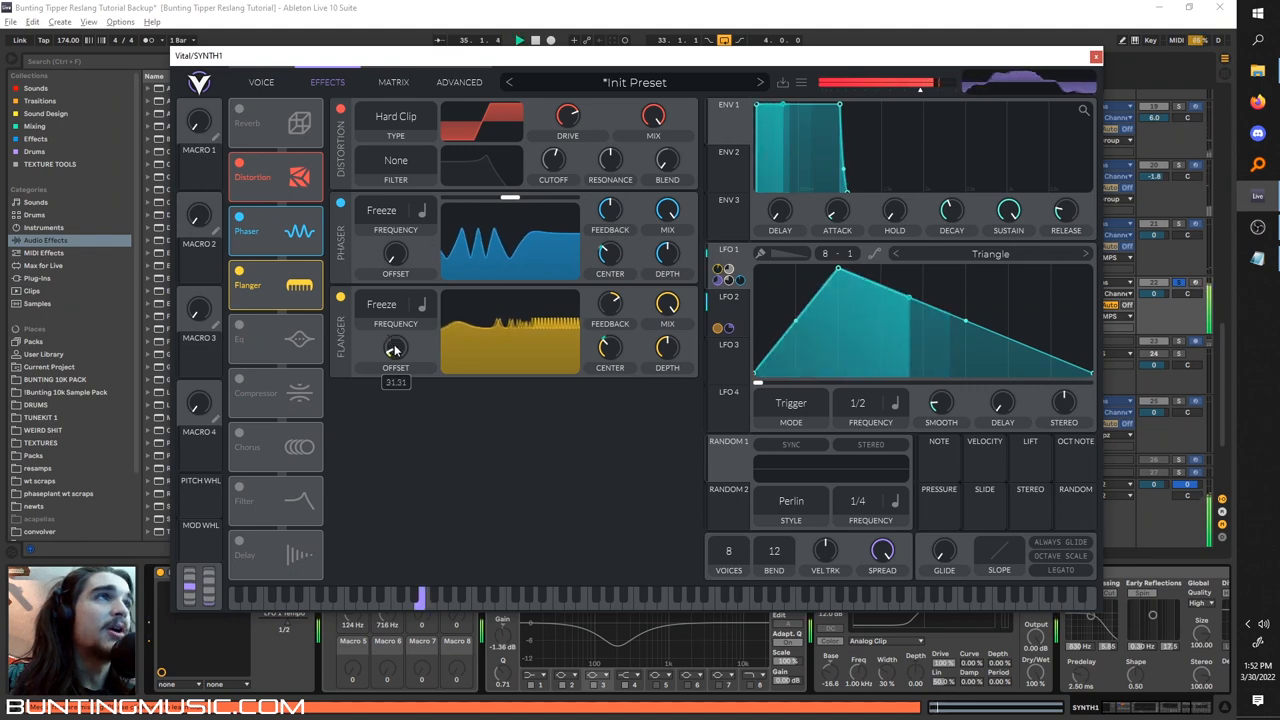
click(240, 324)
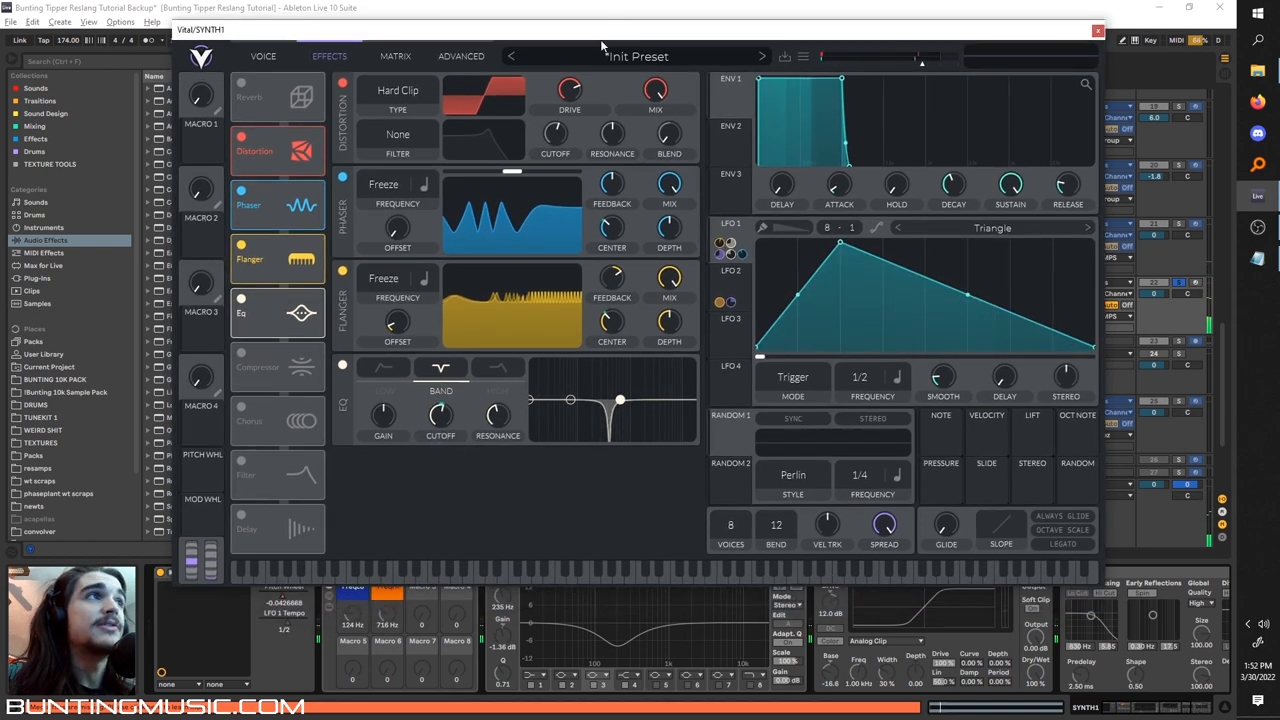
click(240, 356)
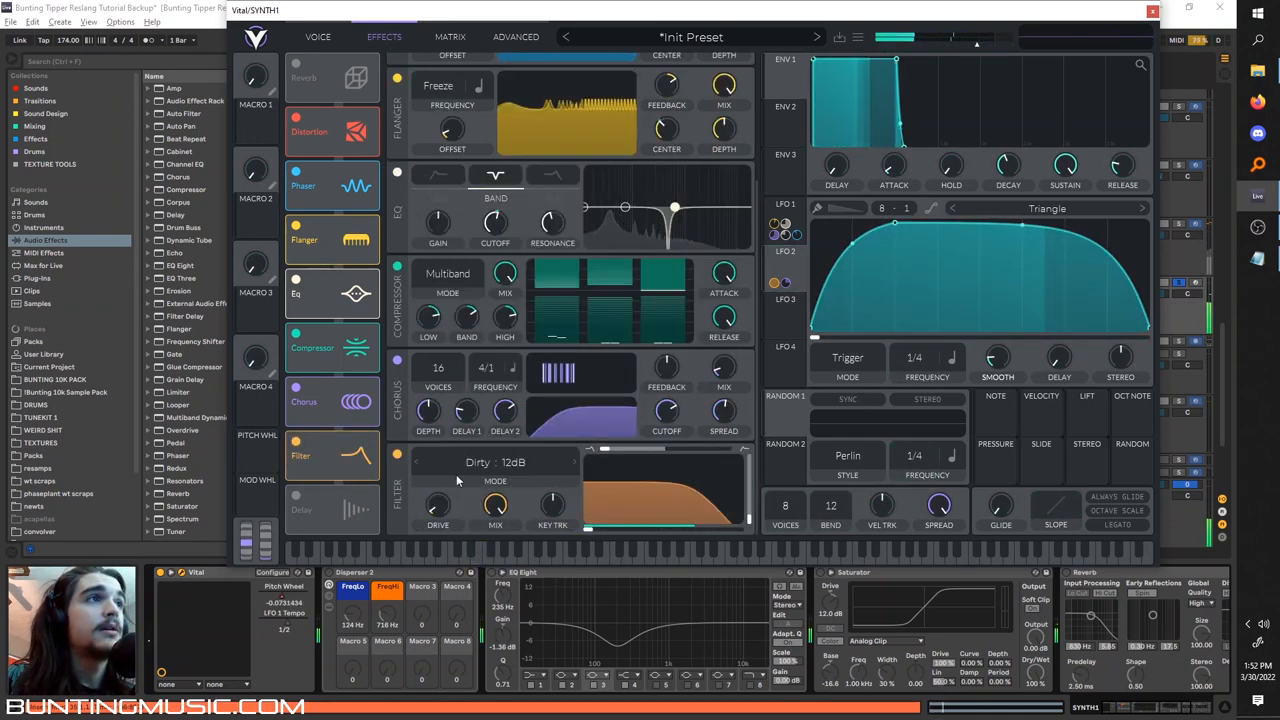
- Switch on the white noise oscillator for SYNTH1, then close the Vital window
drag(438, 504, 438, 490)
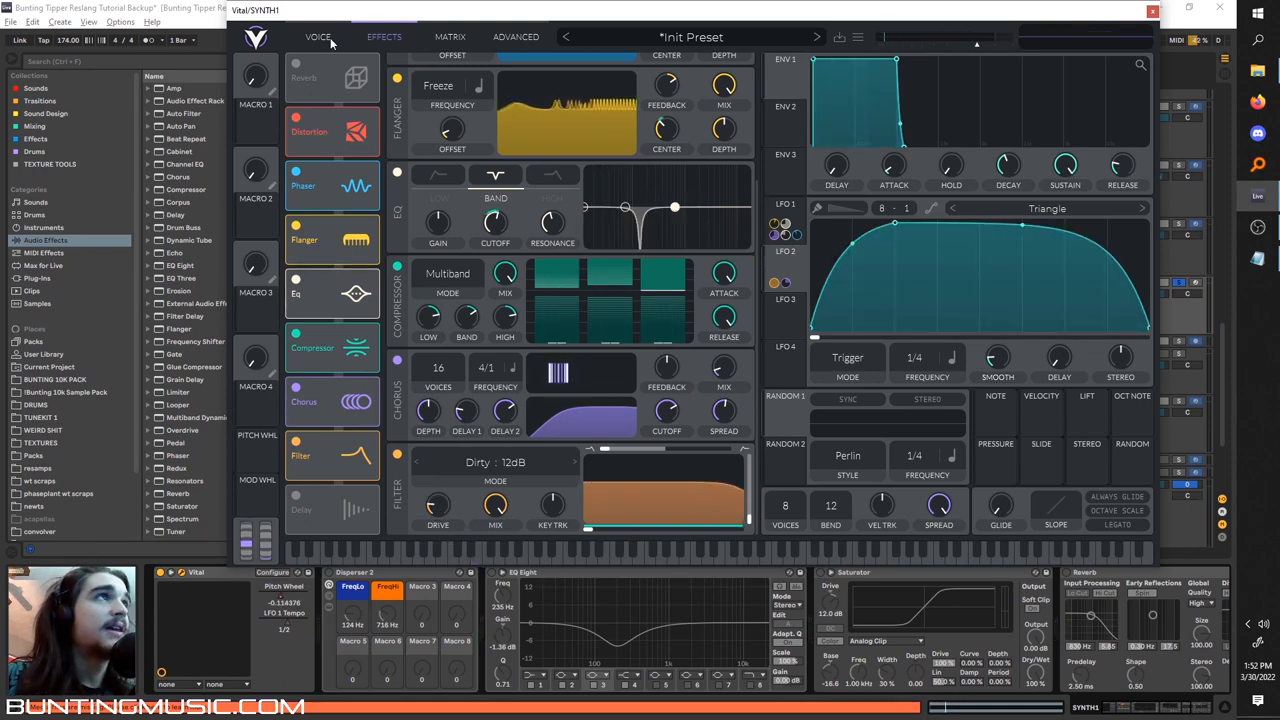
click(318, 36)
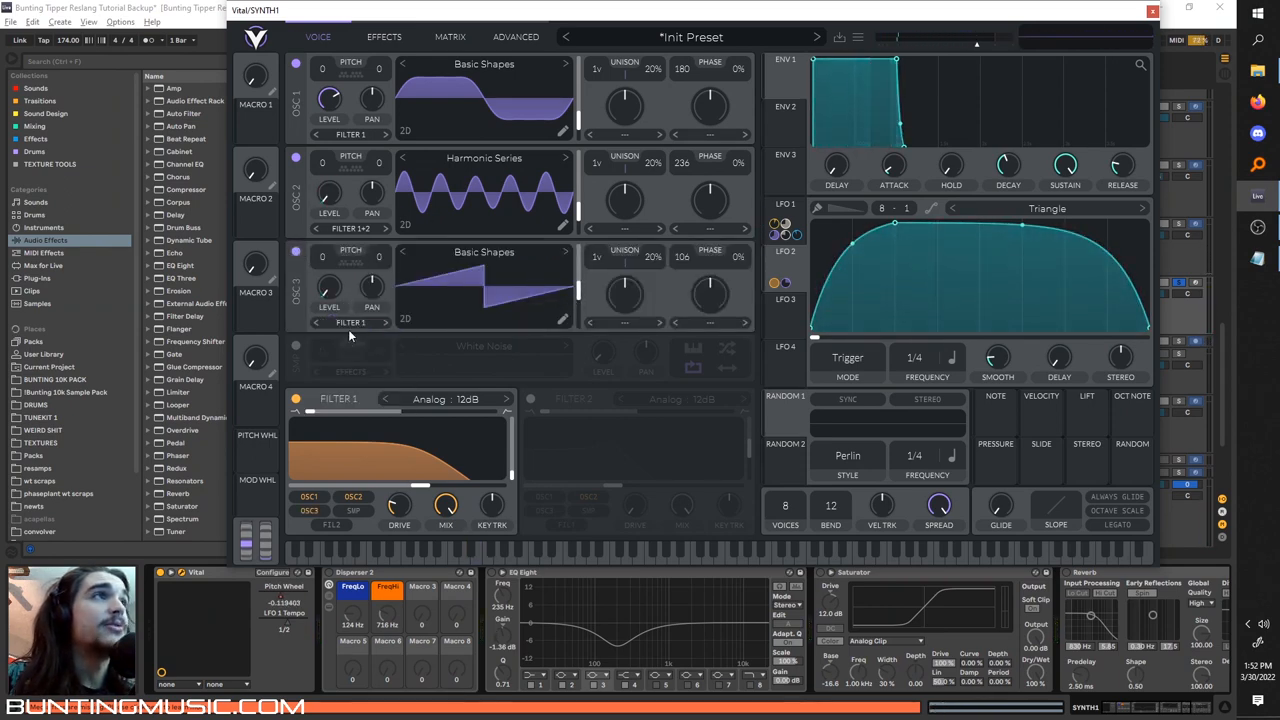
click(384, 36)
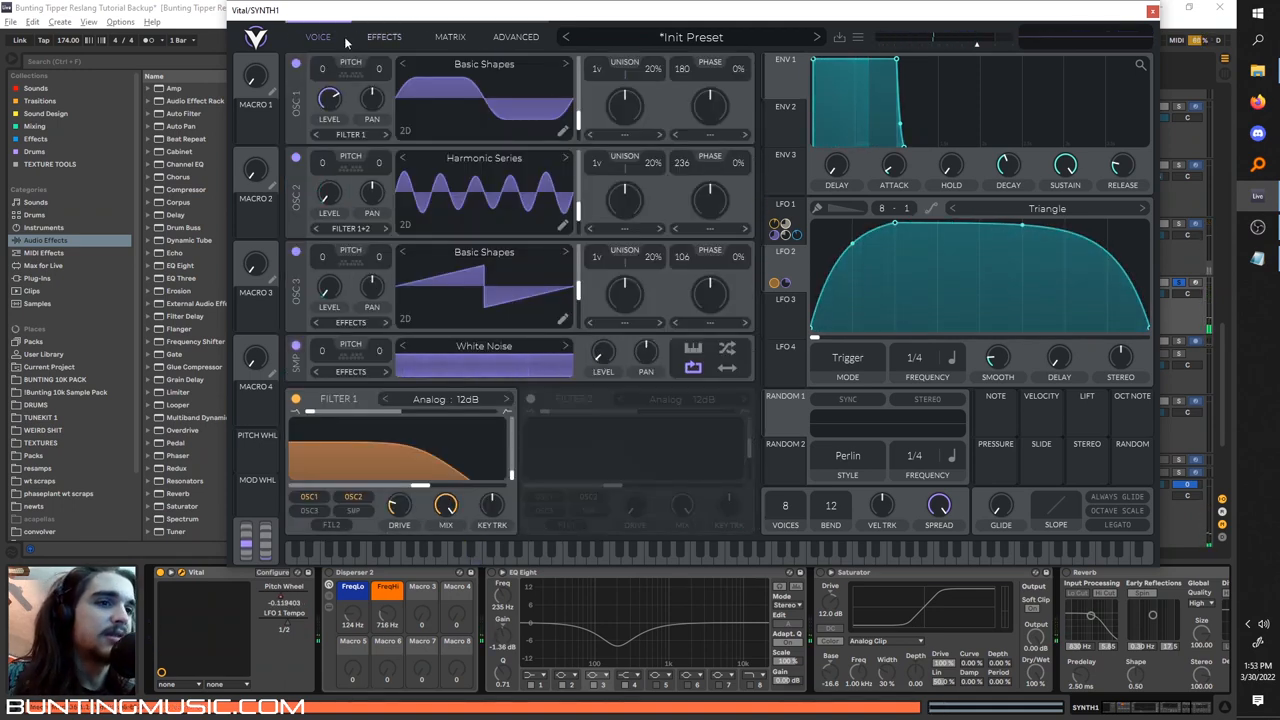
click(384, 36)
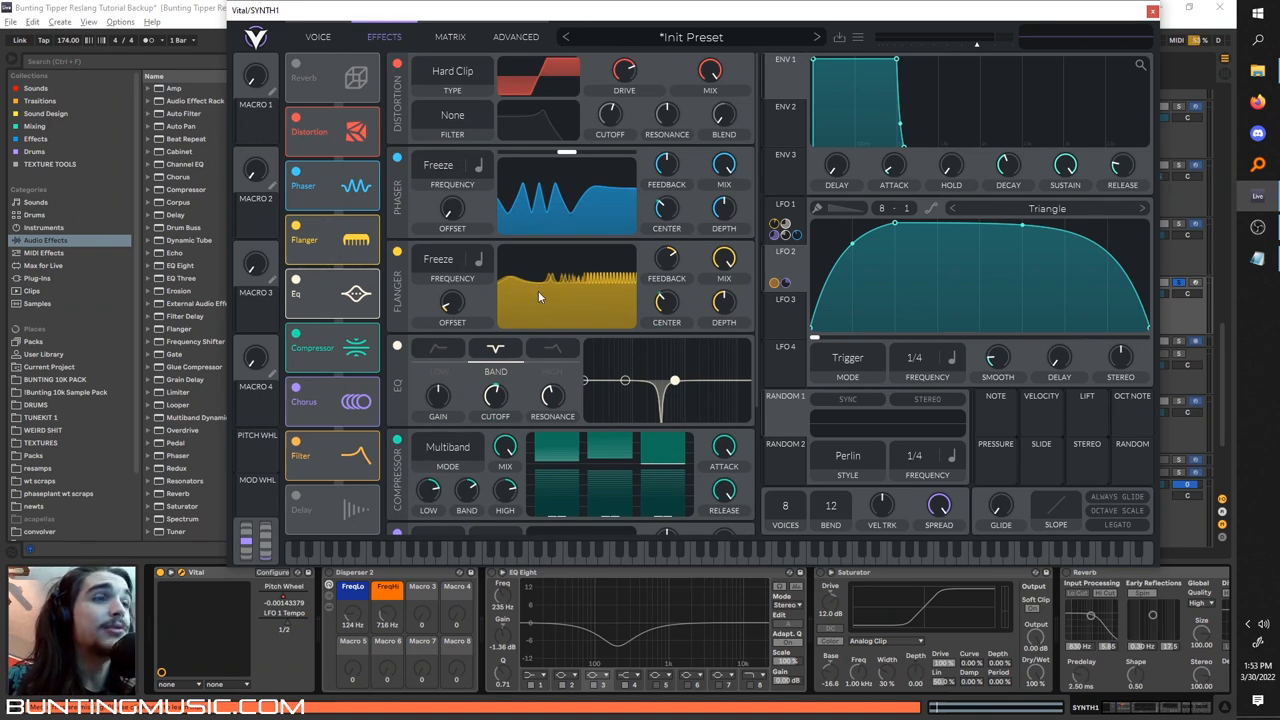
scroll(down, 3)
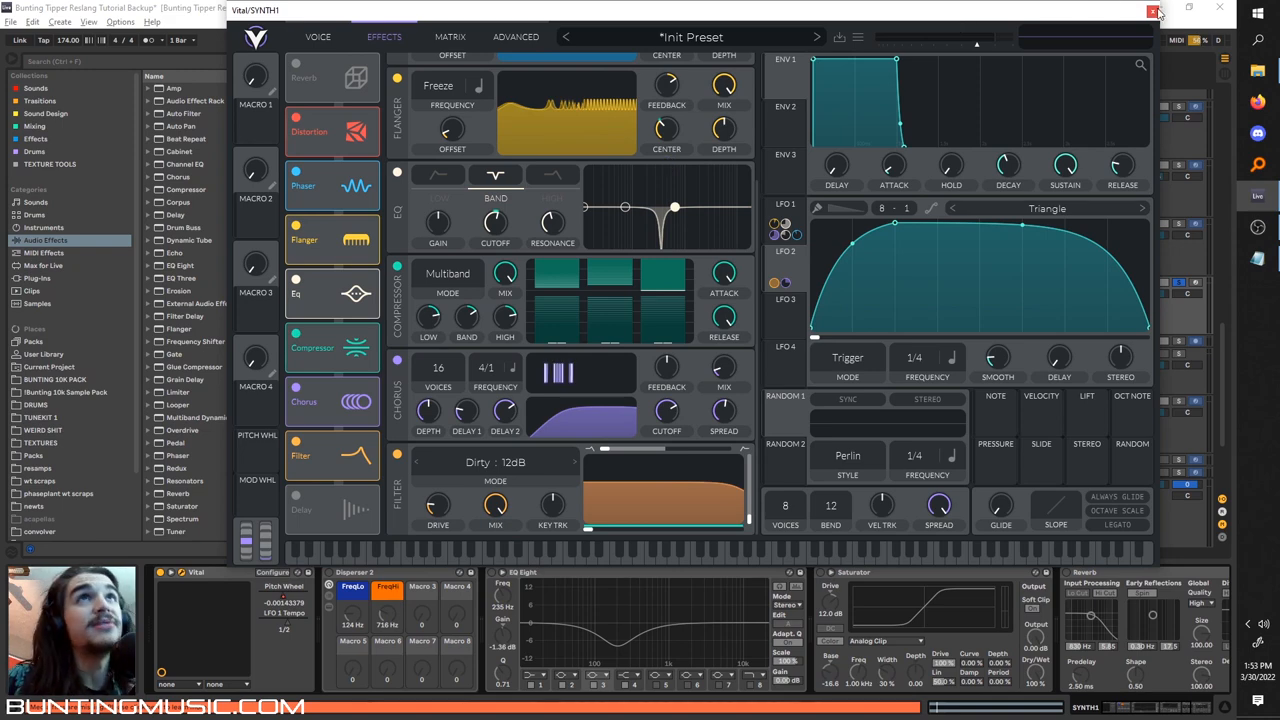
click(318, 36)
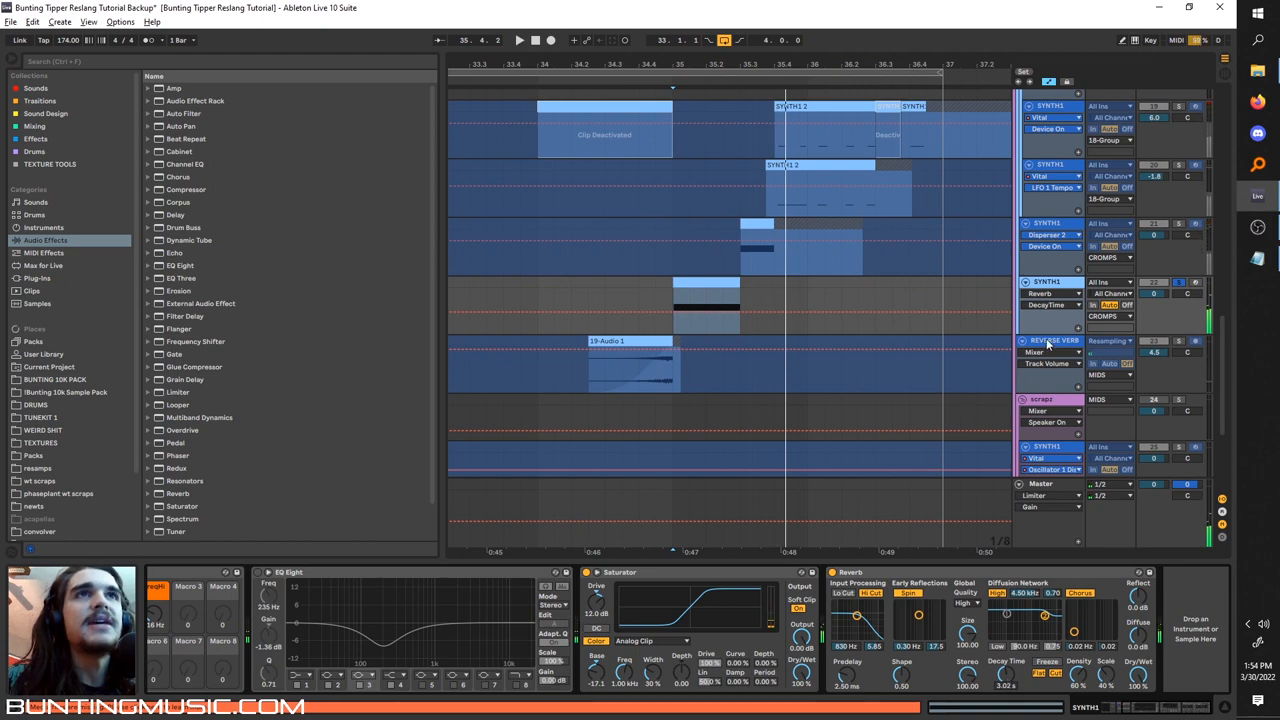
- Freeze the REVERSE VERB track from its header menu, then select its frozen clip
right_click(1050, 340)
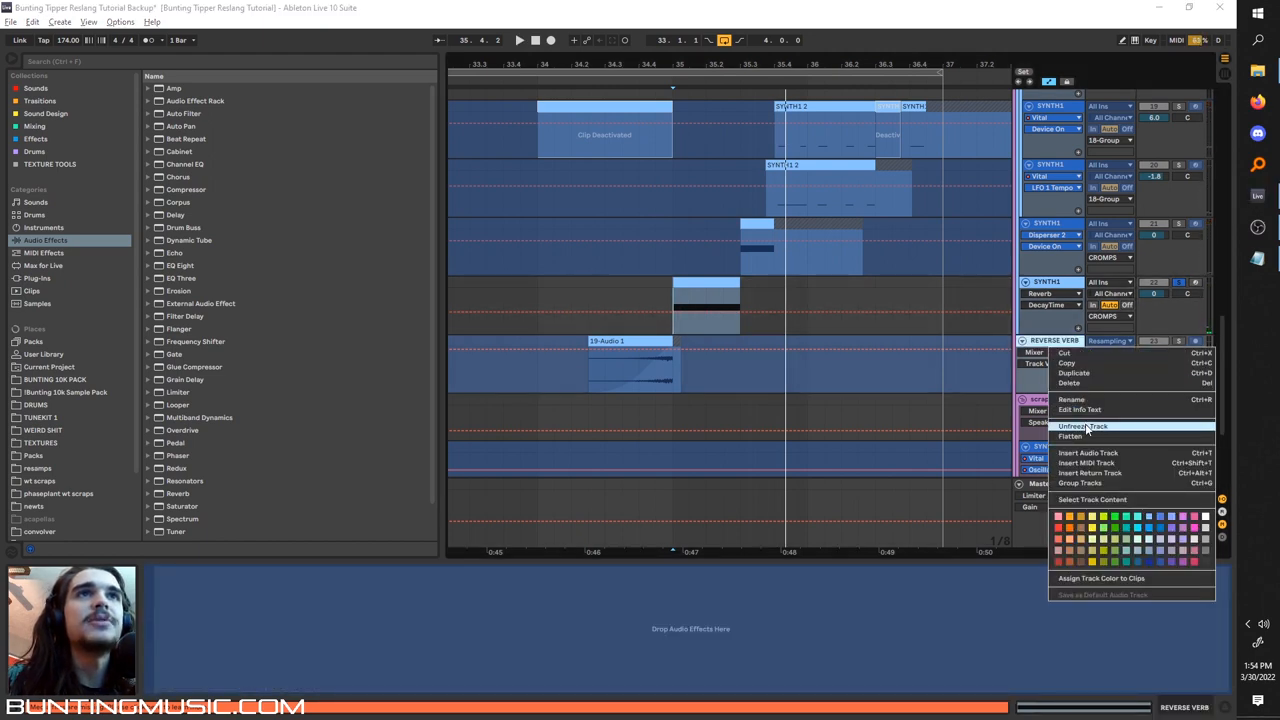
click(1084, 426)
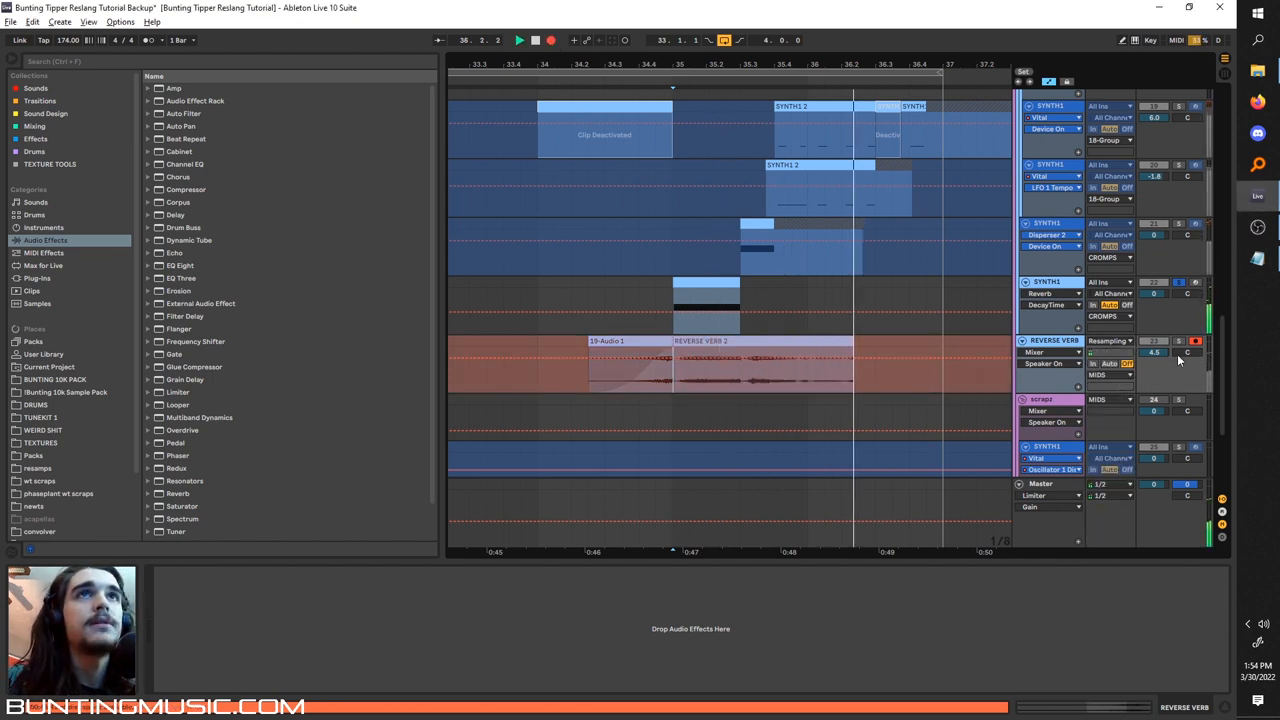
double_click(700, 364)
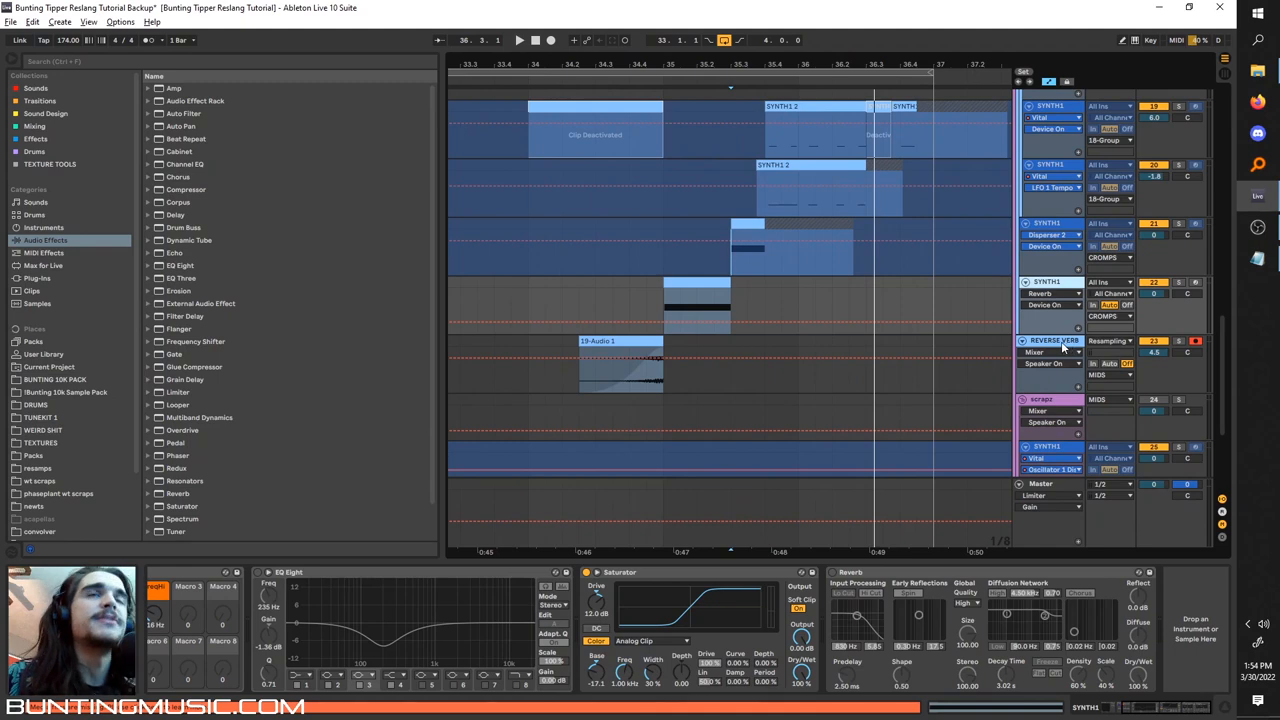
mouse_move(1046, 312)
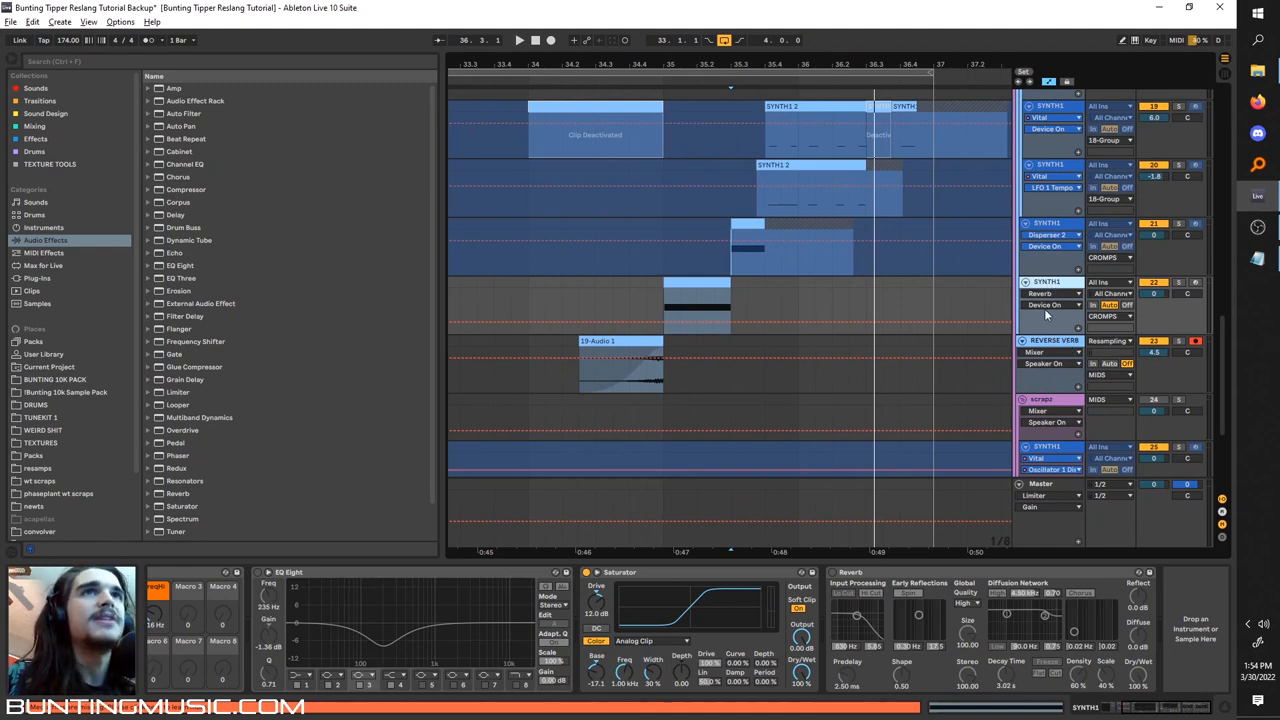
mouse_move(888, 276)
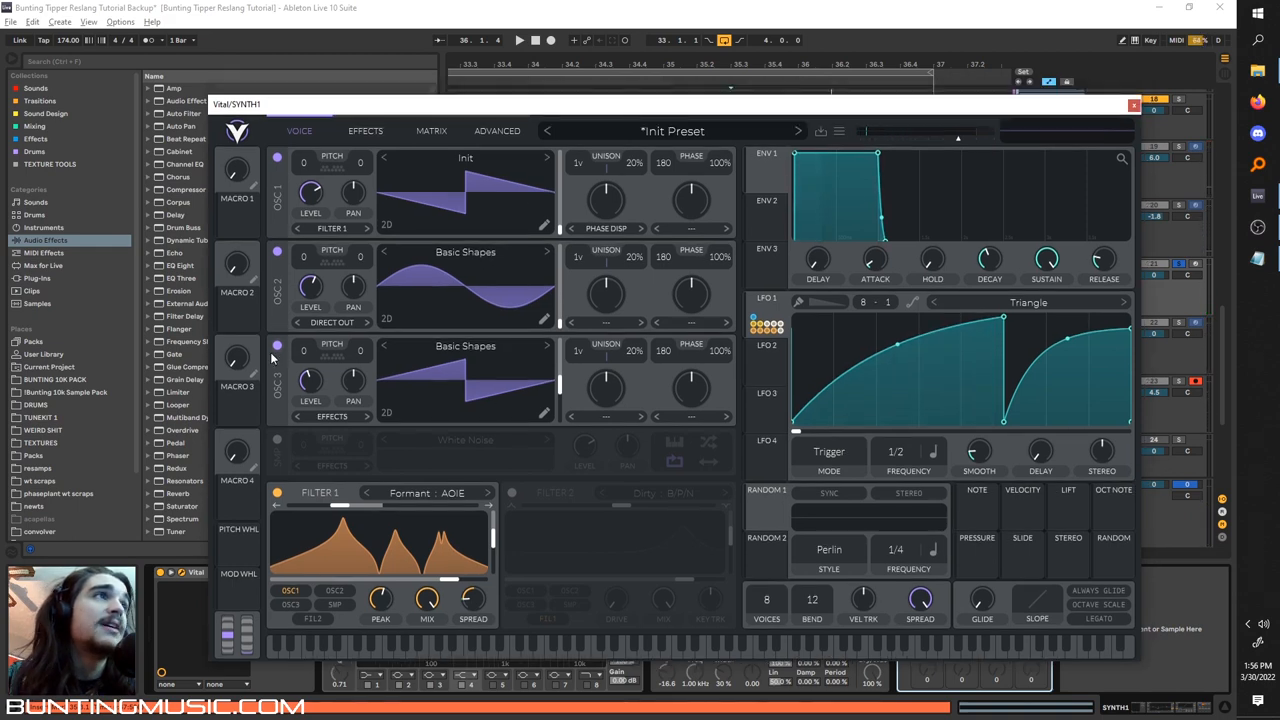
- Show this Vital patch's Effects chain and scroll through its effects
click(276, 346)
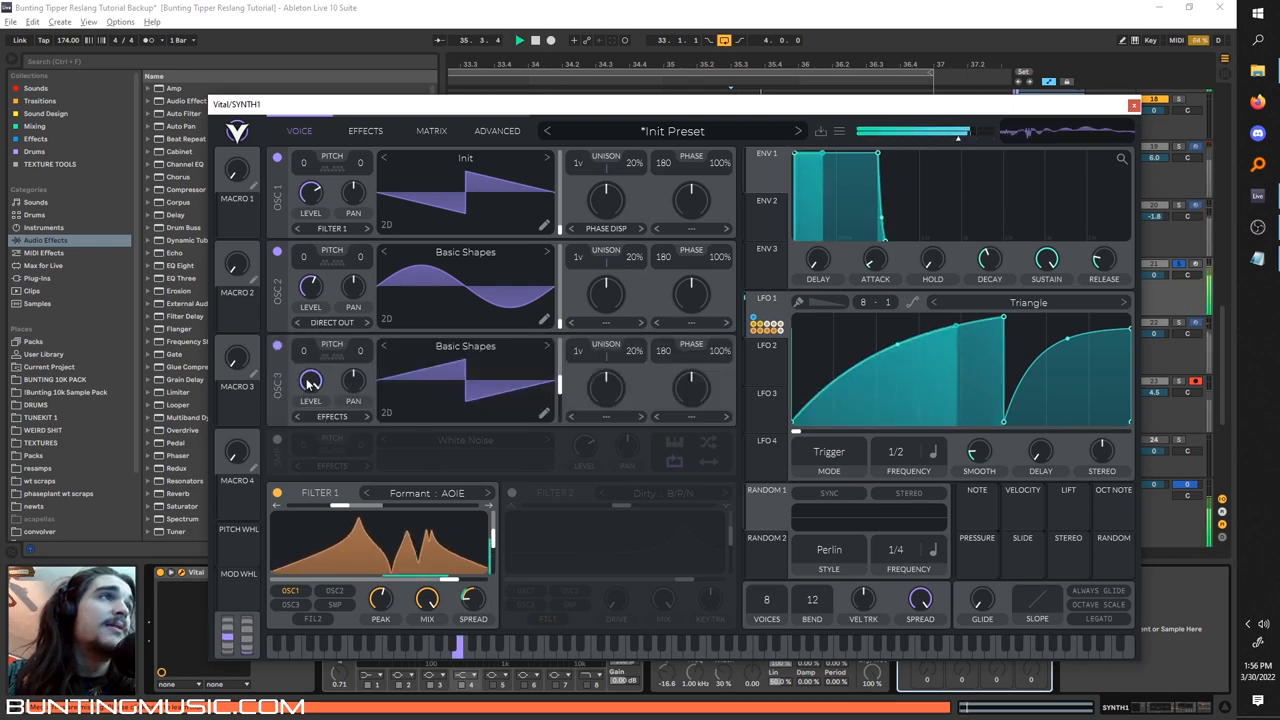
click(364, 130)
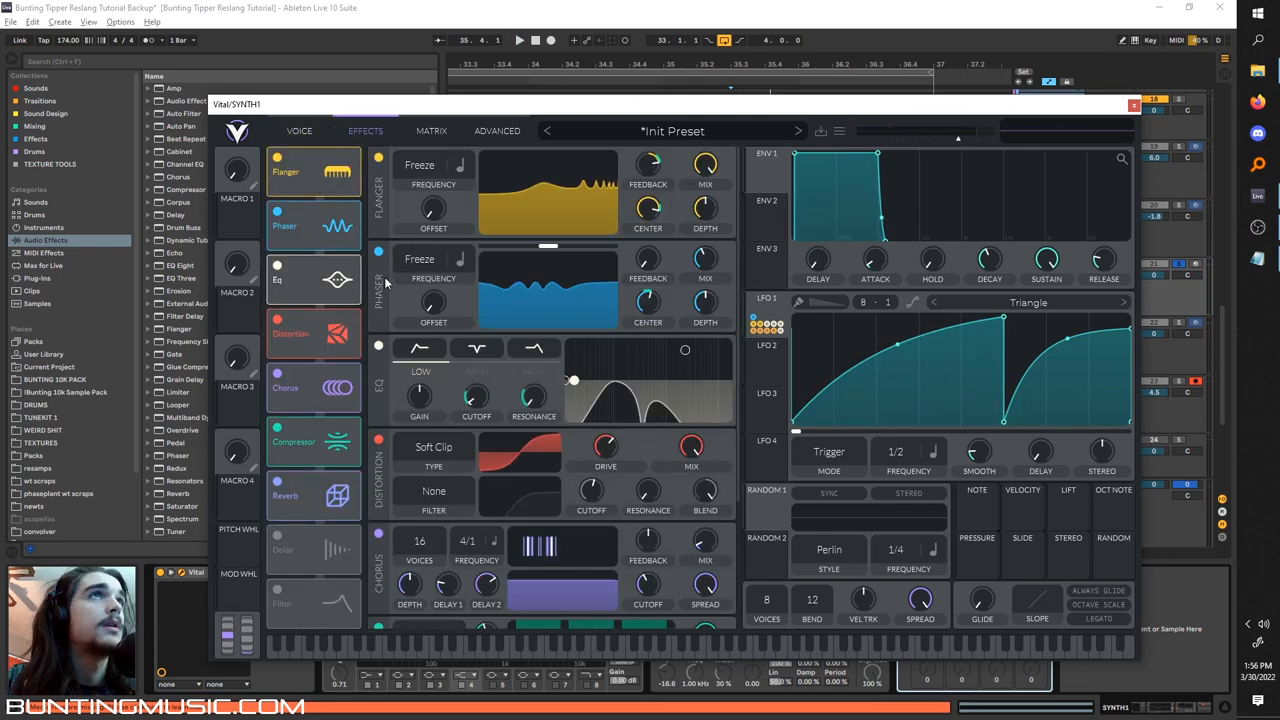
scroll(down, 3)
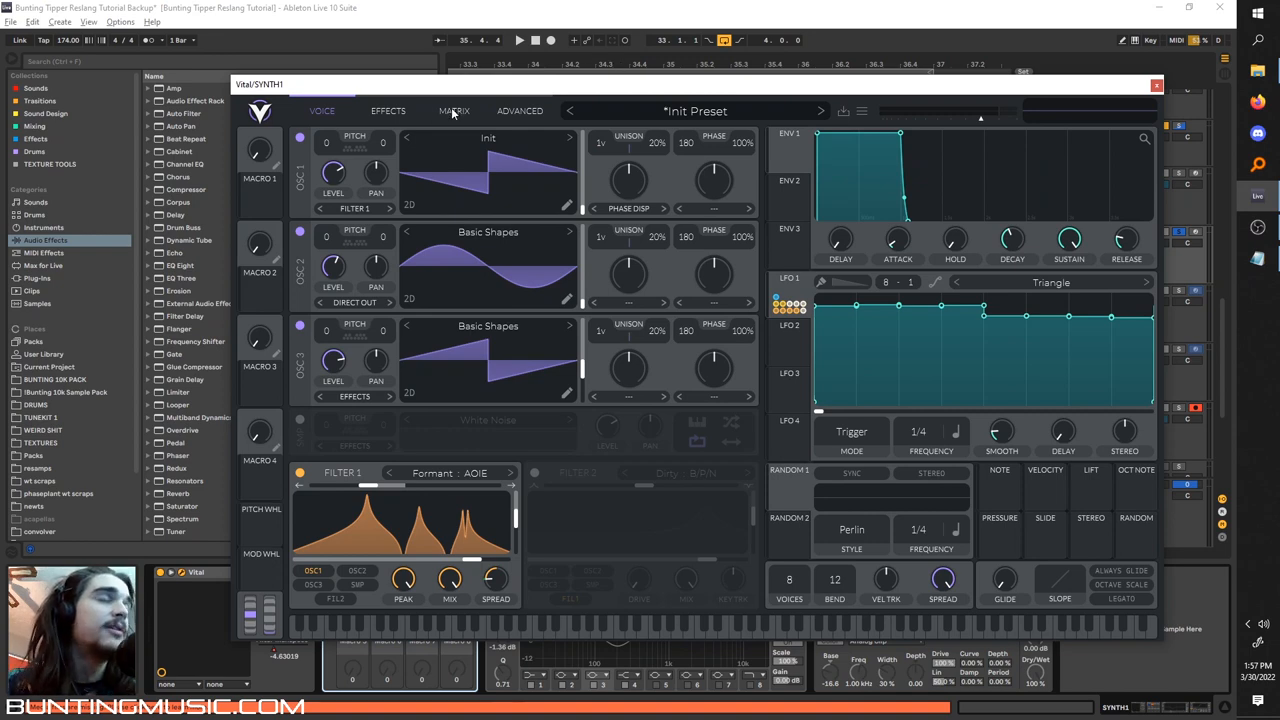
mouse_move(398, 384)
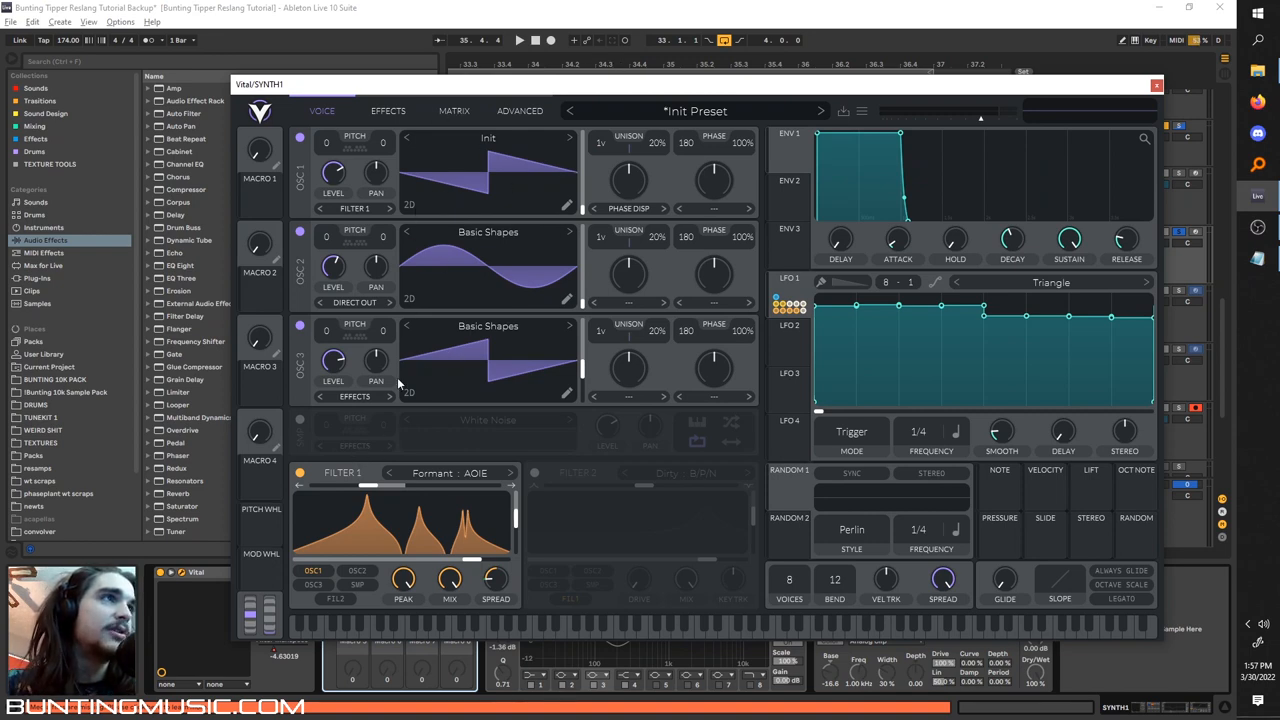
mouse_move(368, 266)
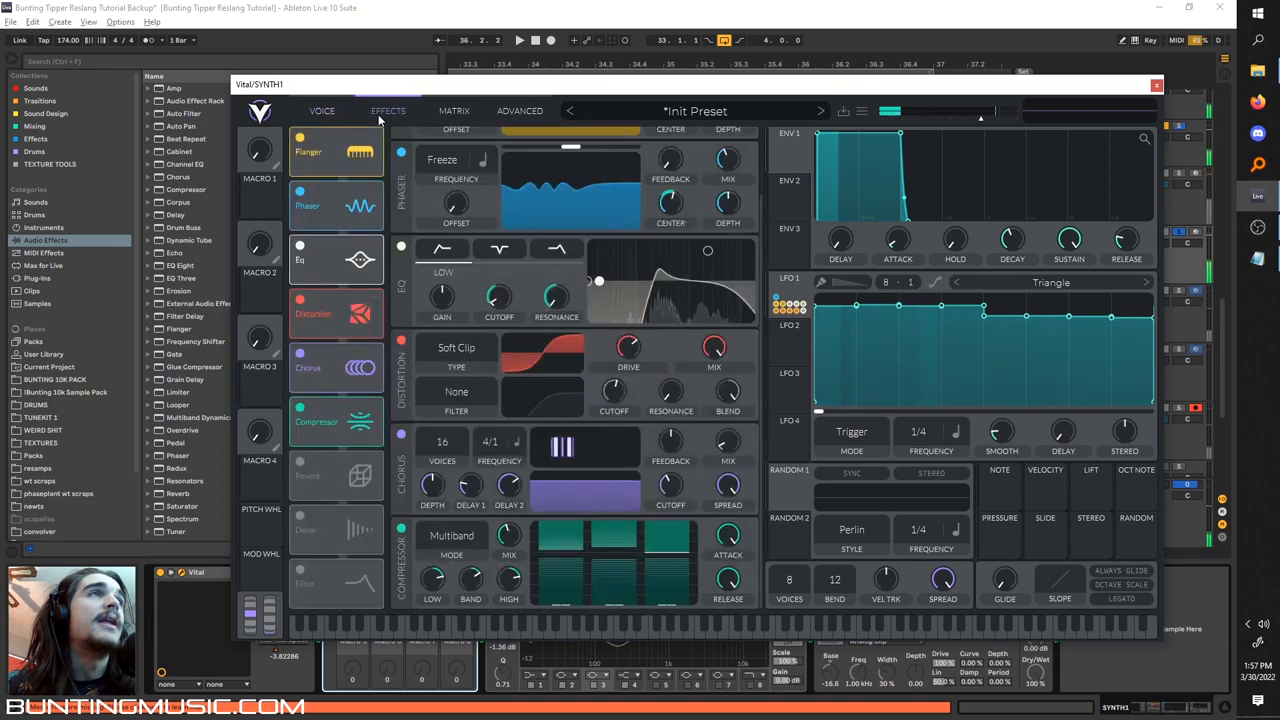
- Review the patch's oscillator Voice settings and its Effects chain
click(322, 110)
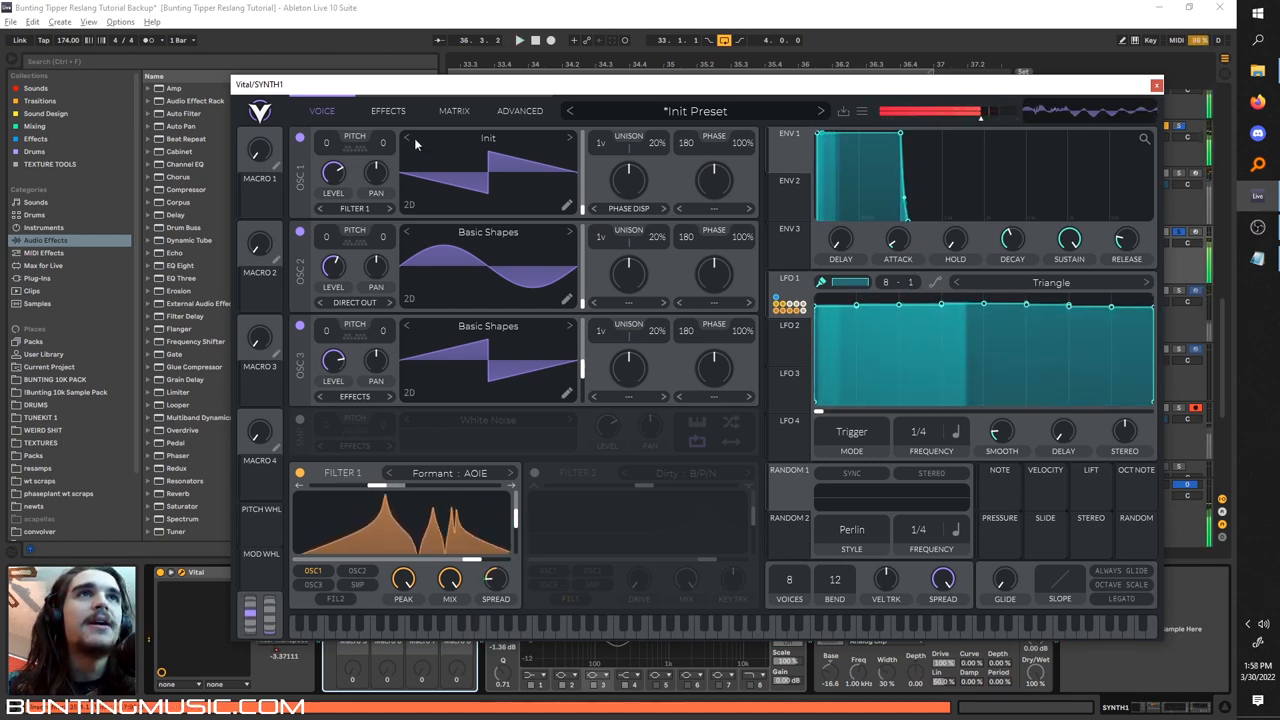
click(388, 110)
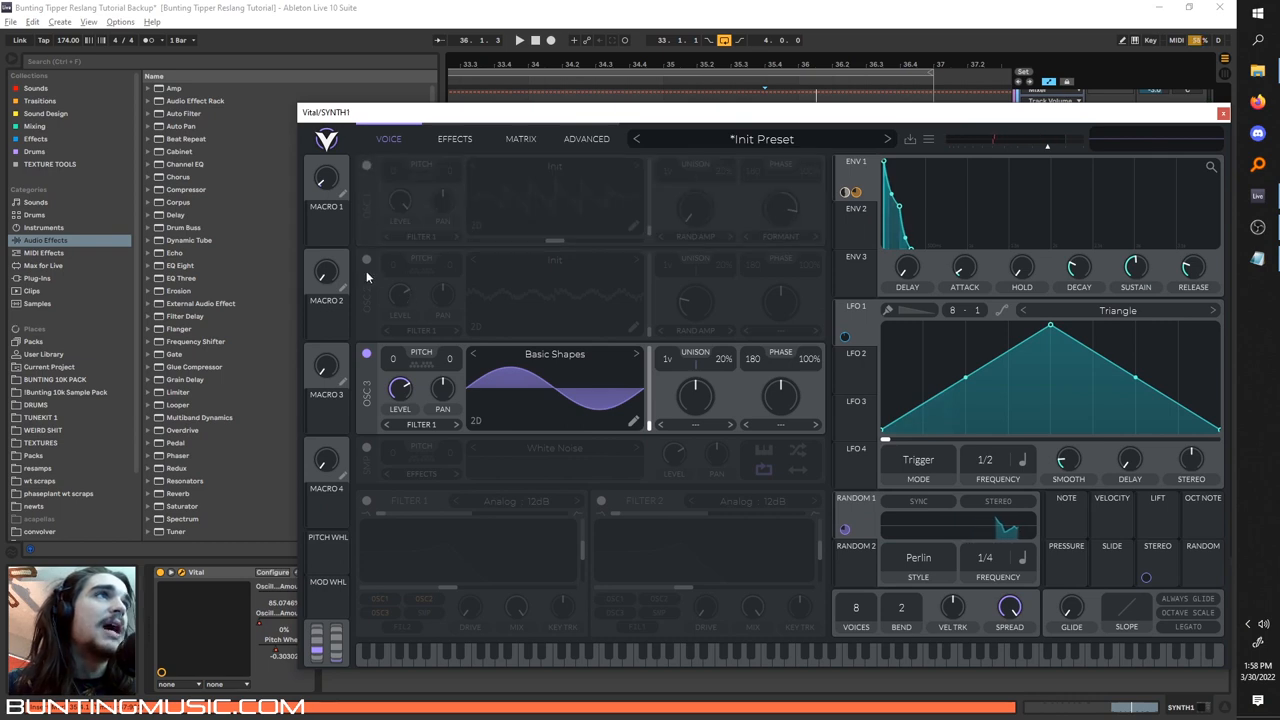
- Raise OSC 2's spectral morph, set its morph type to Harmonic Stretch, then show the next patch's Effects
click(456, 138)
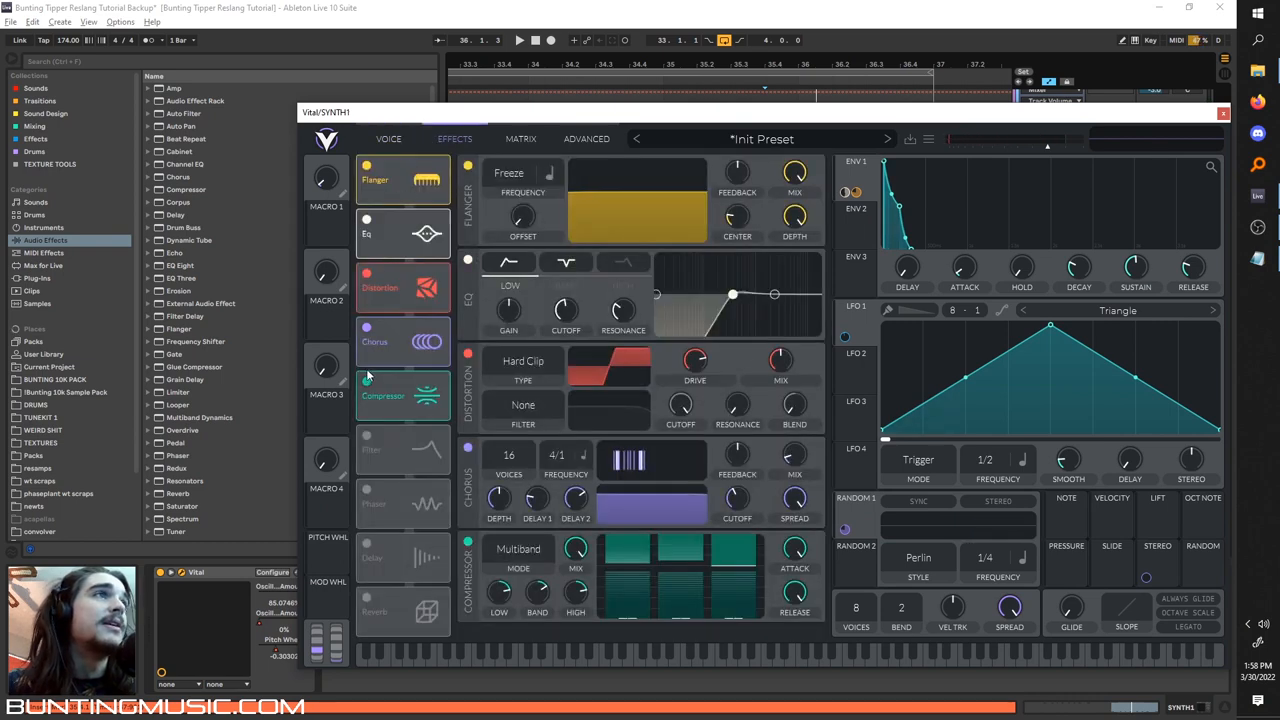
click(388, 138)
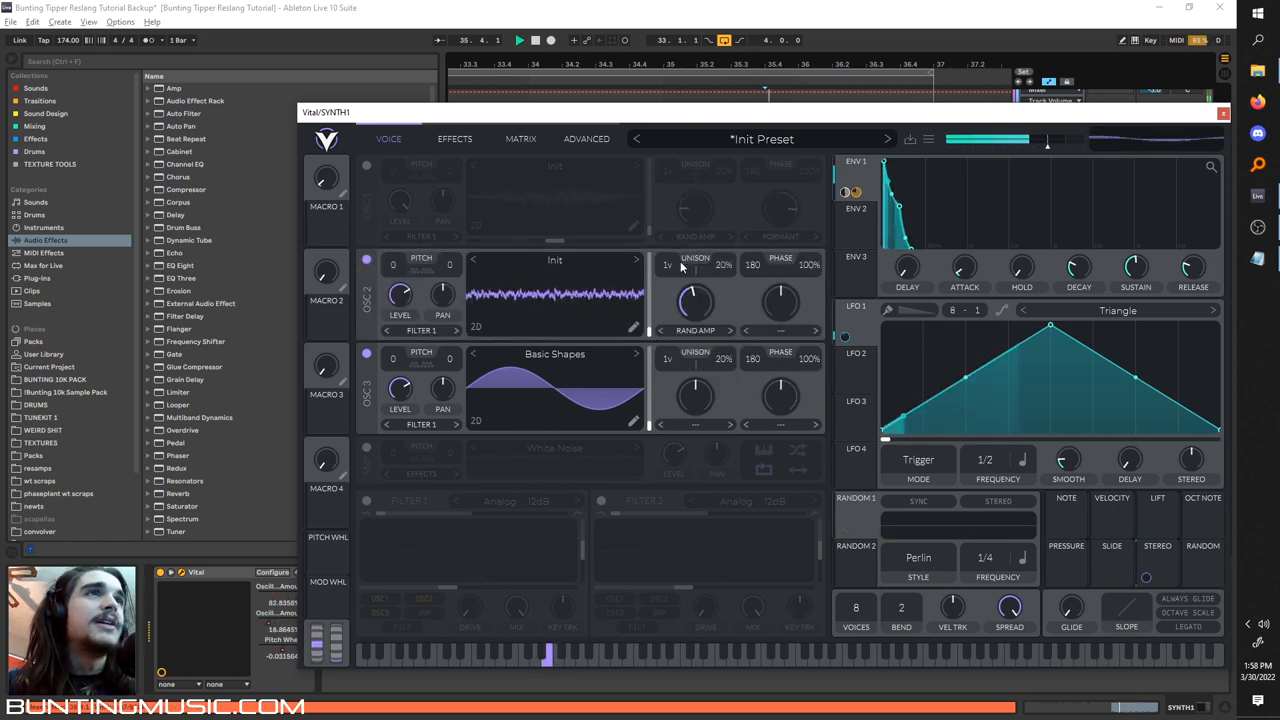
drag(696, 298, 696, 280)
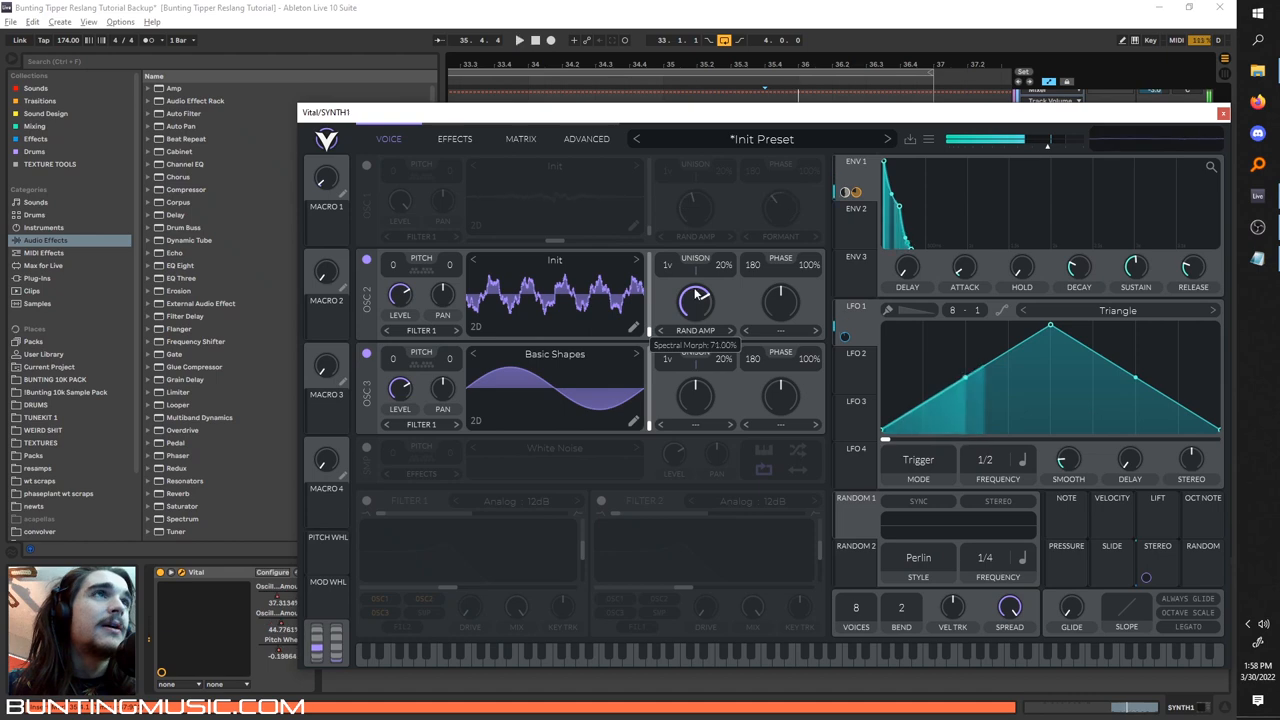
click(696, 330)
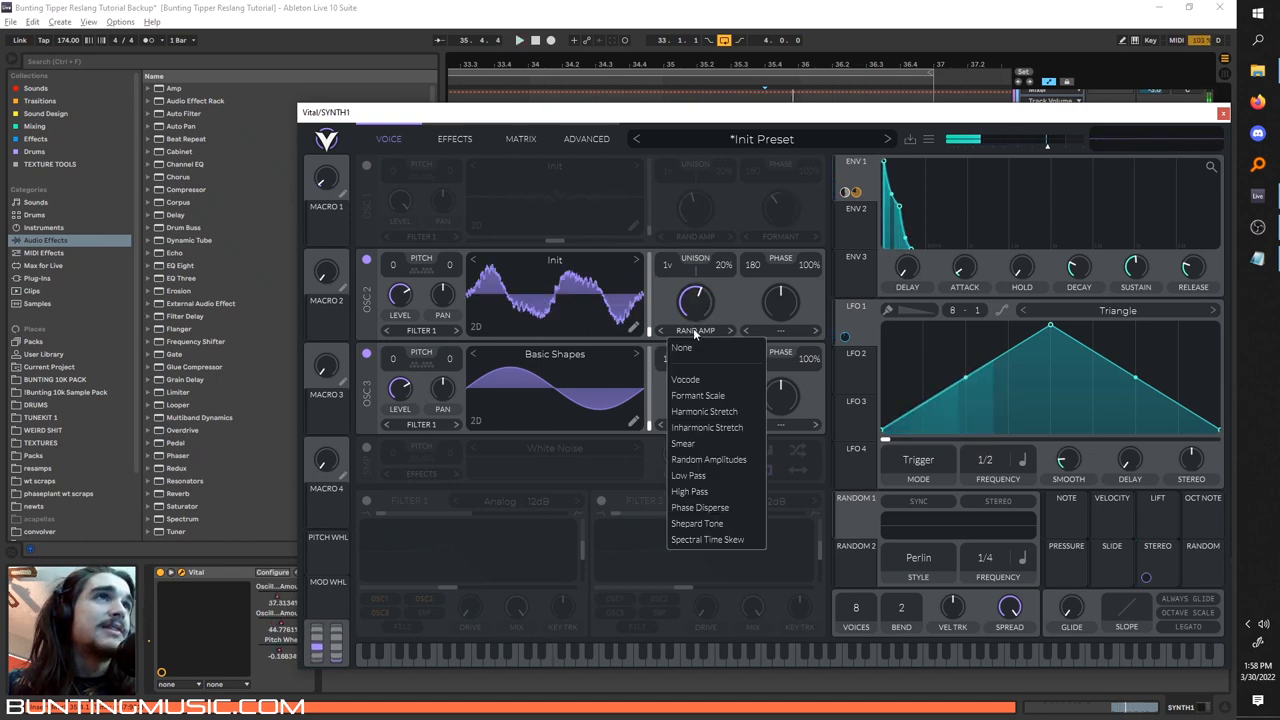
mouse_move(708, 540)
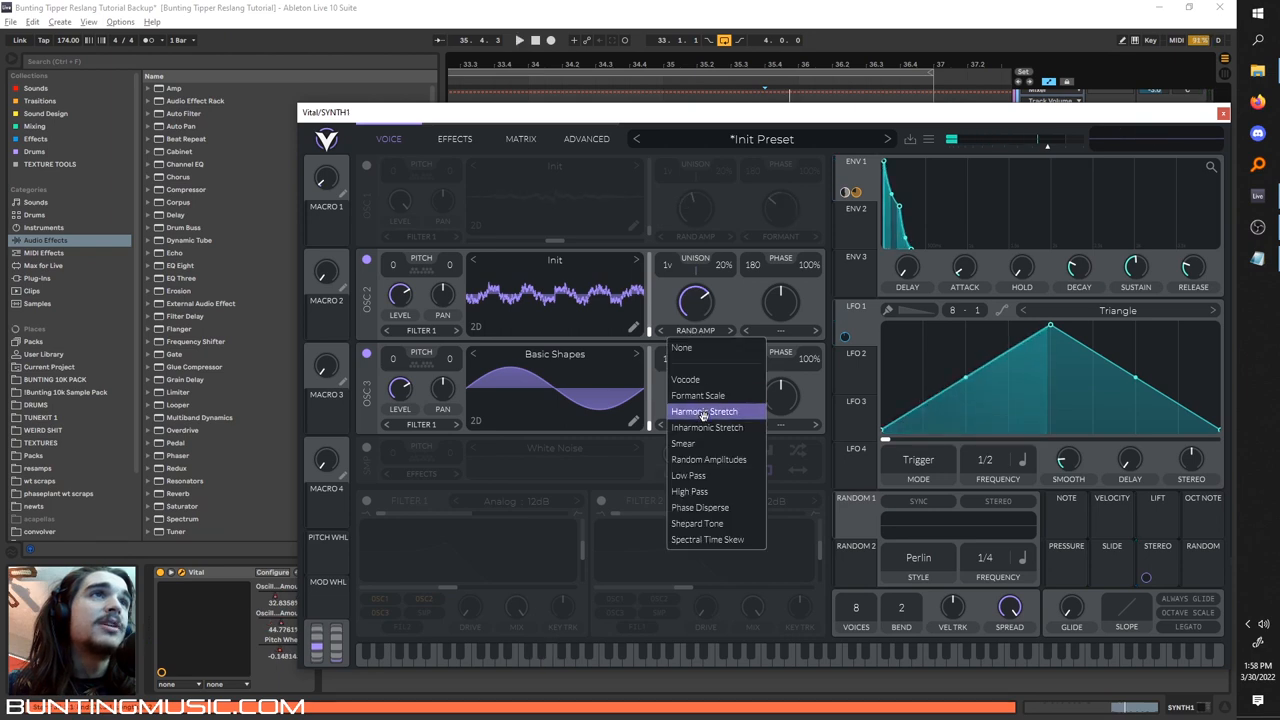
click(708, 428)
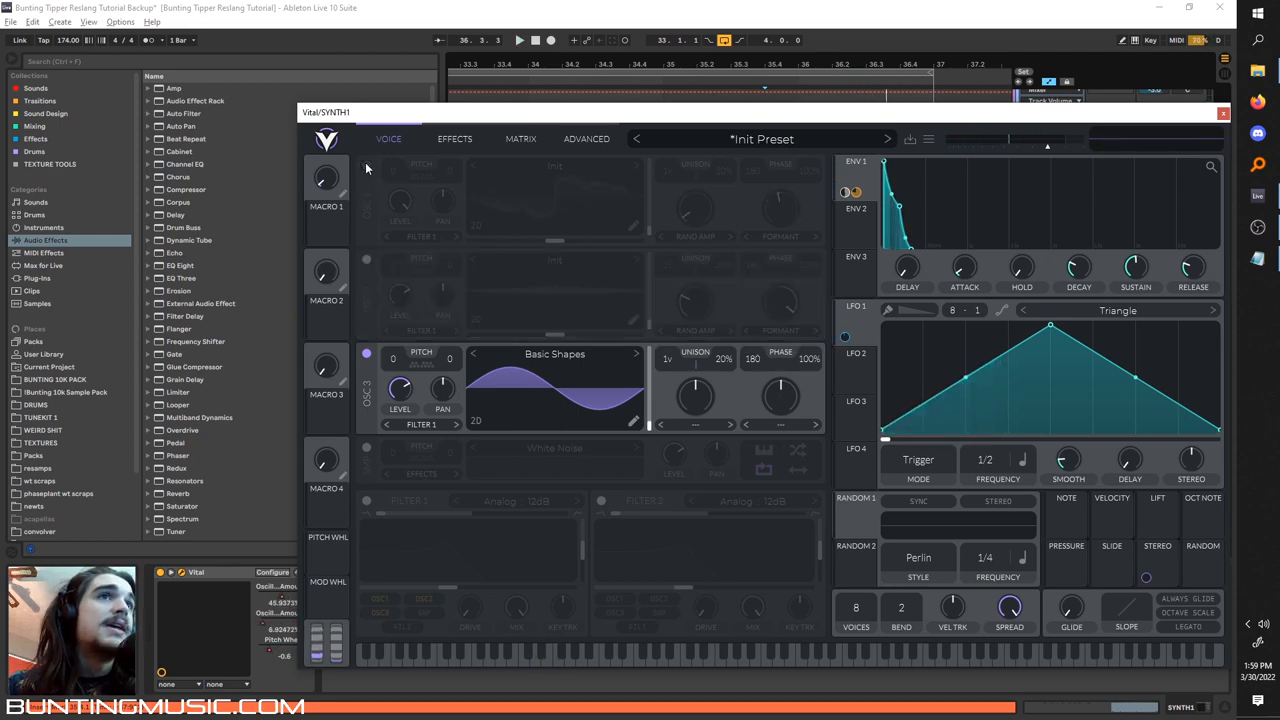
click(366, 164)
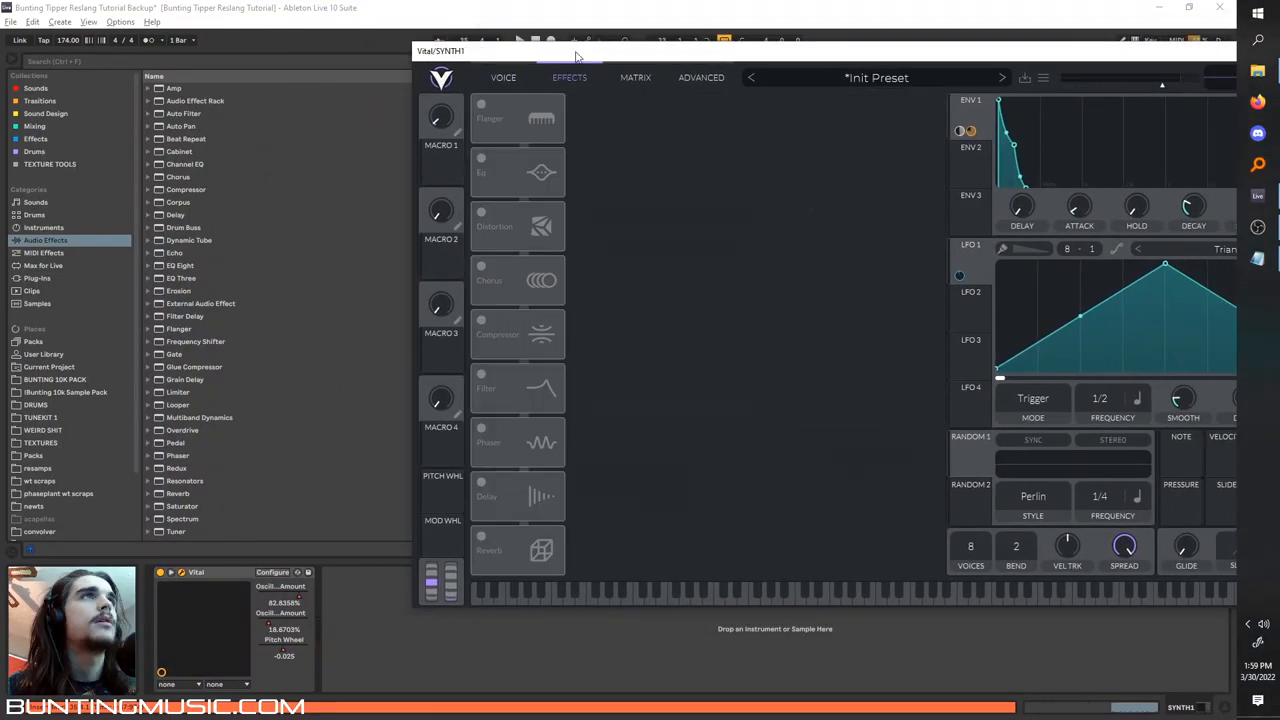
- Switch on the Flanger, EQ, Chorus and multiband Compressor in Vital's Effects
click(518, 118)
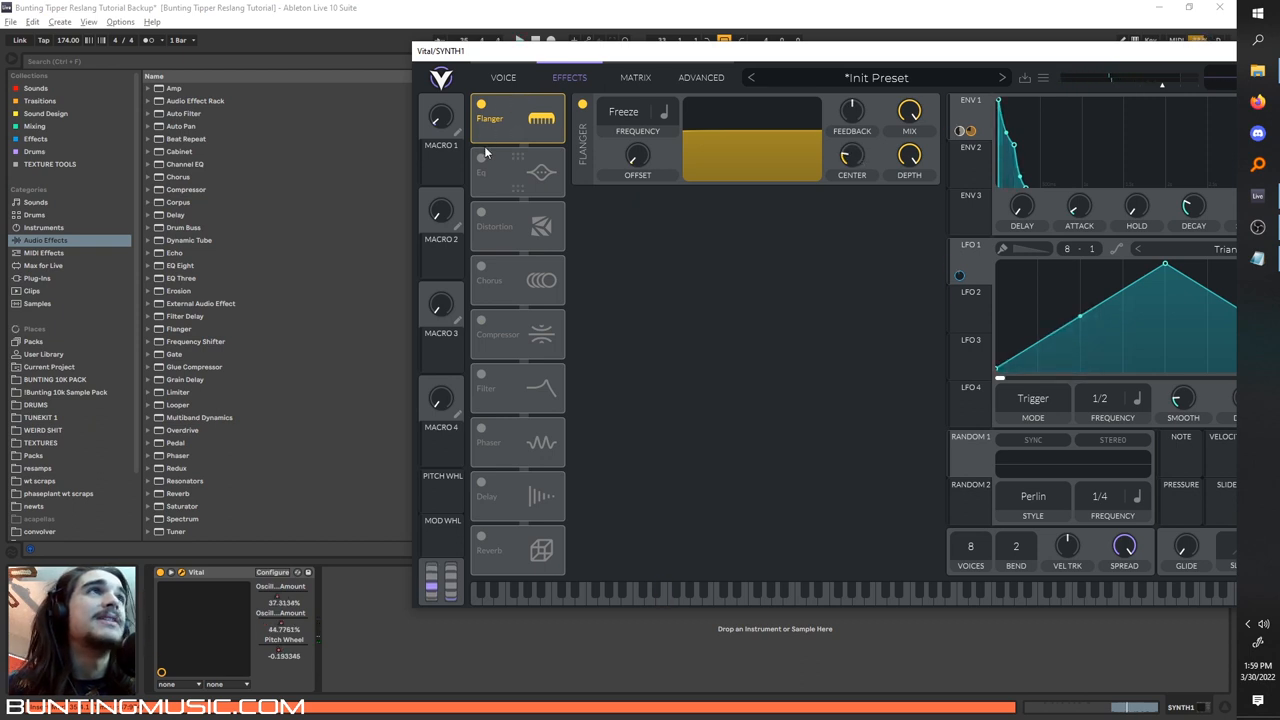
click(480, 158)
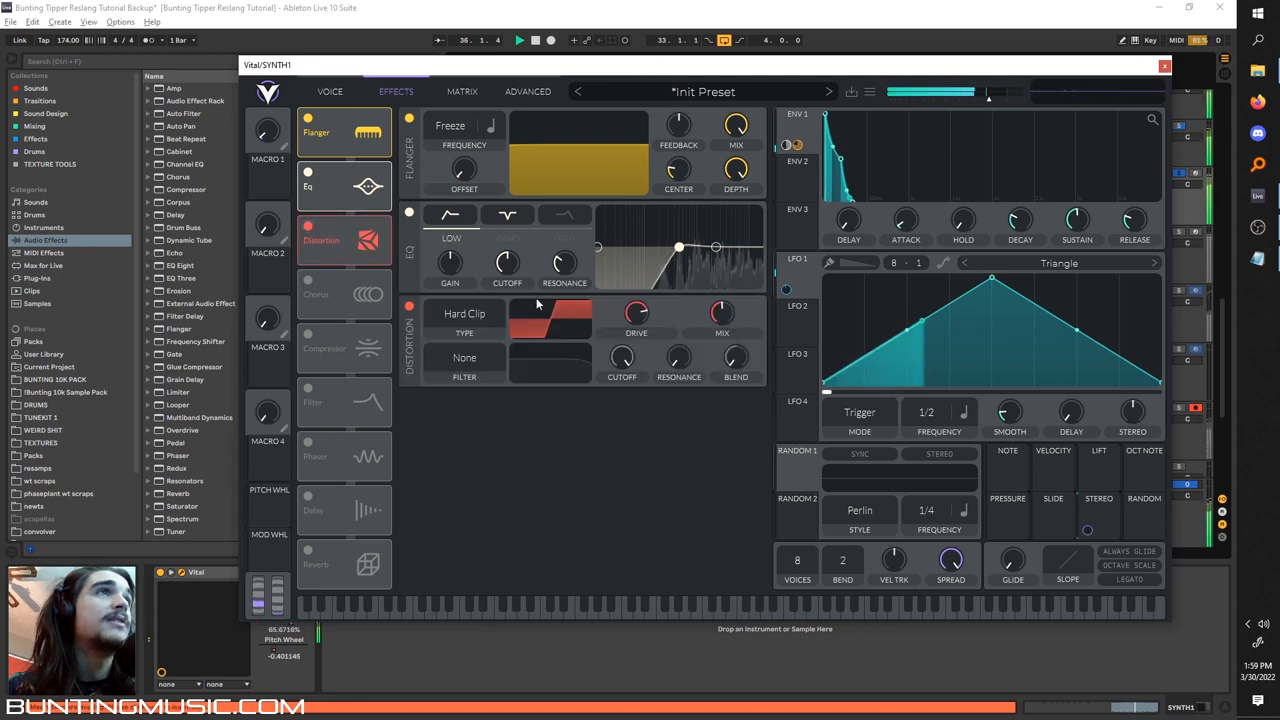
click(308, 280)
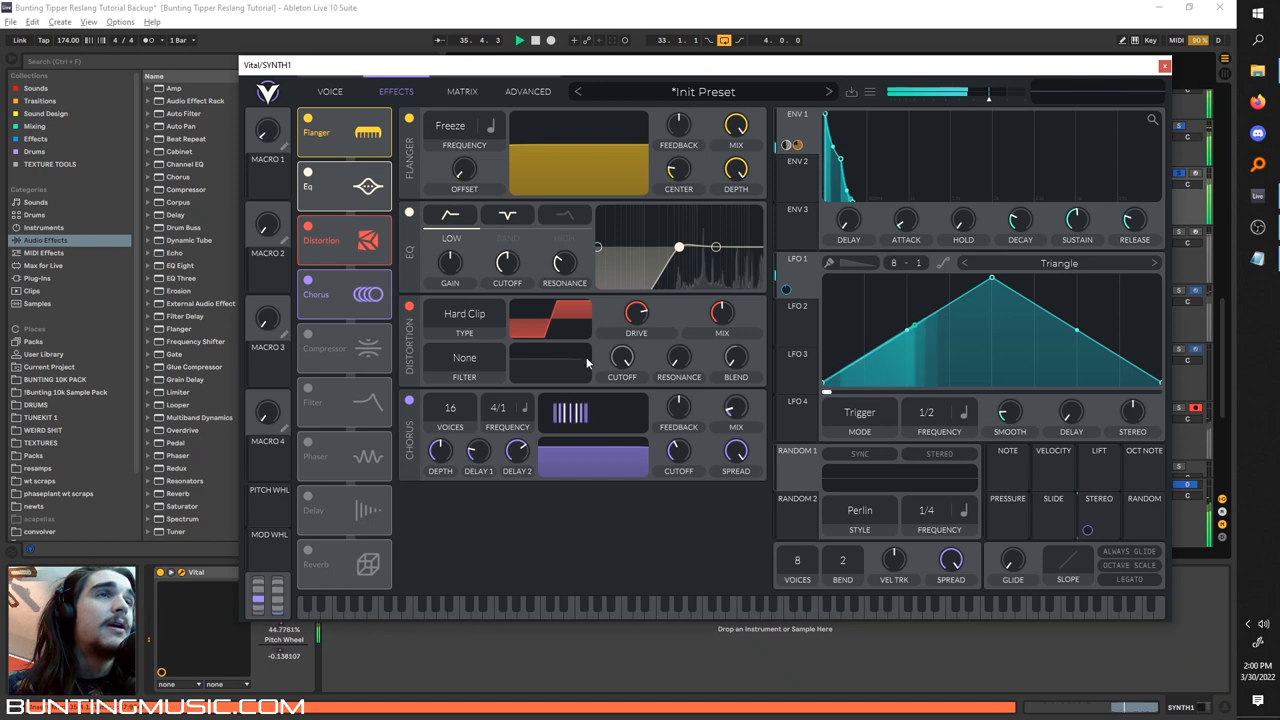
click(308, 338)
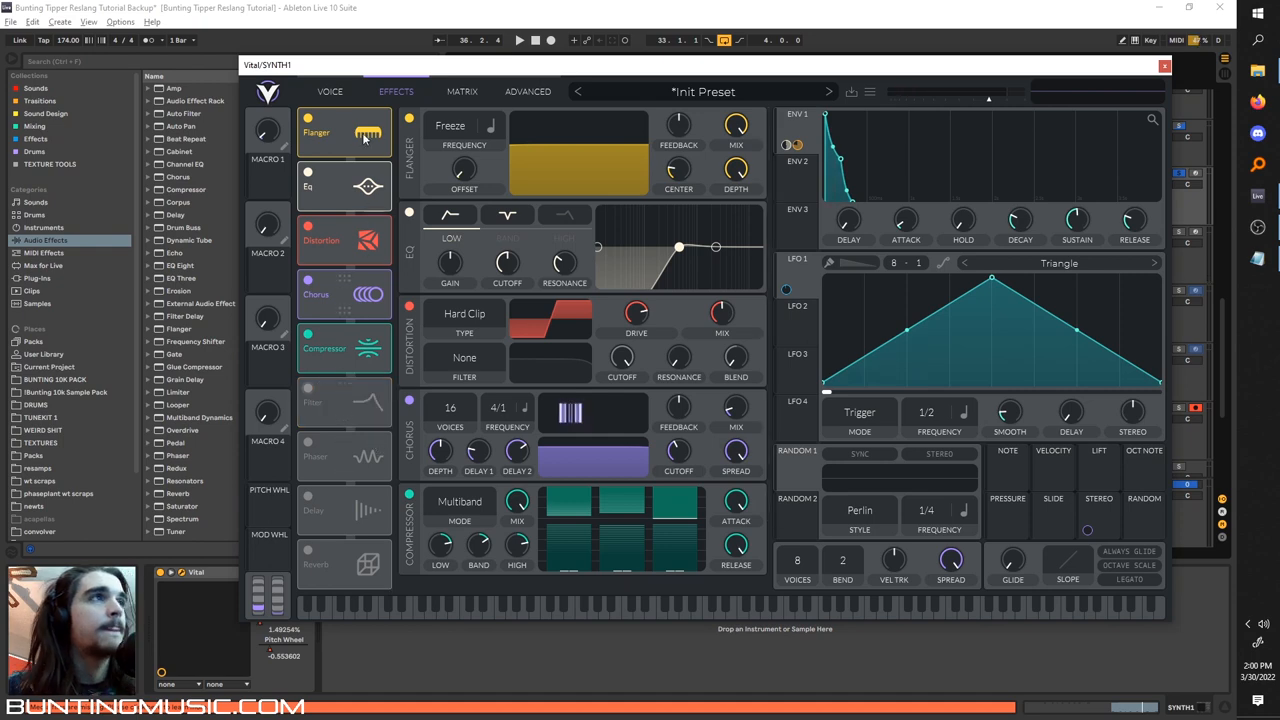
- Check the Voice settings, return to Effects, and close Vital back to the arrangement
click(328, 92)
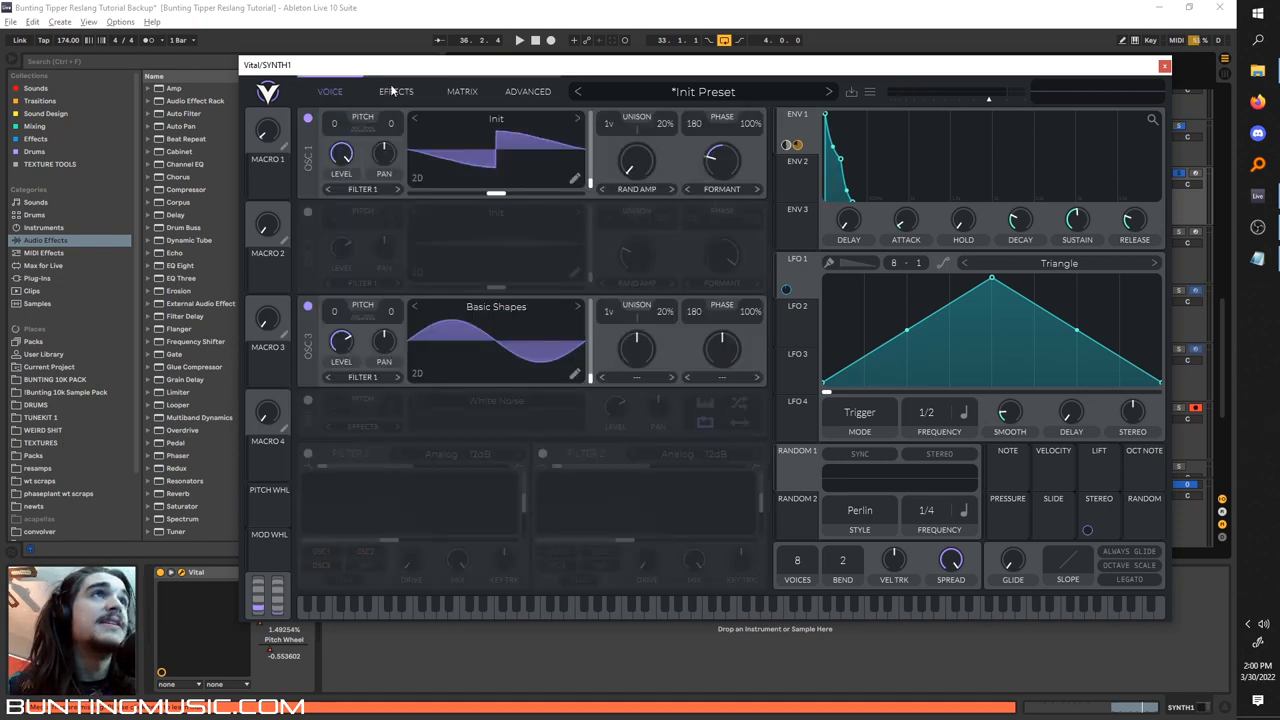
click(396, 92)
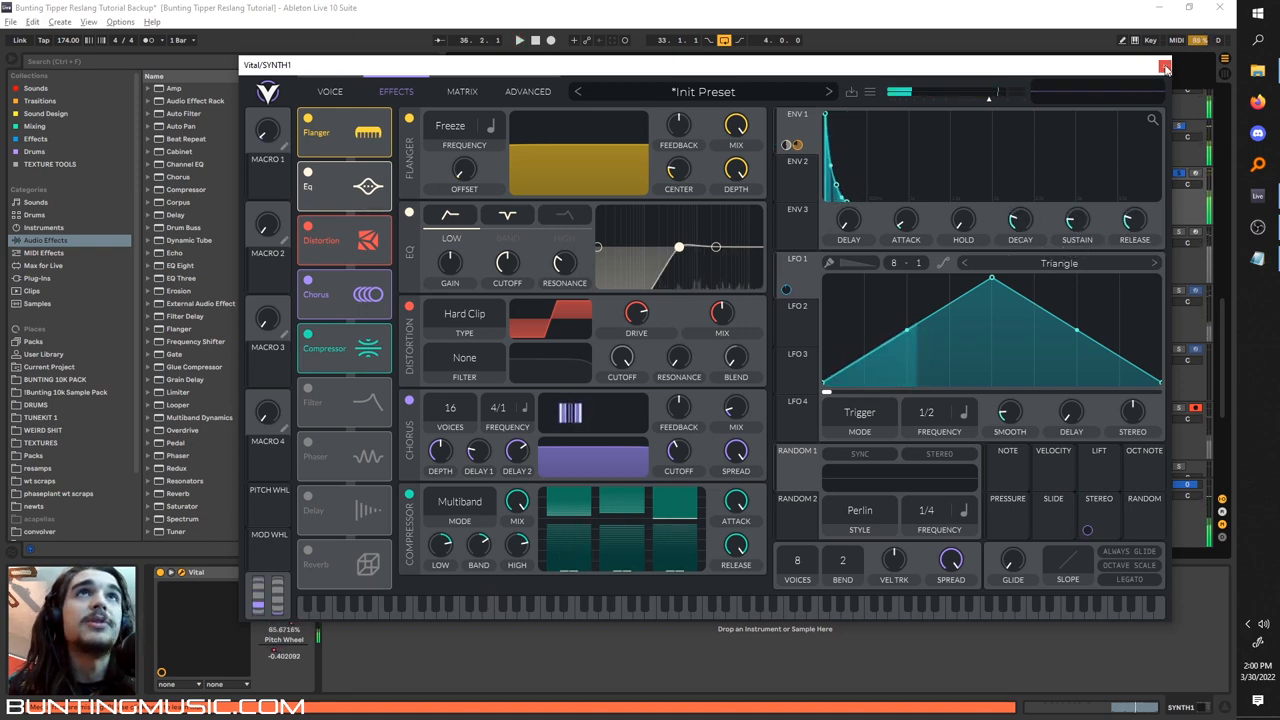
click(1164, 68)
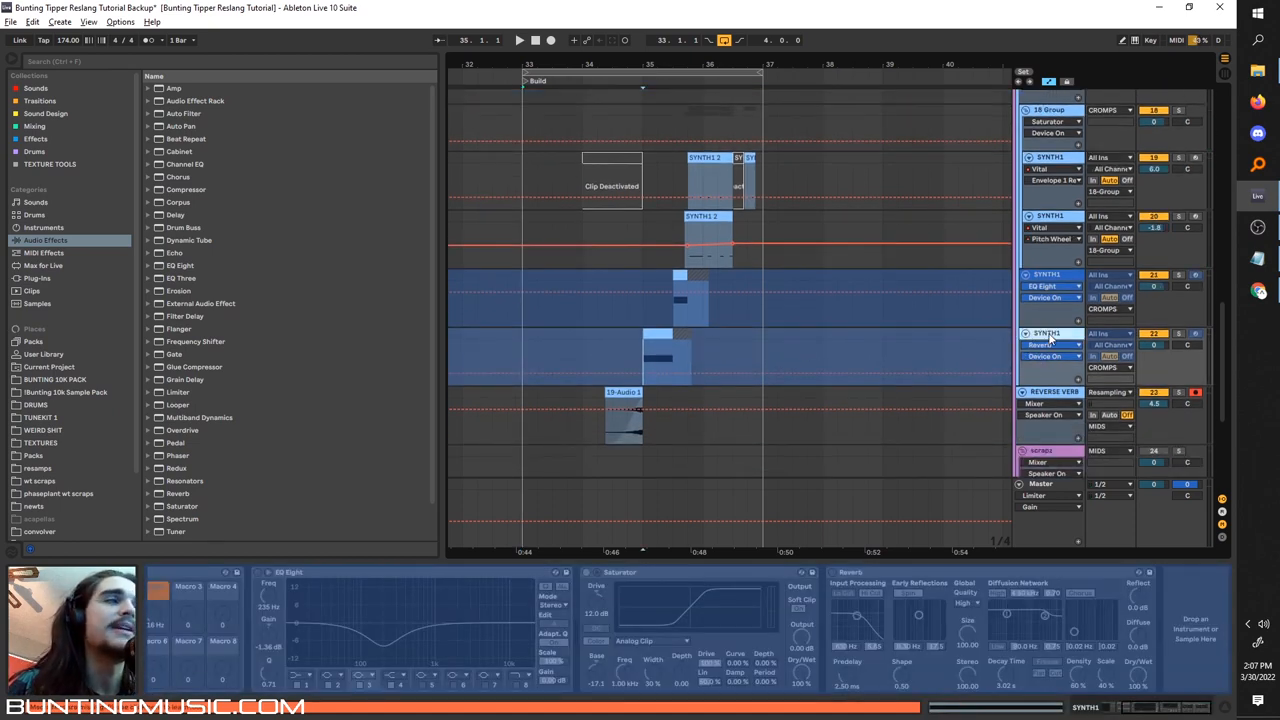
mouse_move(896, 340)
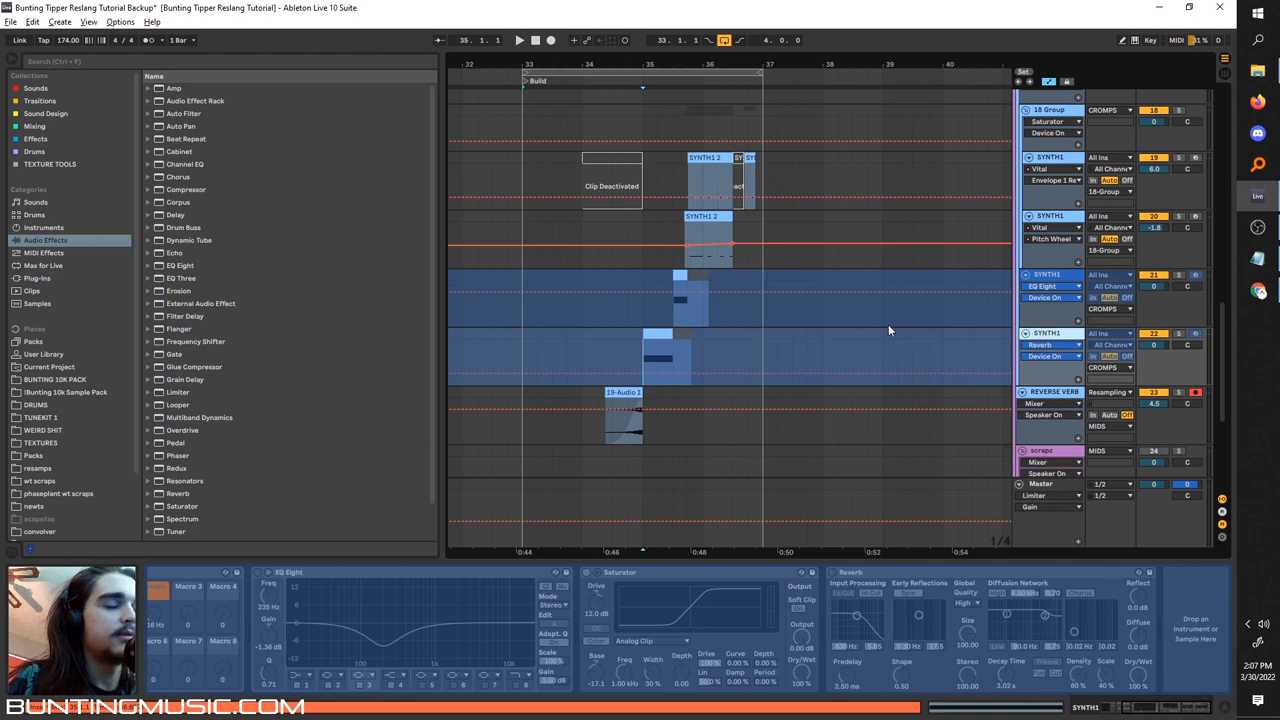
mouse_move(762, 352)
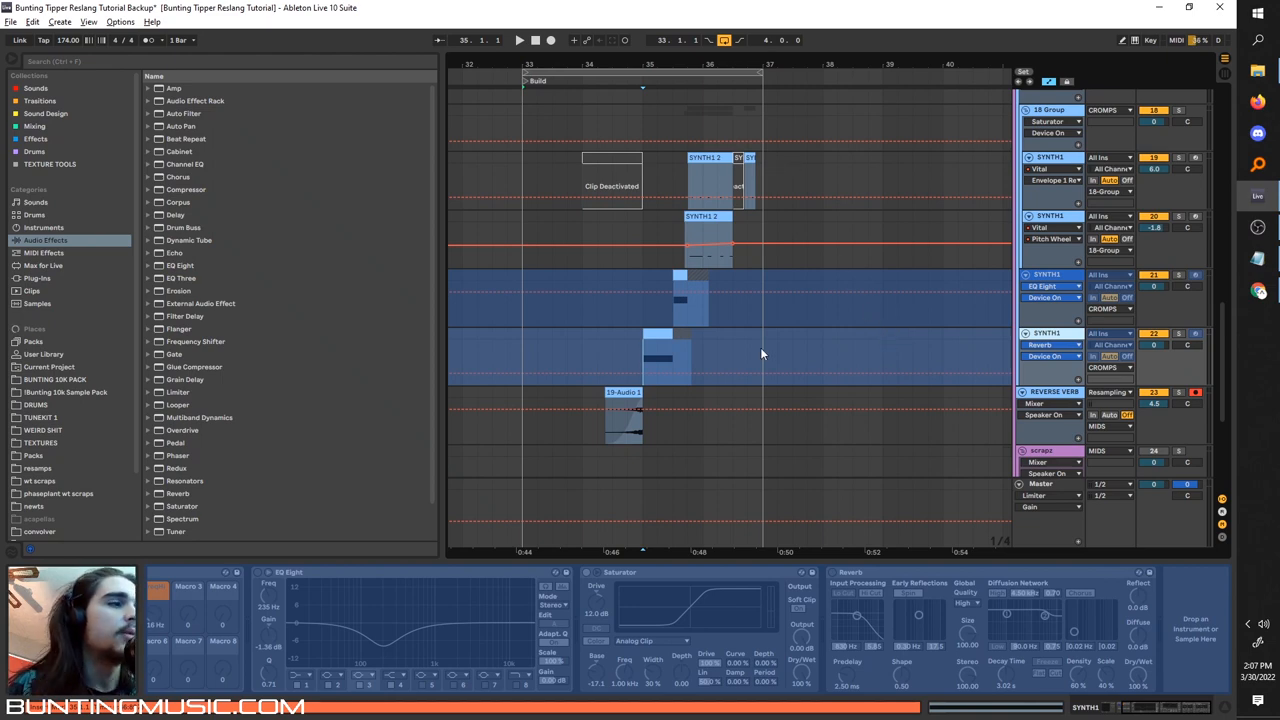
mouse_move(760, 404)
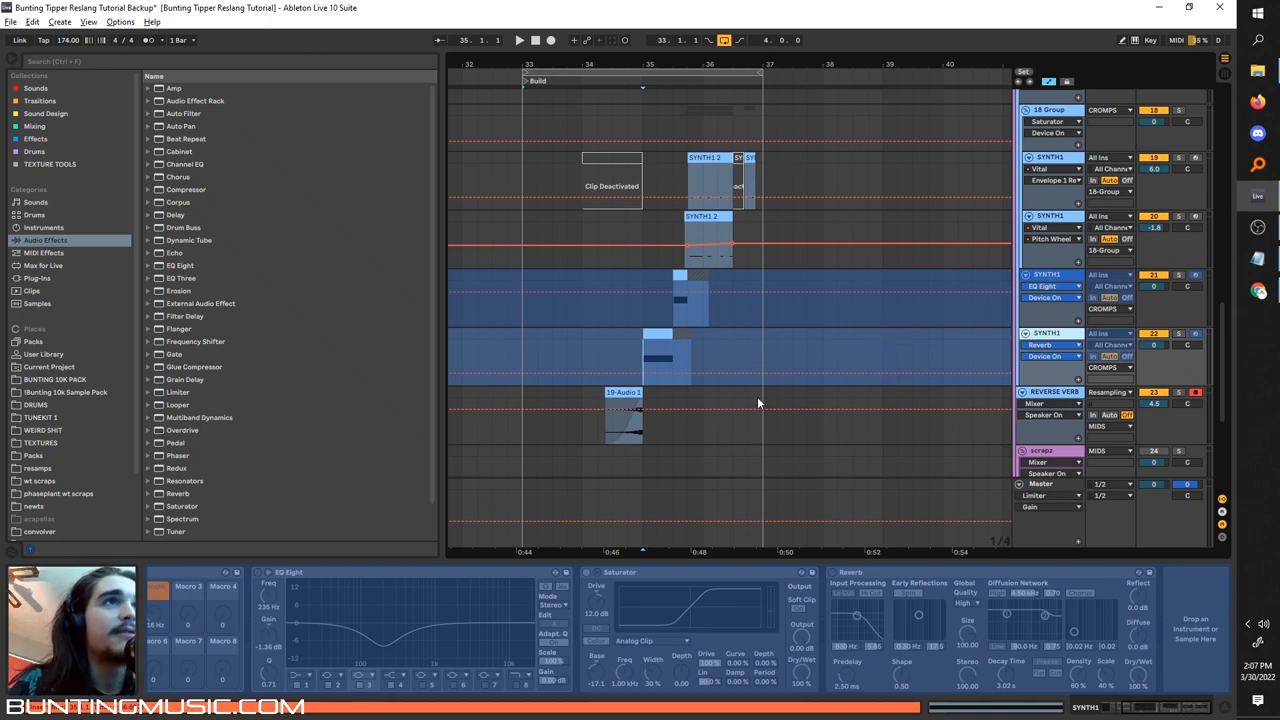
mouse_move(760, 400)
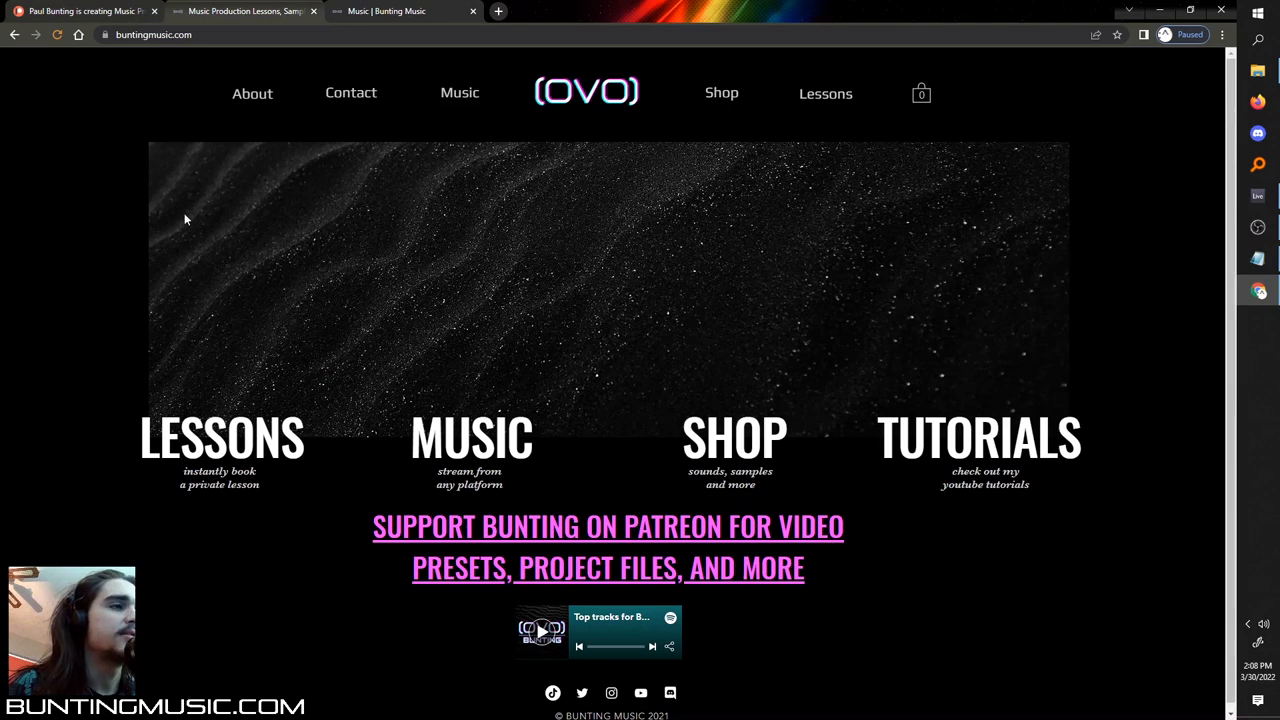
mouse_move(824, 94)
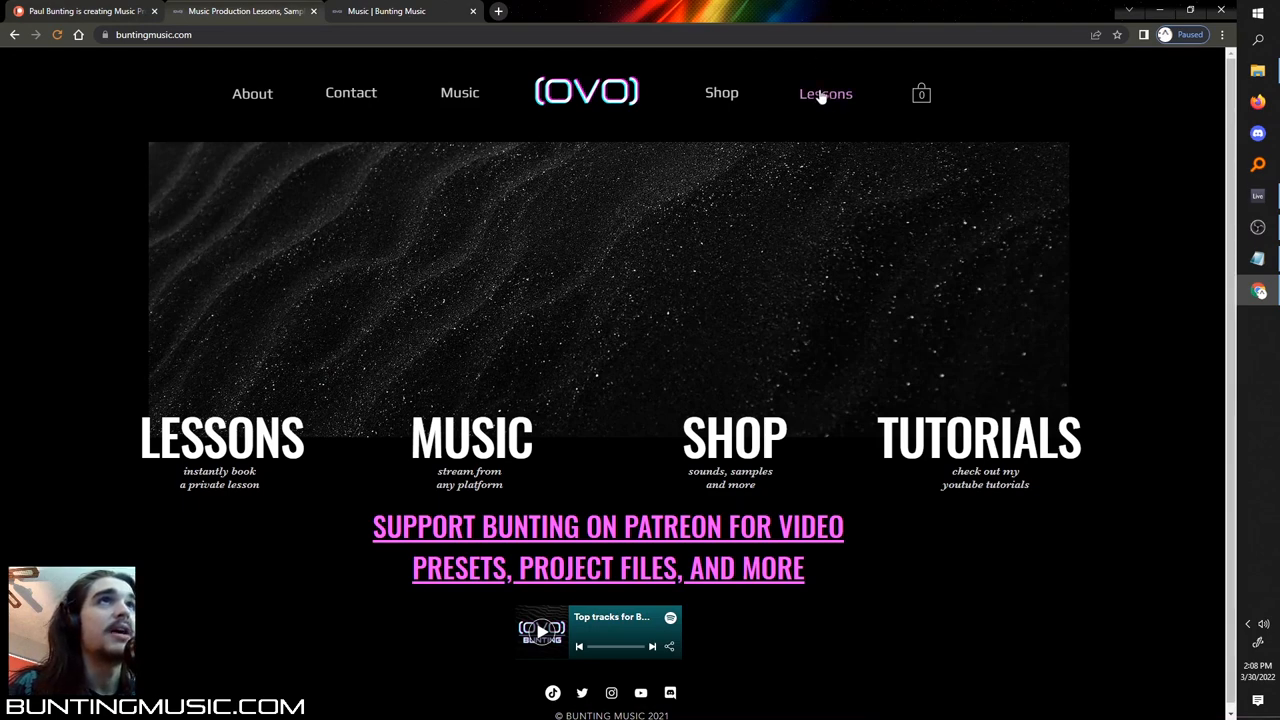
- Go to the Shop page listing Bunting's sample and wavetable packs
click(720, 92)
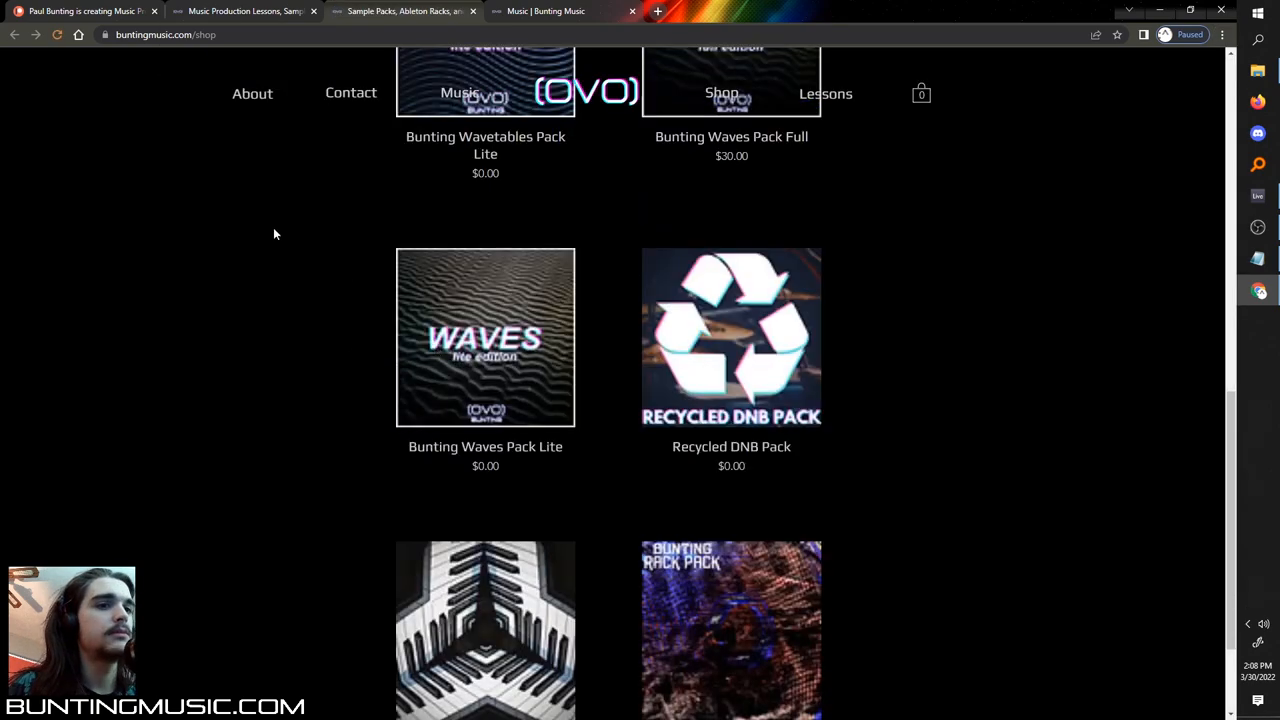